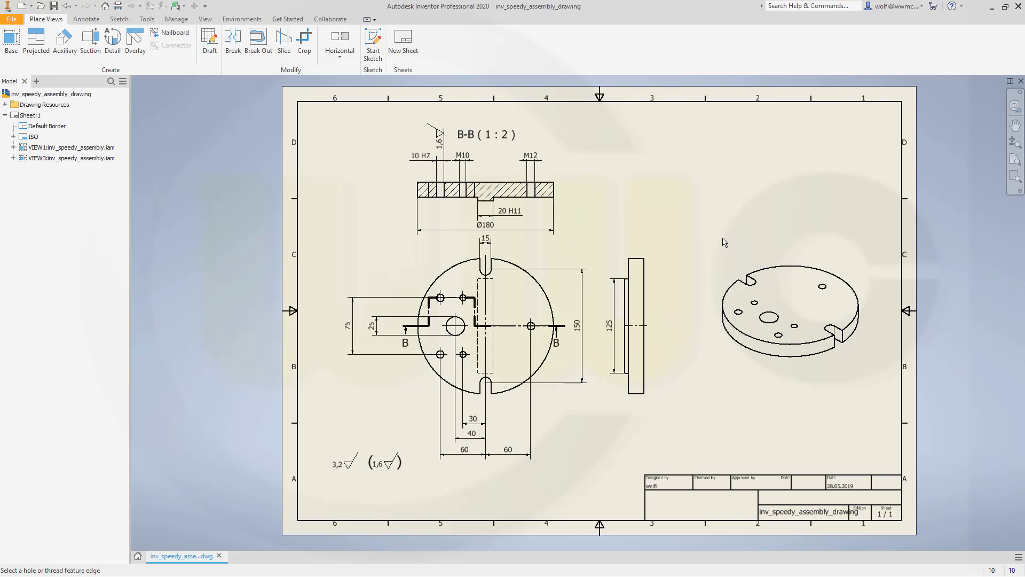
mouse_move(697, 239)
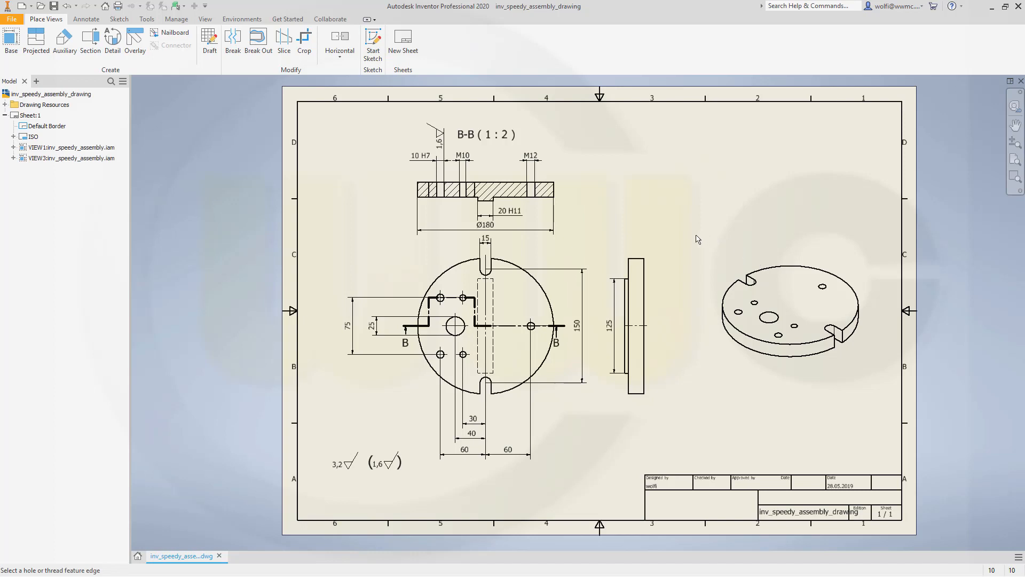
mouse_move(680, 238)
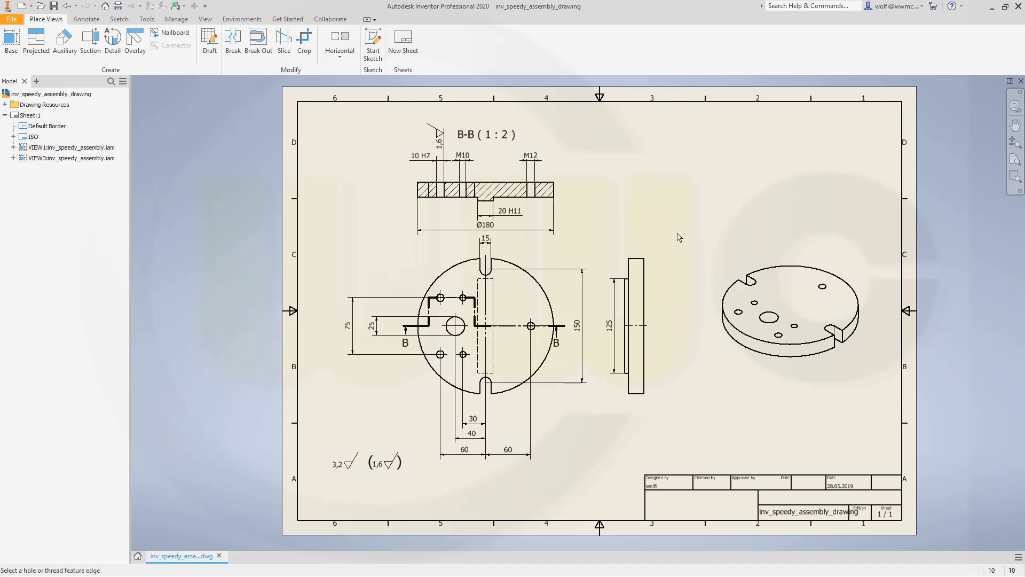
mouse_move(418, 332)
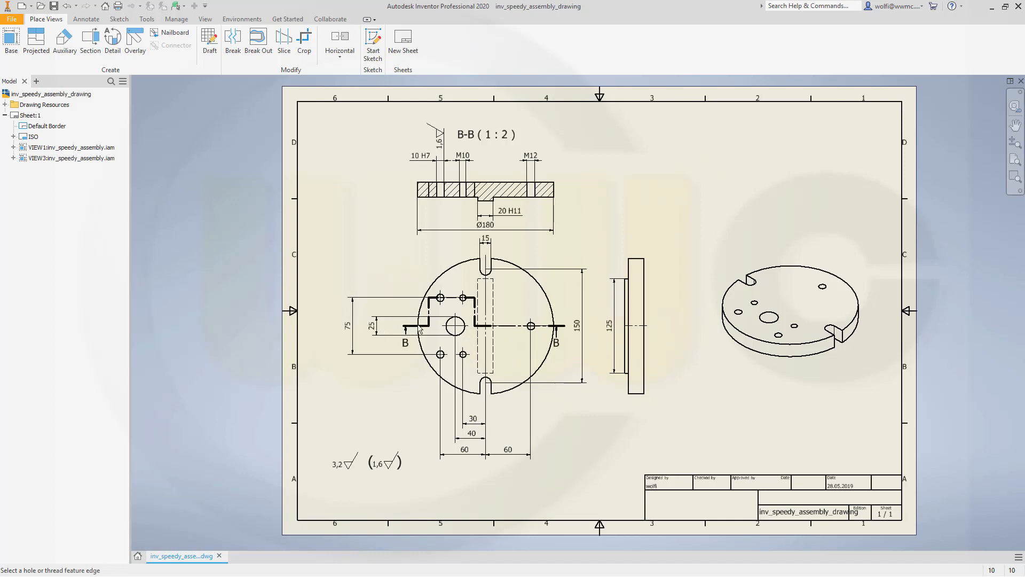
mouse_move(620, 332)
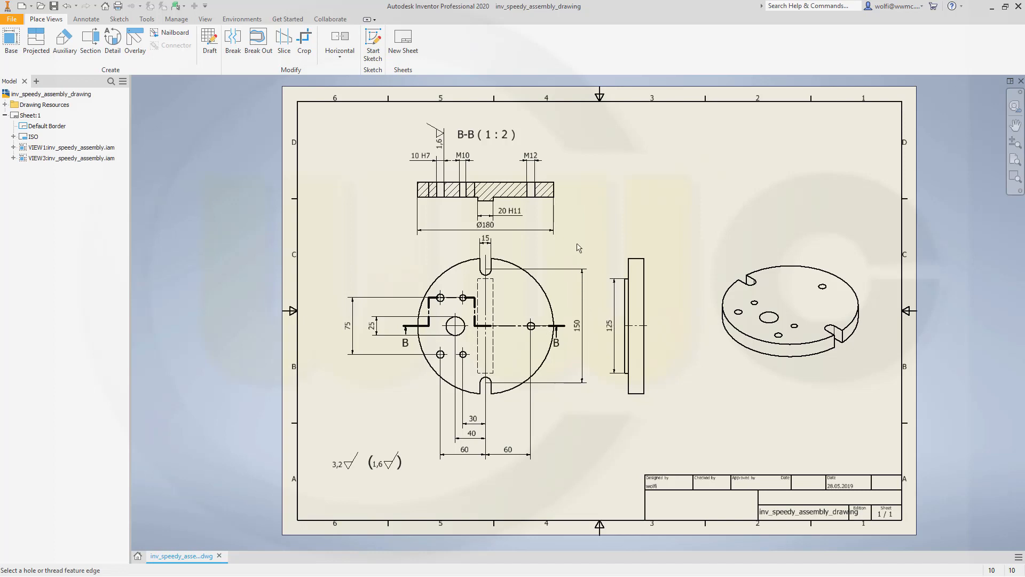
mouse_move(472, 417)
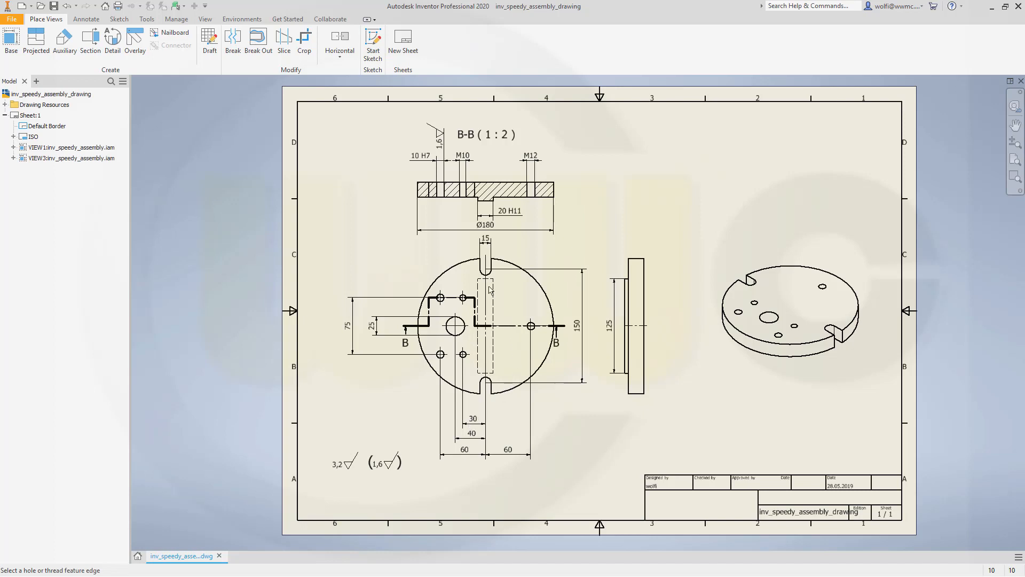
mouse_move(348, 466)
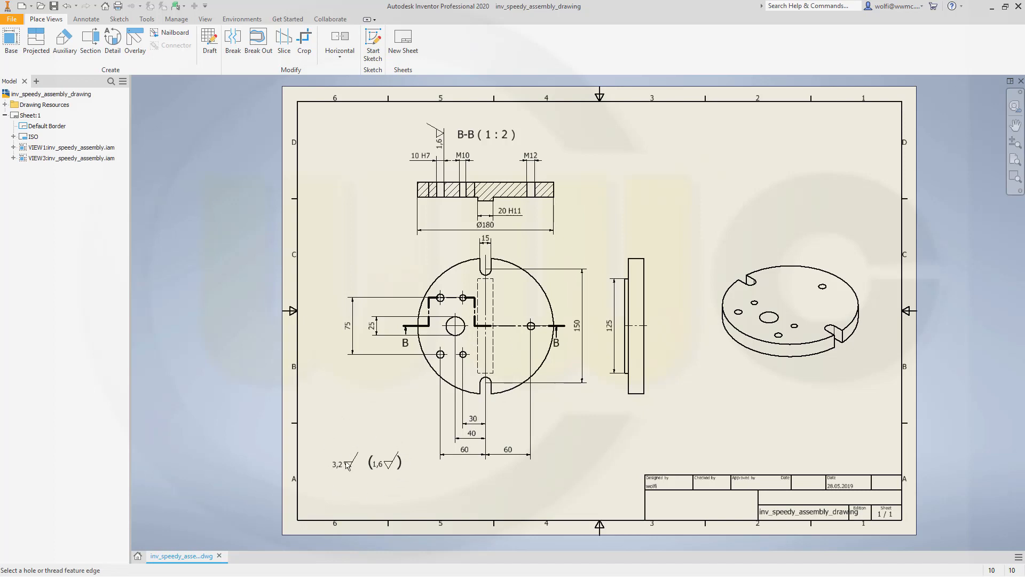
mouse_move(468, 239)
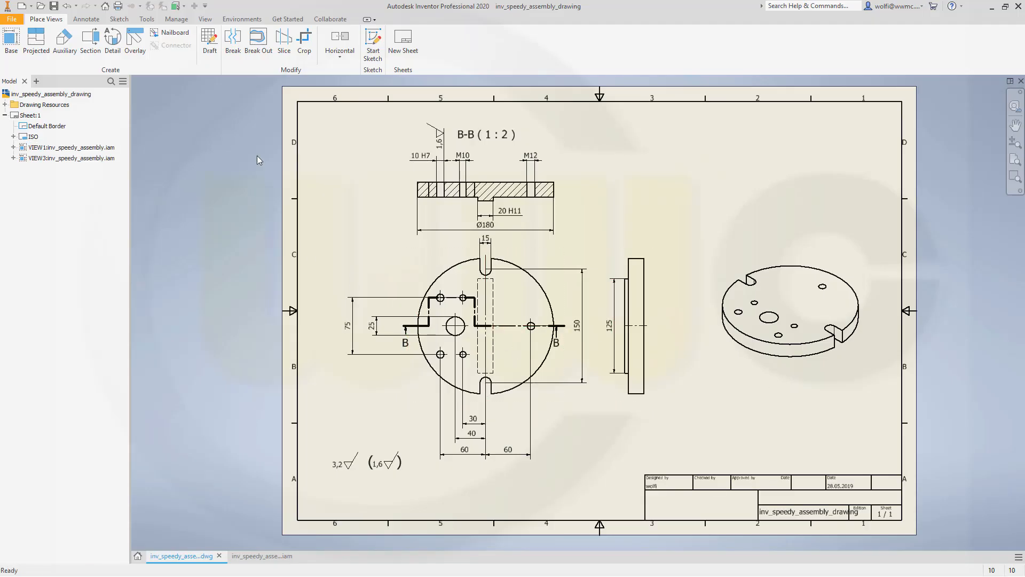
Step: Add Sheet:2 and keep its Edit Sheet size at A3 landscape
left_click(403, 40)
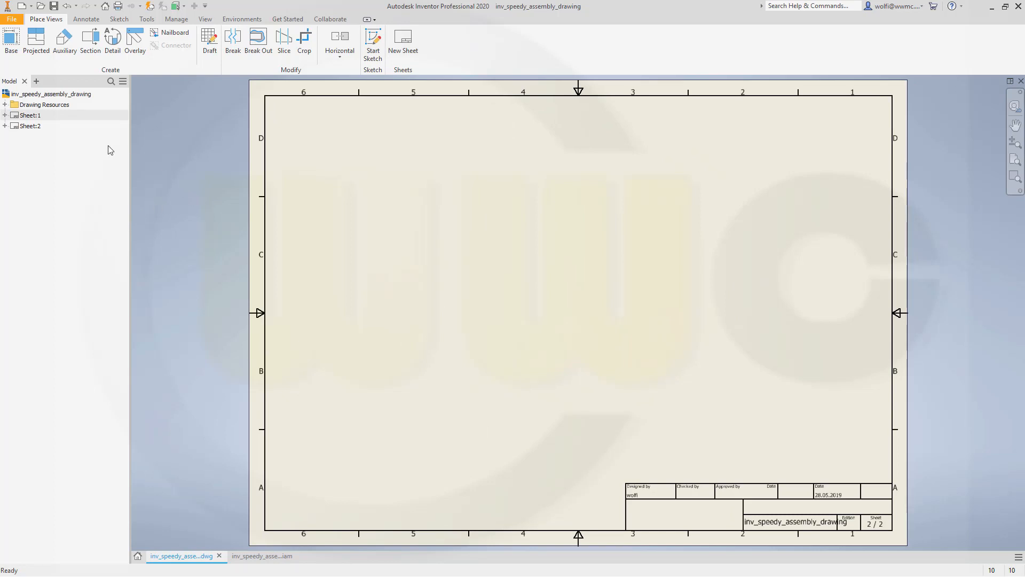
right_click(26, 125)
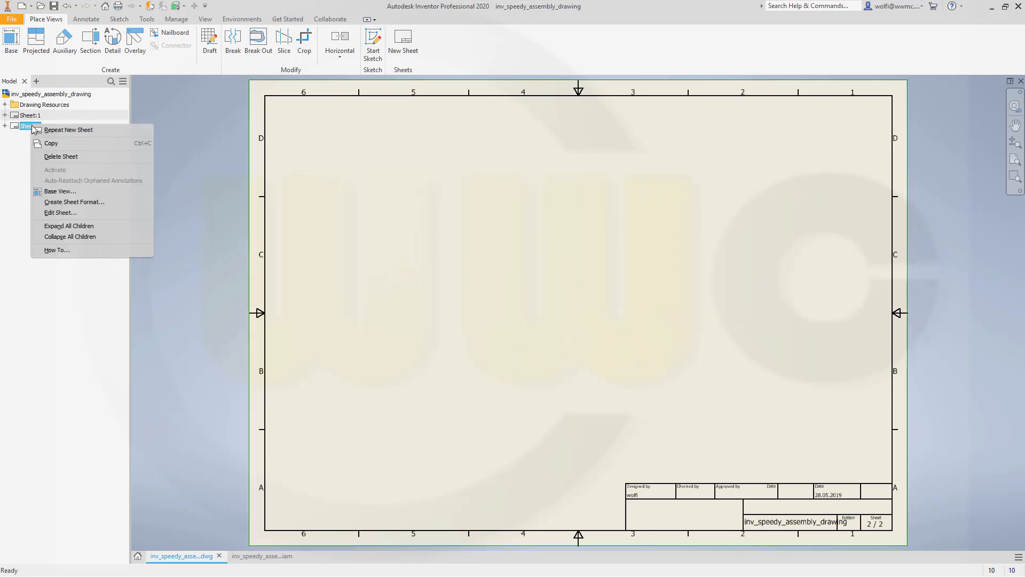
mouse_move(63, 213)
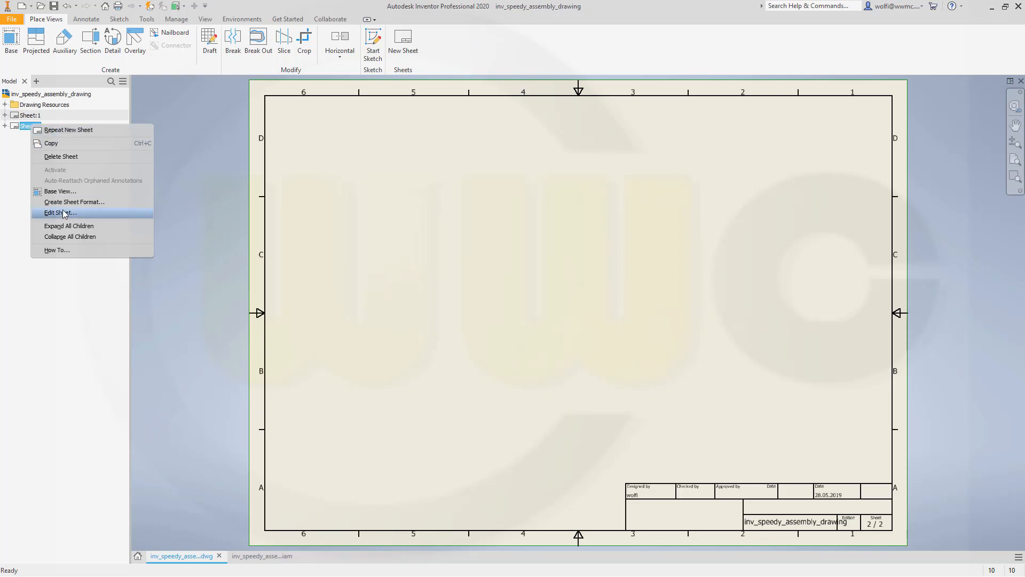
left_click(60, 212)
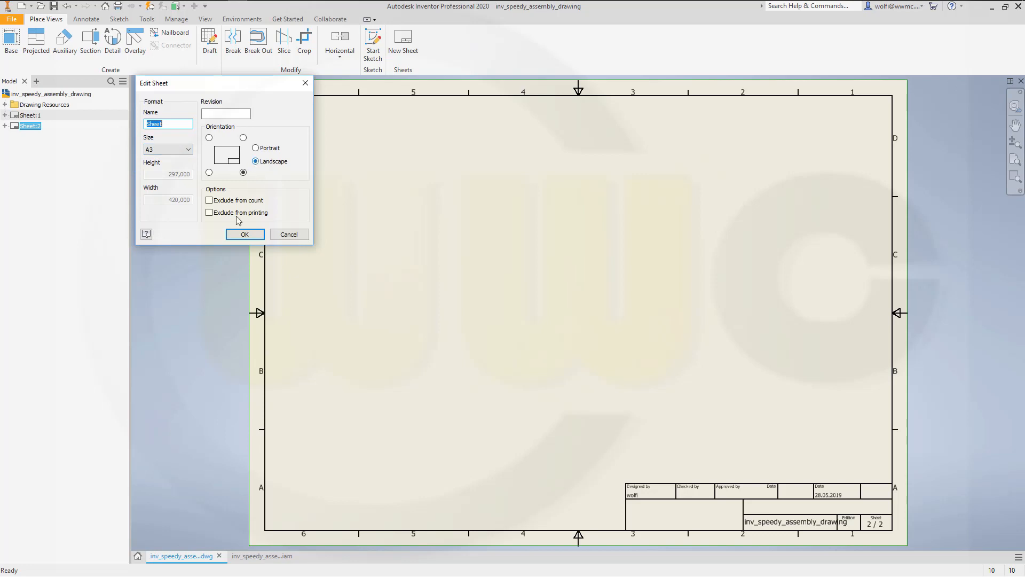
left_click(245, 234)
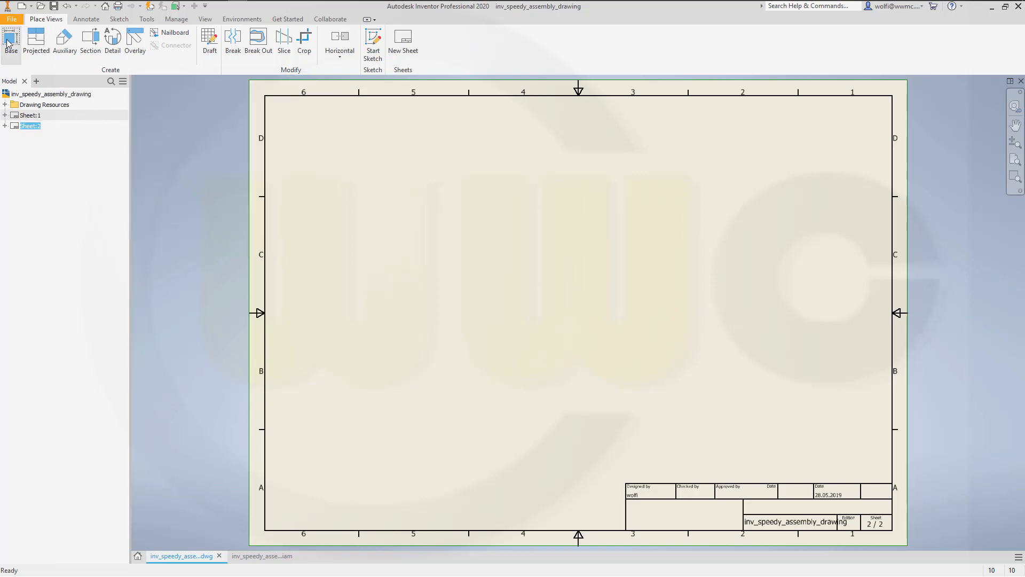
Step: Place a 1:2 top base view of the assembly and hide every part except the ground plate
left_click(11, 41)
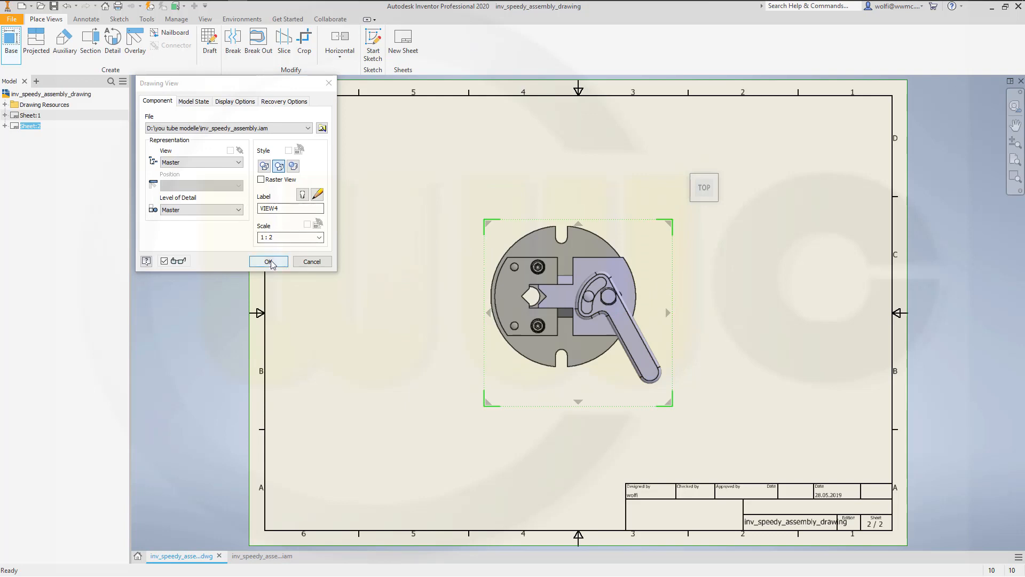
left_click(268, 261)
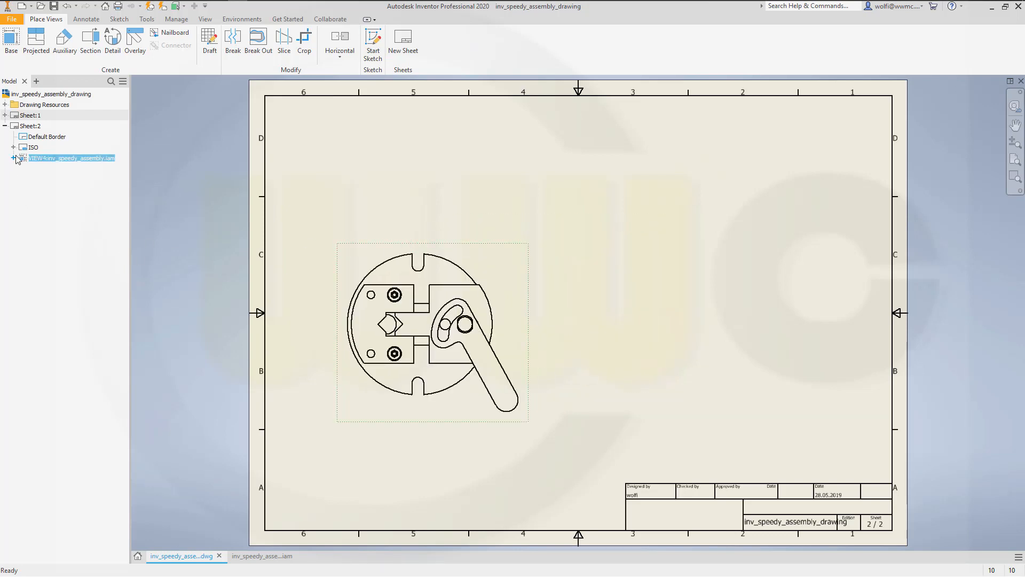
left_click(11, 158)
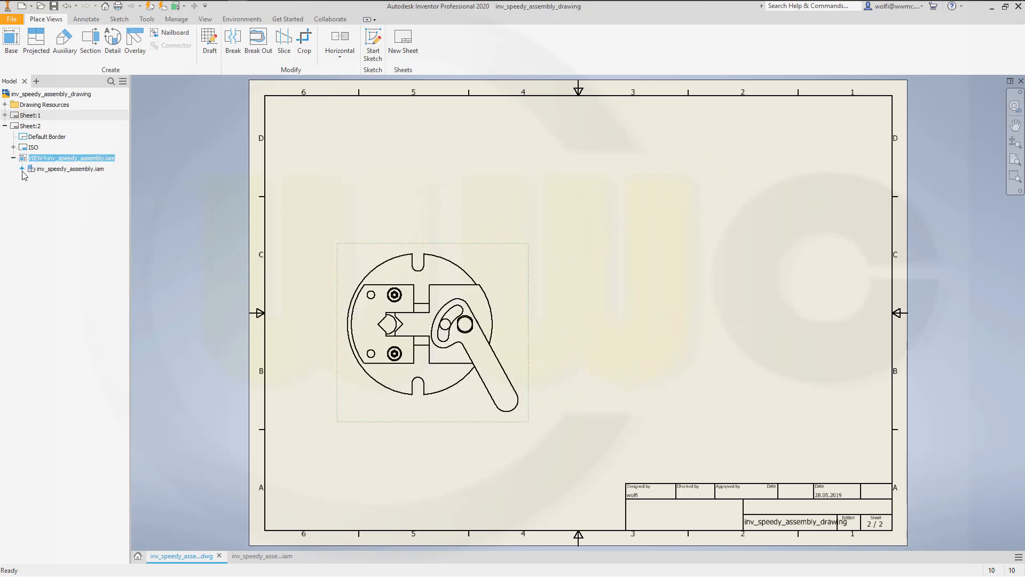
left_click(18, 168)
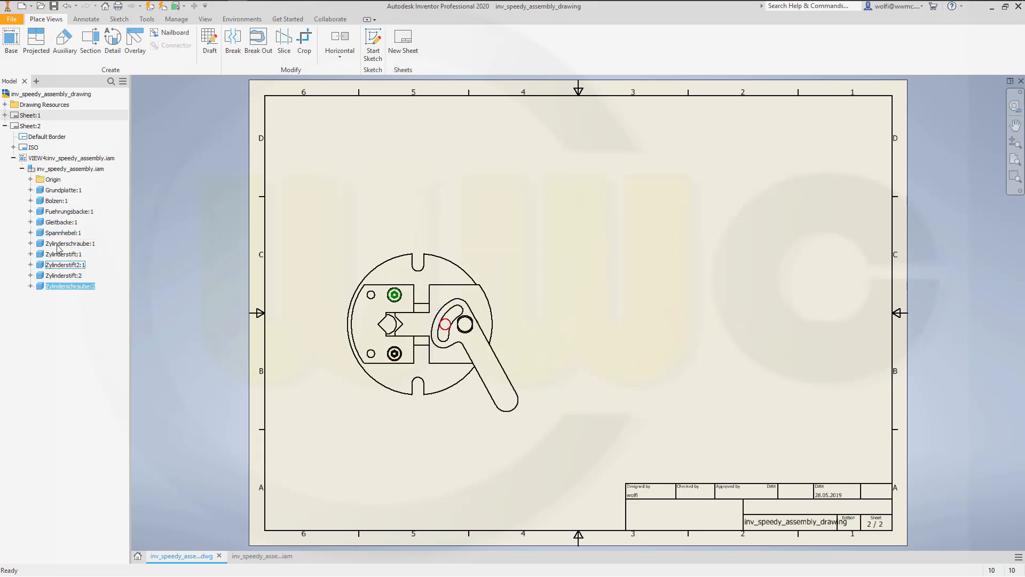
right_click(56, 201)
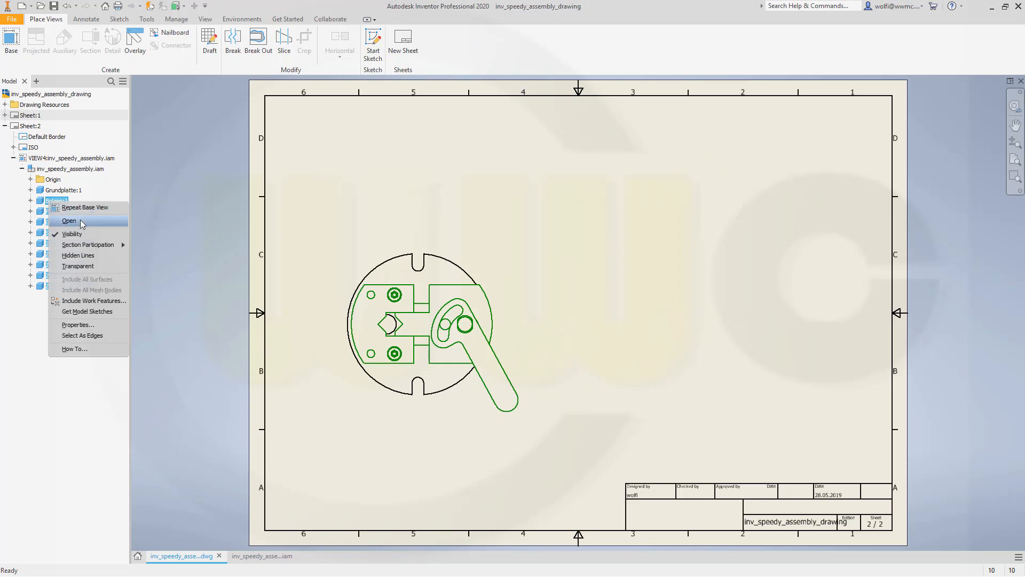
left_click(69, 221)
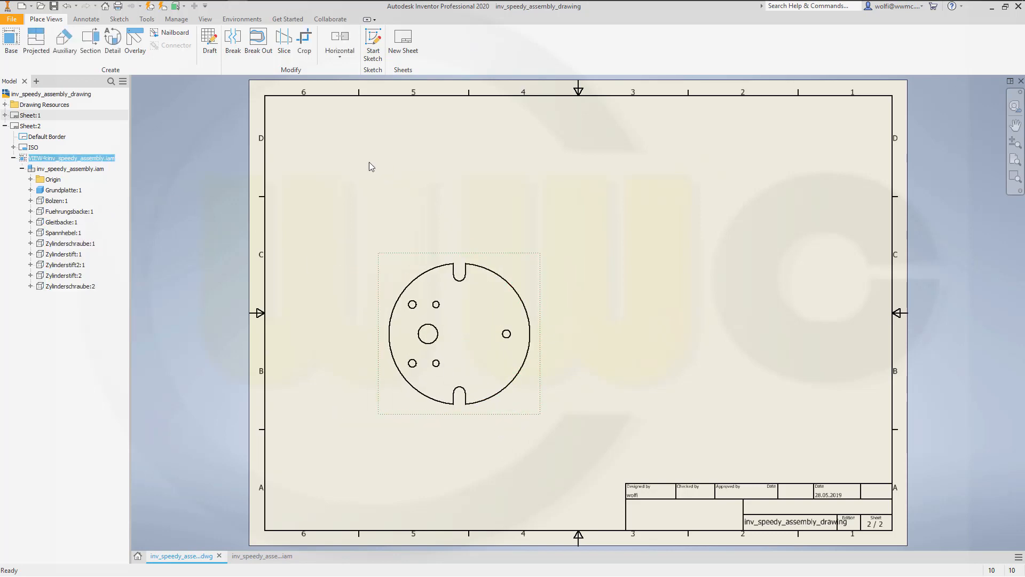
mouse_move(328, 179)
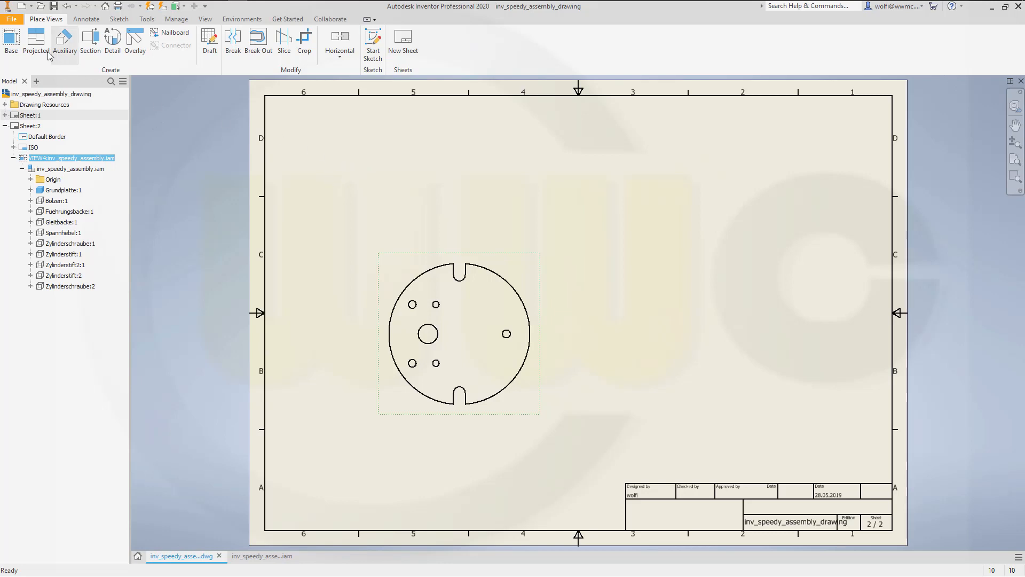
Step: Project a side view from the plate's top view
left_click(37, 41)
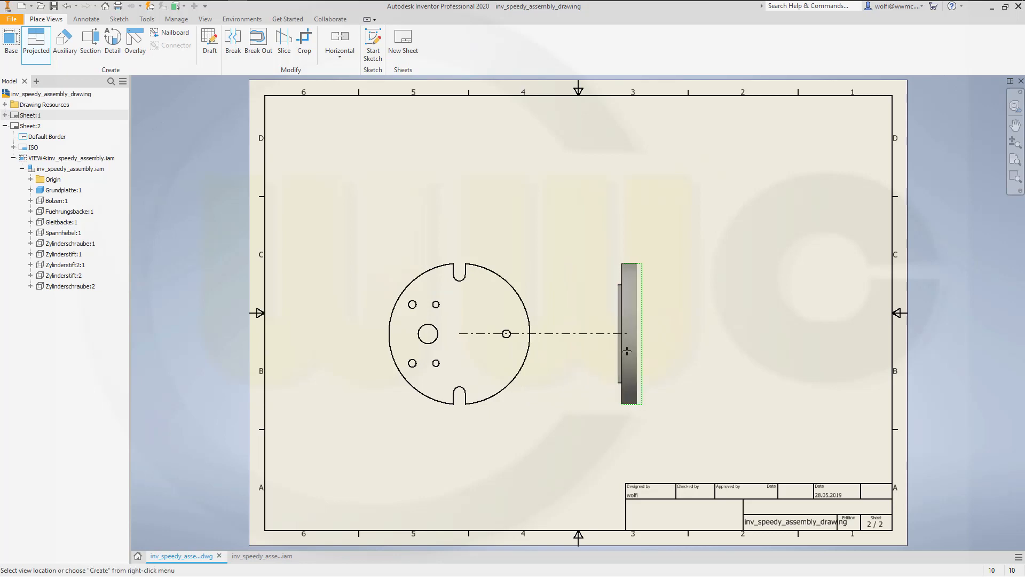
right_click(628, 351)
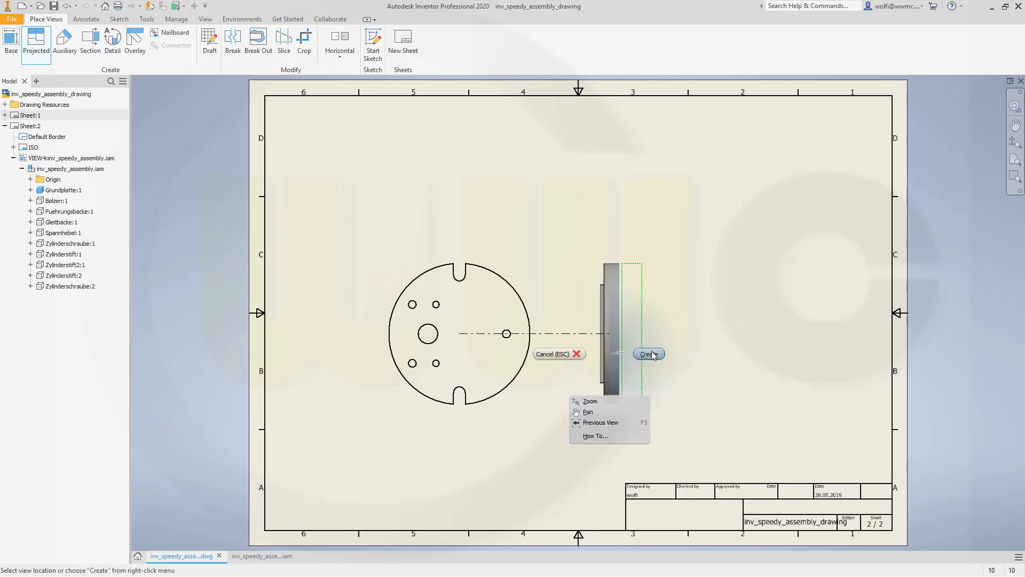
left_click(648, 353)
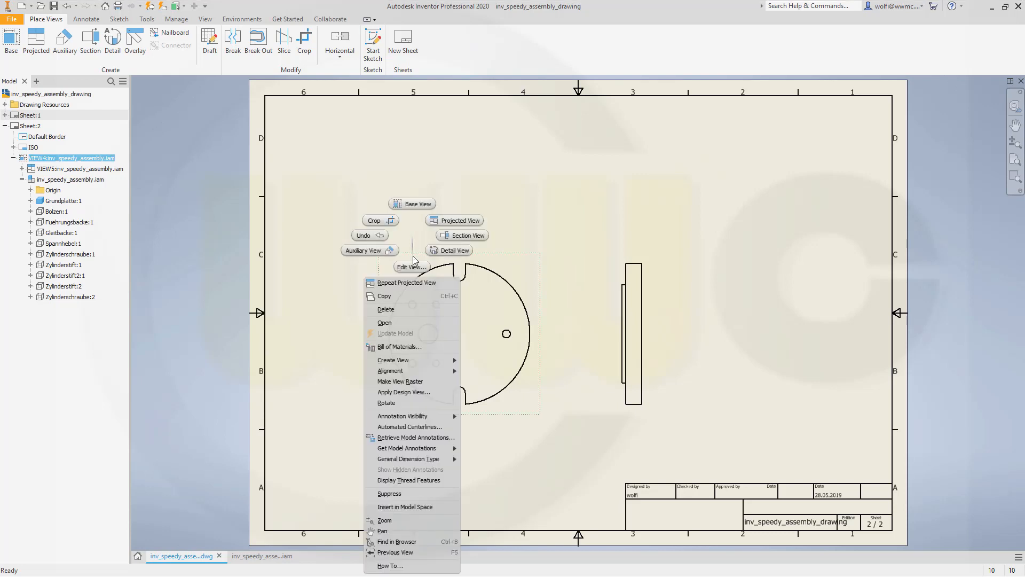
mouse_move(409, 313)
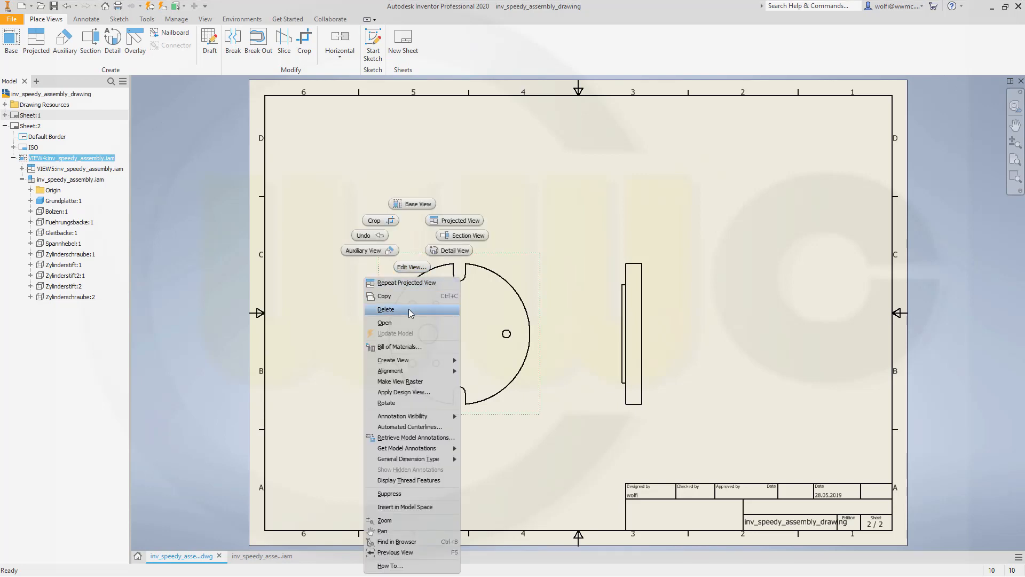
mouse_move(414, 351)
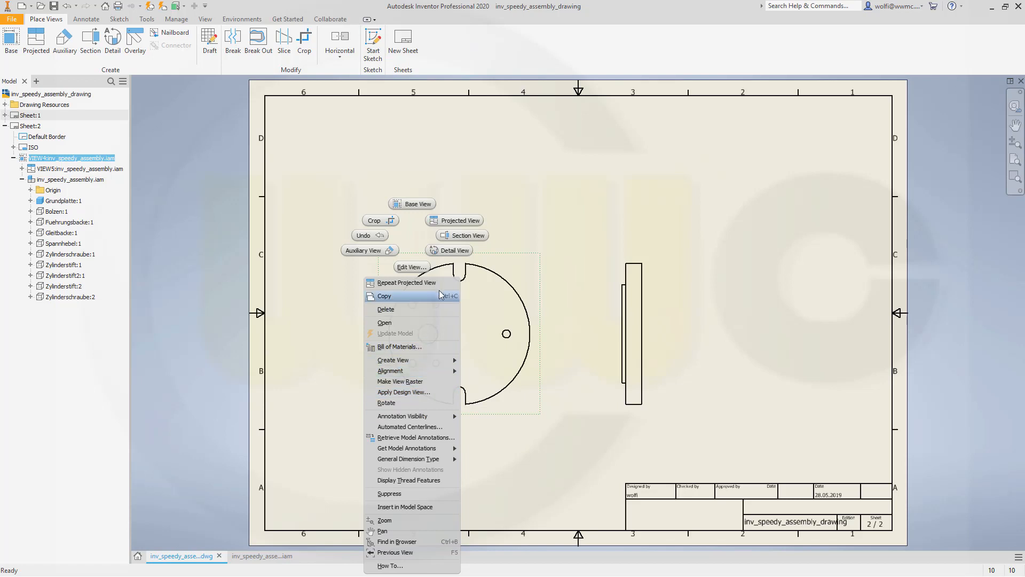
mouse_move(411, 267)
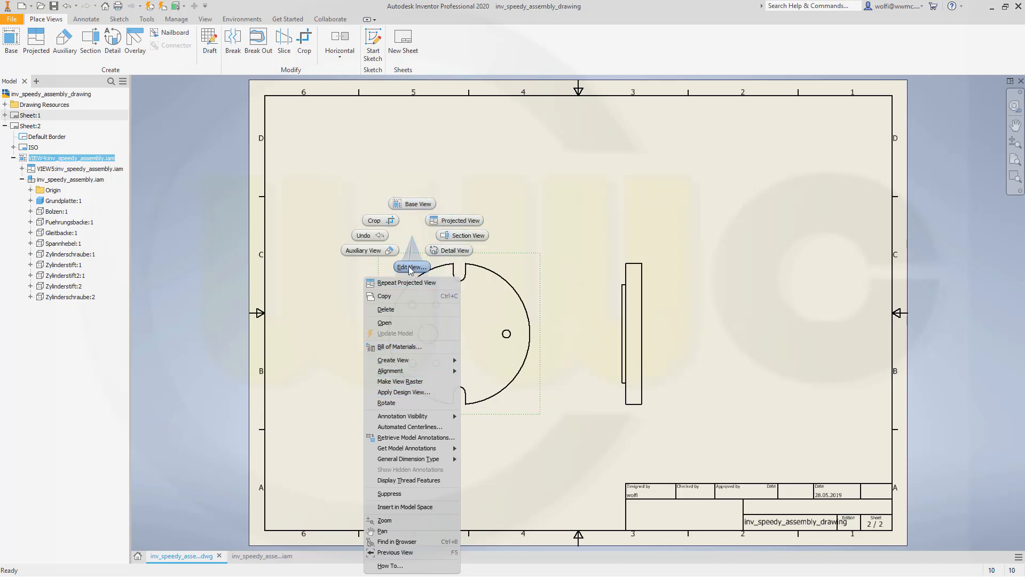
Step: Switch the side view off Style from Base and set it to Hidden Line Removed
left_click(411, 267)
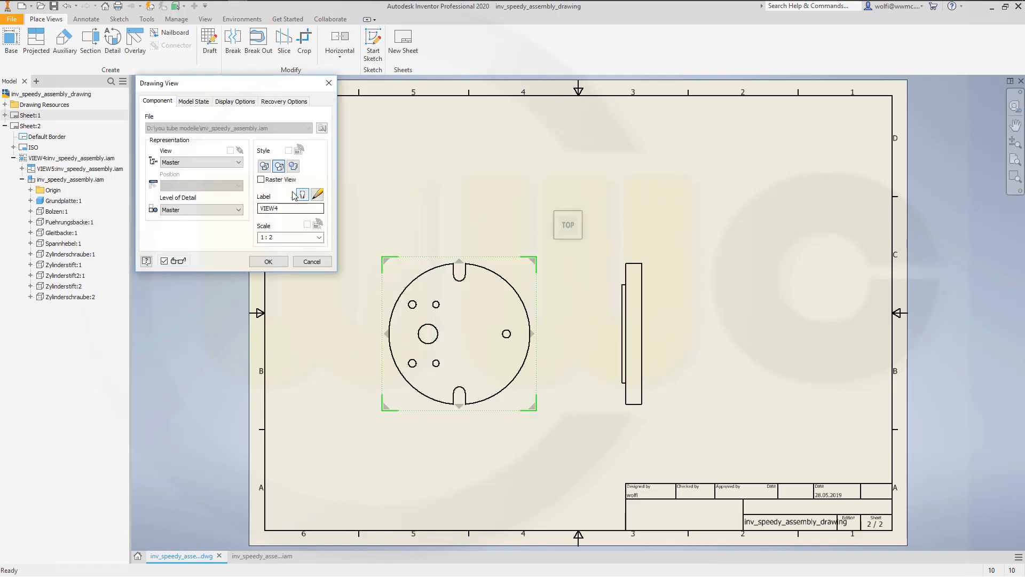
mouse_move(264, 166)
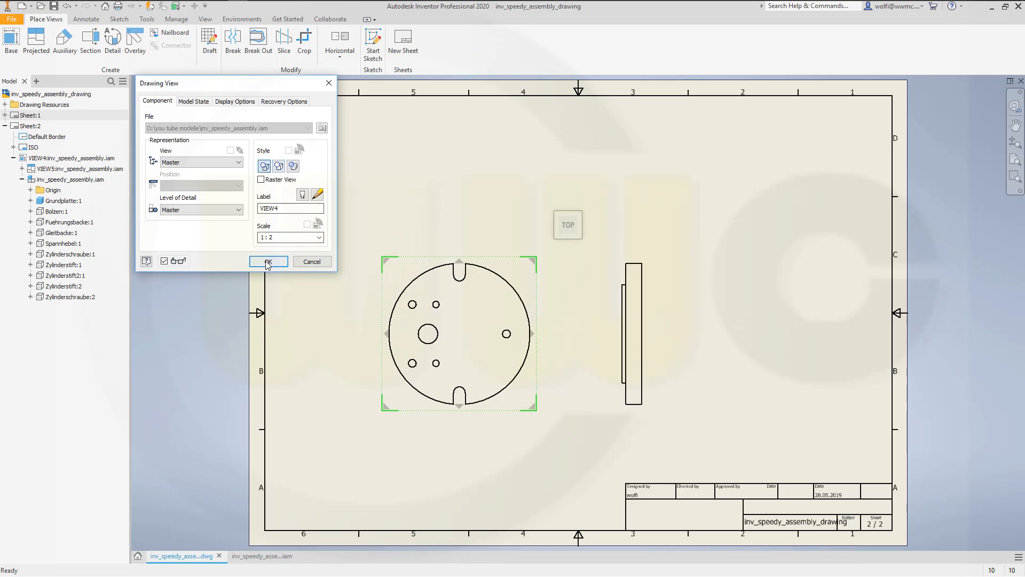
left_click(268, 261)
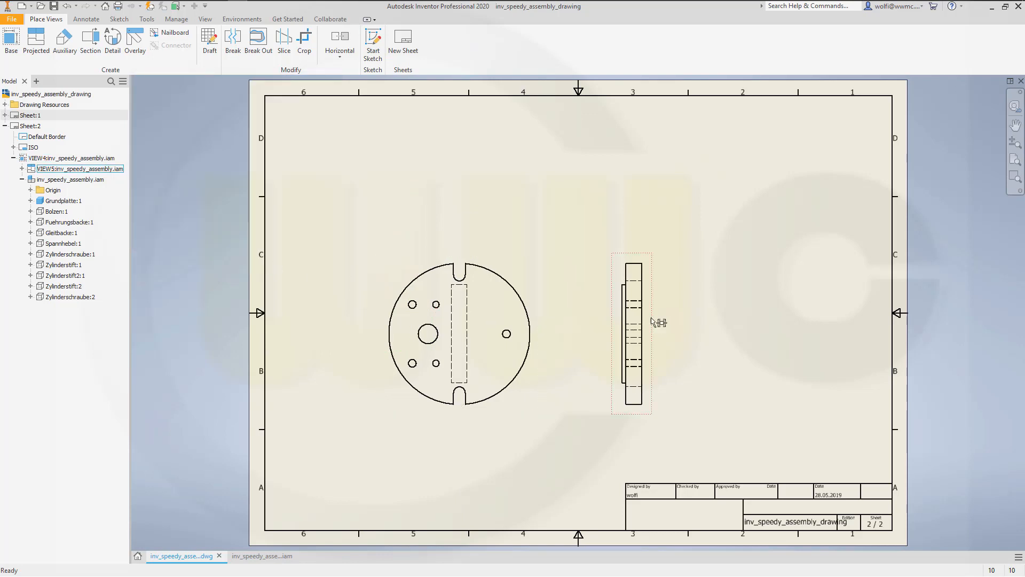
mouse_move(661, 309)
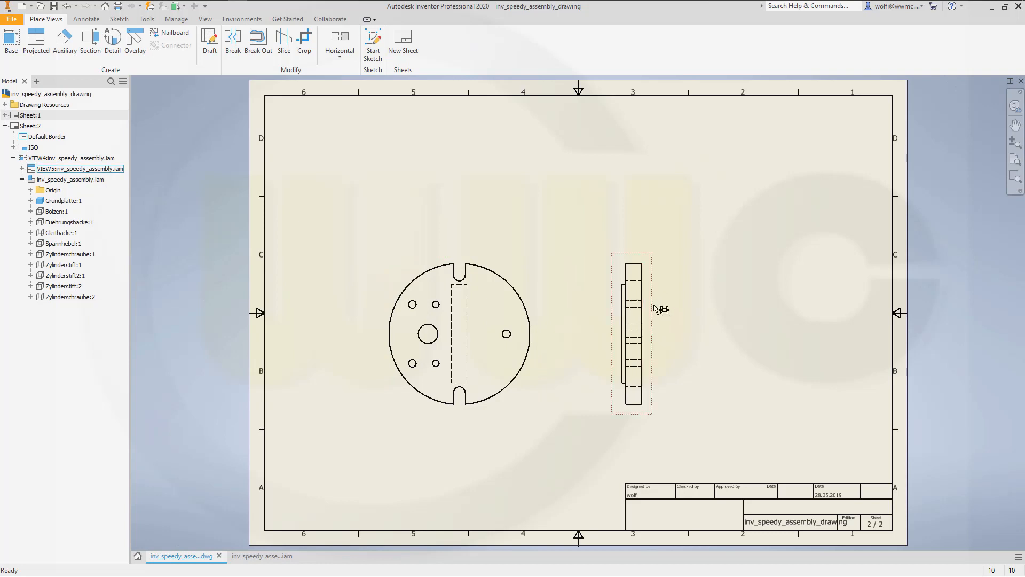
right_click(656, 308)
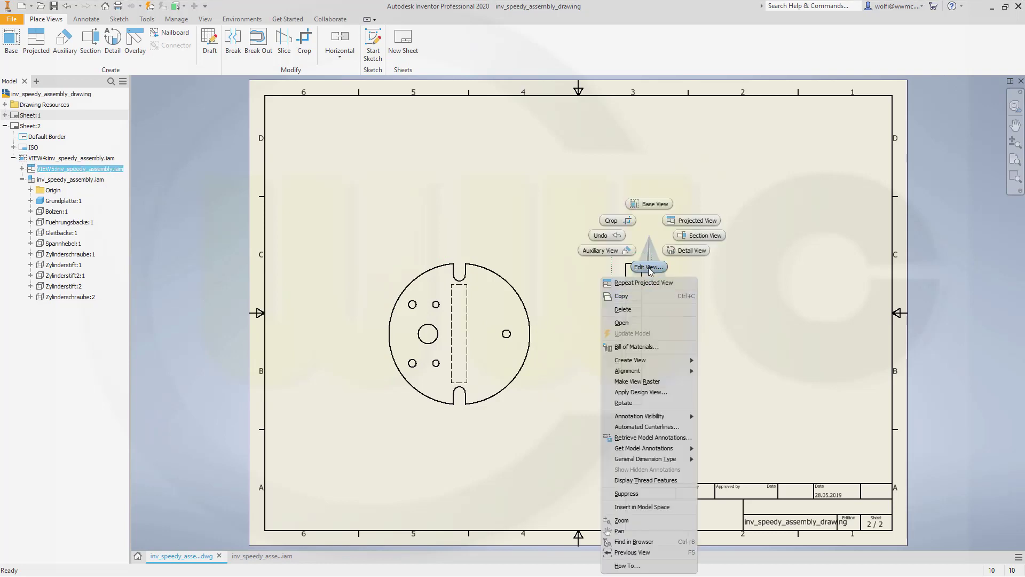
left_click(649, 266)
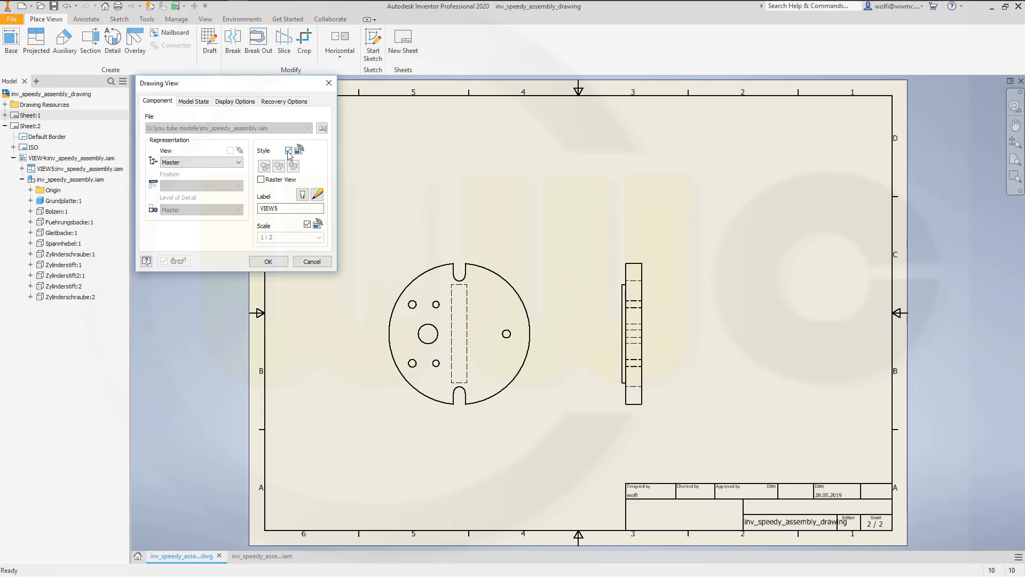
mouse_move(290, 152)
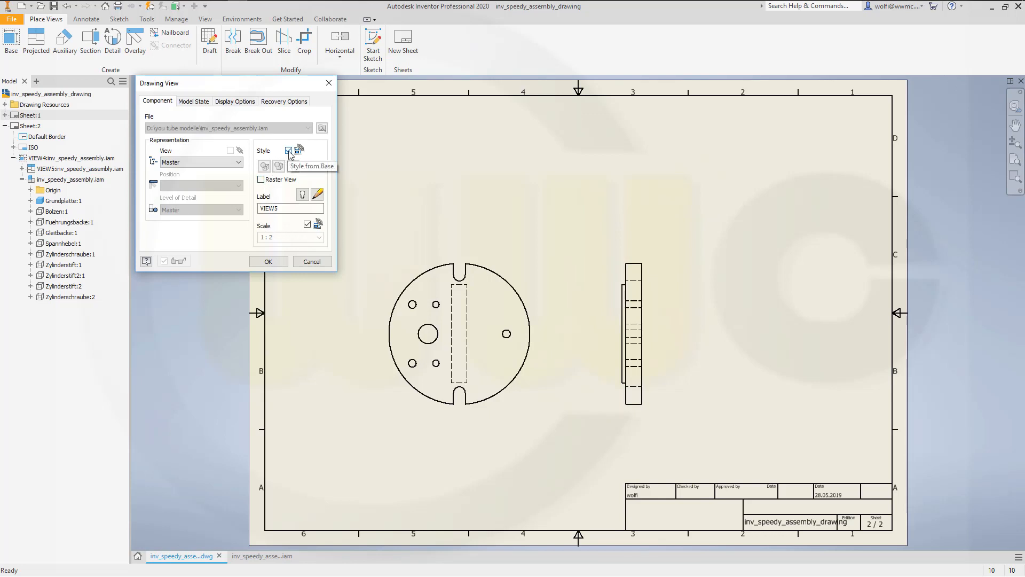
left_click(289, 150)
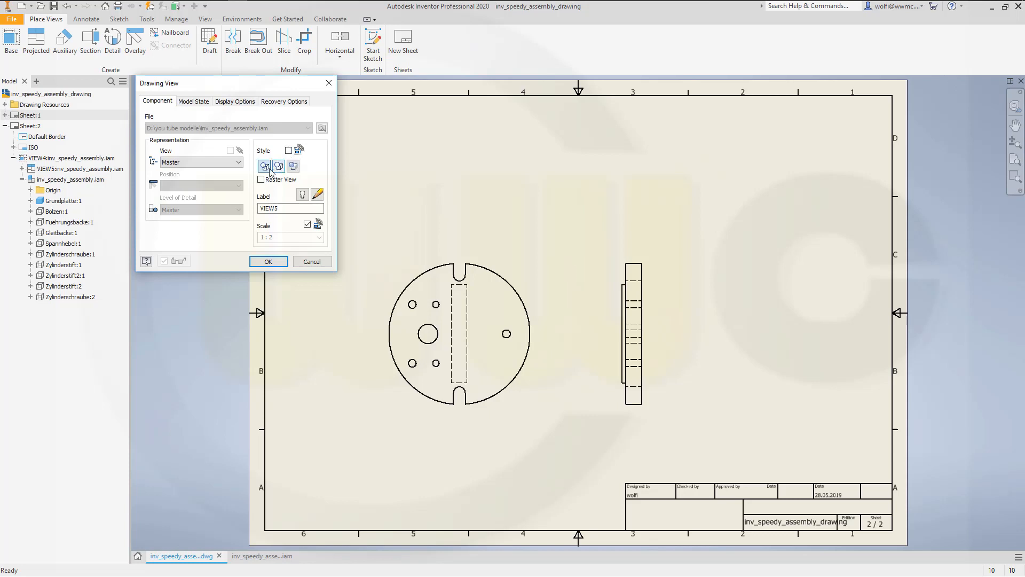
mouse_move(279, 166)
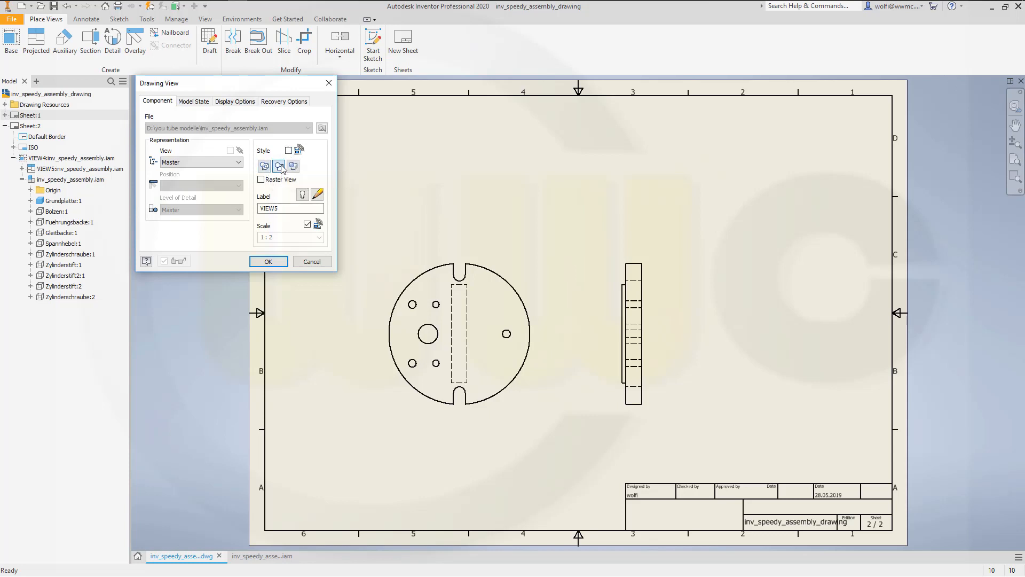
left_click(268, 261)
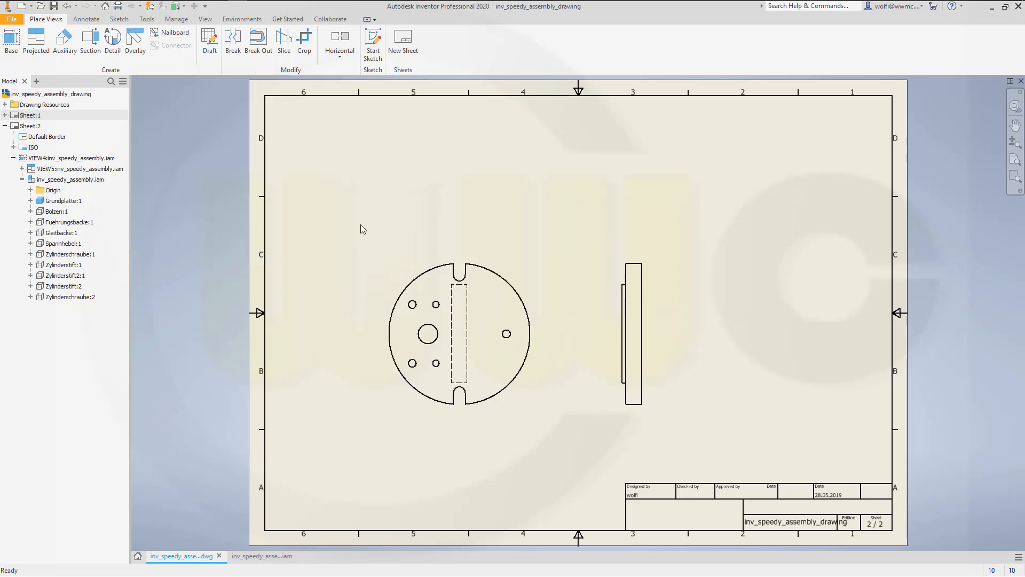
mouse_move(315, 177)
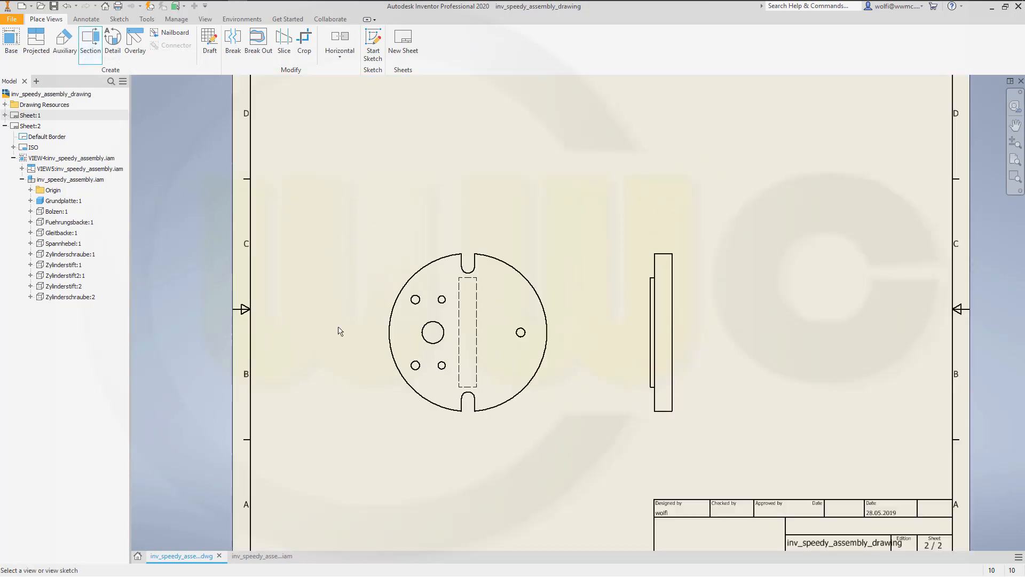
Step: Draw a stepped section line through the front view's holes and place section C-C above it
left_click(92, 36)
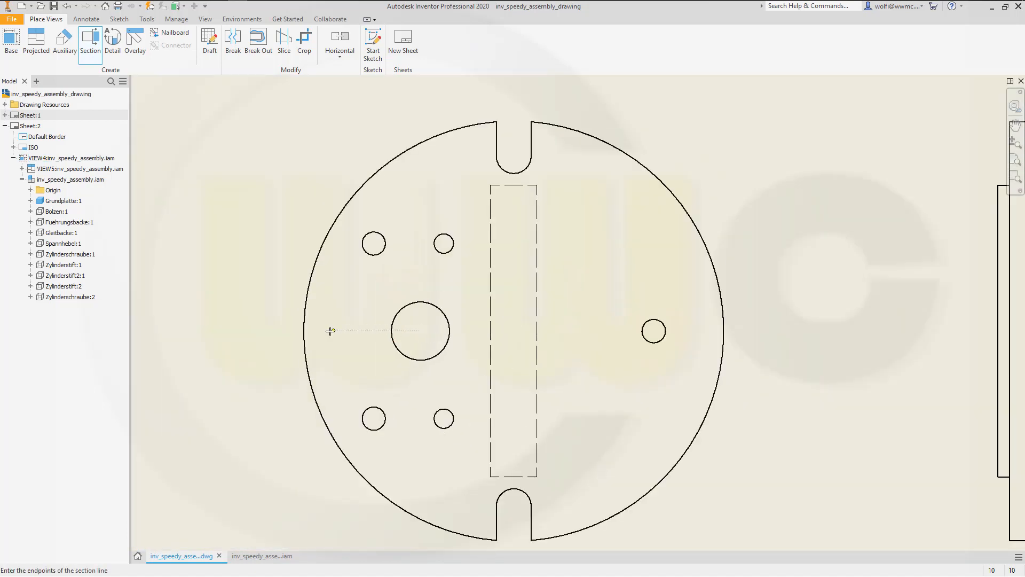
mouse_move(284, 330)
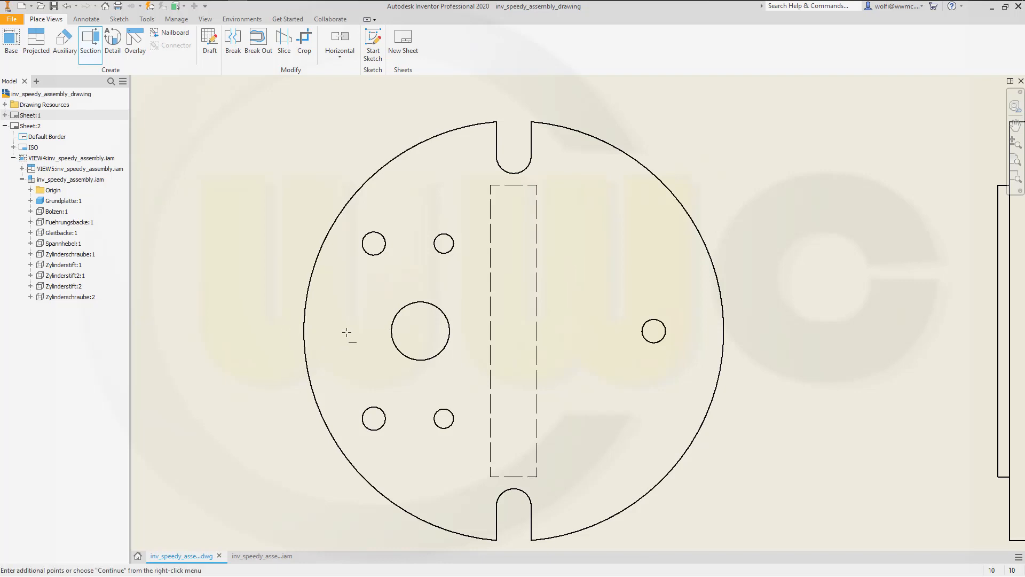
left_click(373, 244)
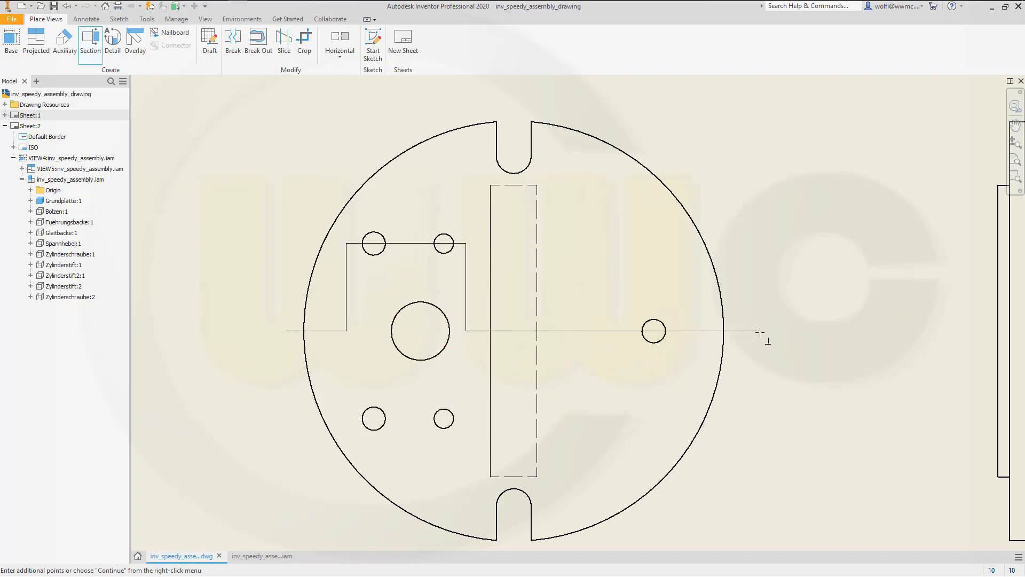
right_click(761, 331)
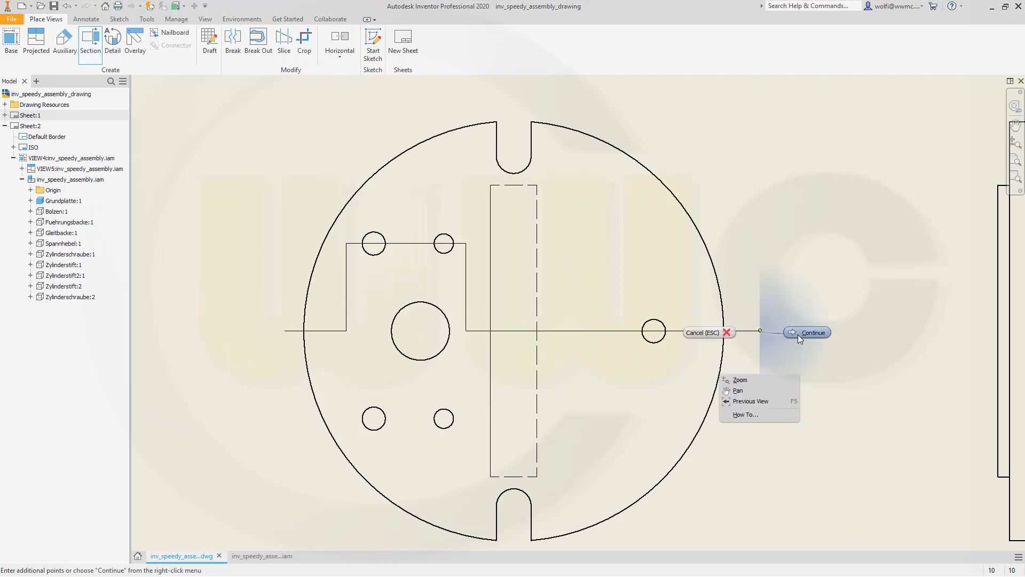
left_click(812, 332)
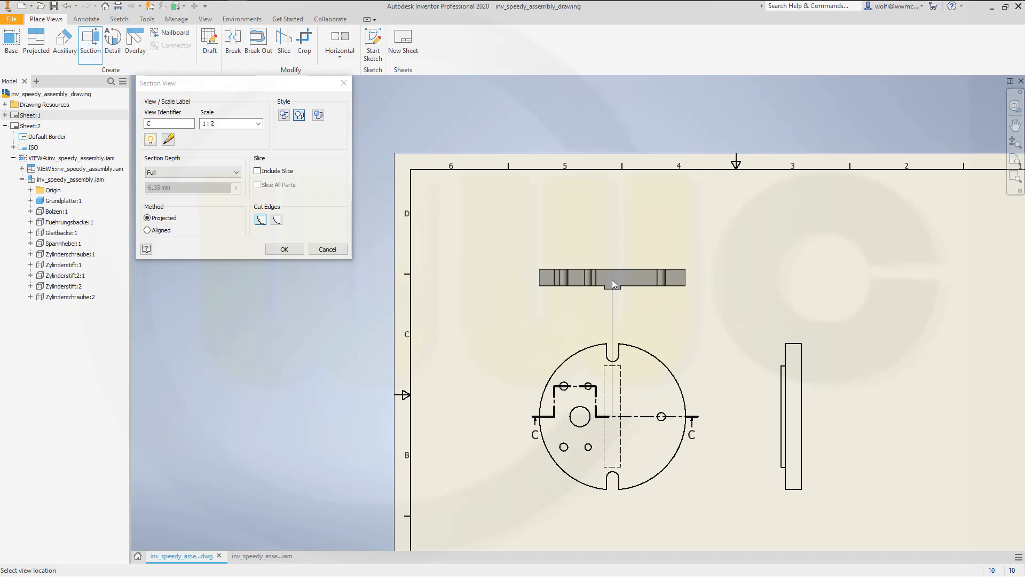
left_click(284, 249)
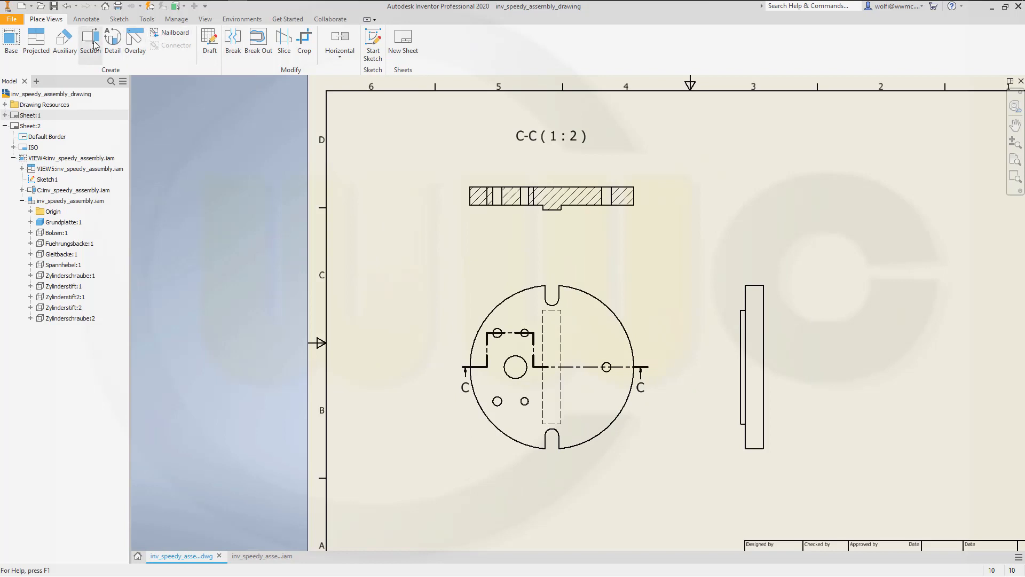
left_click(86, 19)
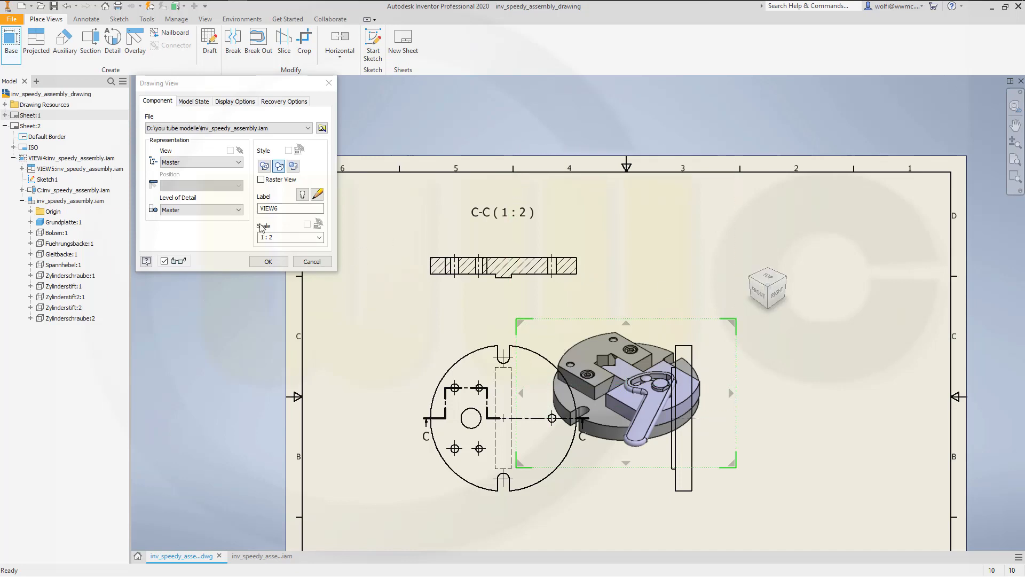
mouse_move(279, 166)
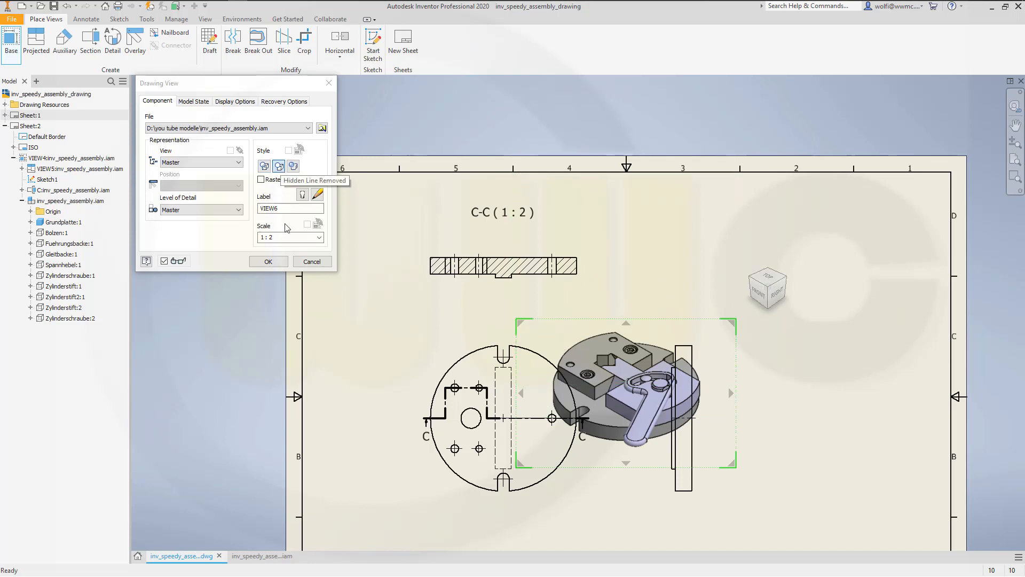
Step: Place a hidden-line-removed isometric view and hide all components except the ground plate
left_click(268, 261)
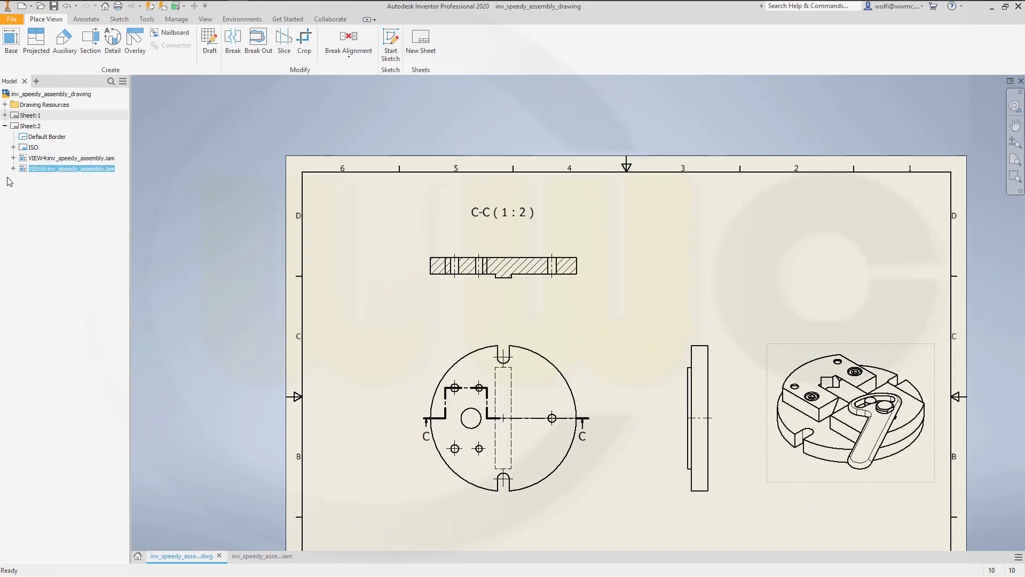
left_click(13, 168)
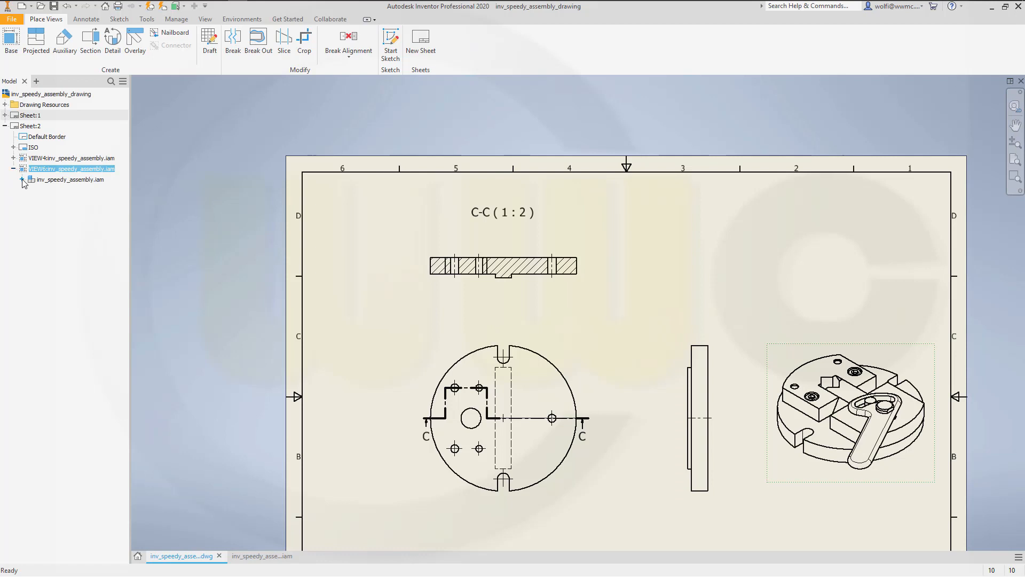
left_click(23, 179)
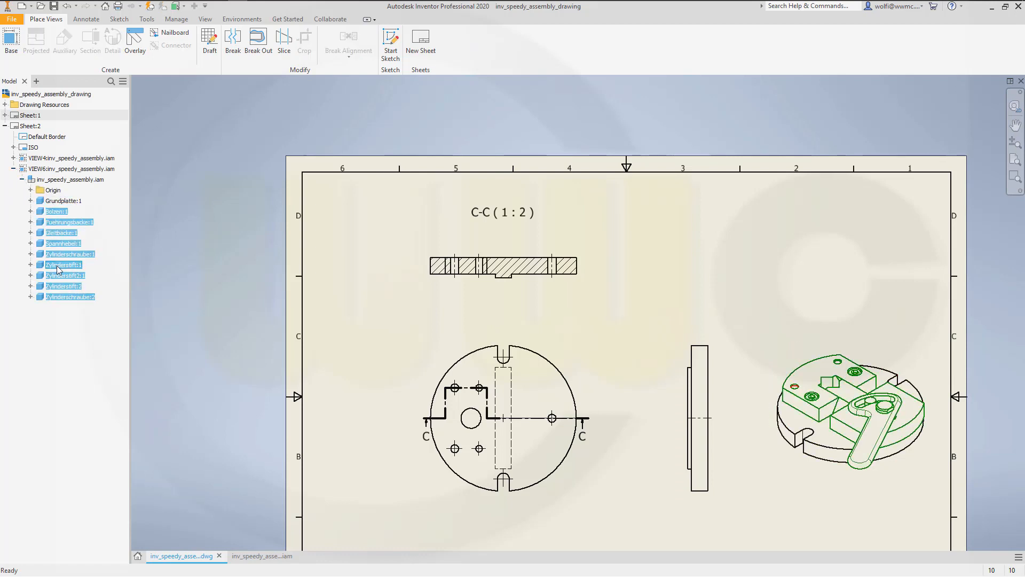
right_click(59, 269)
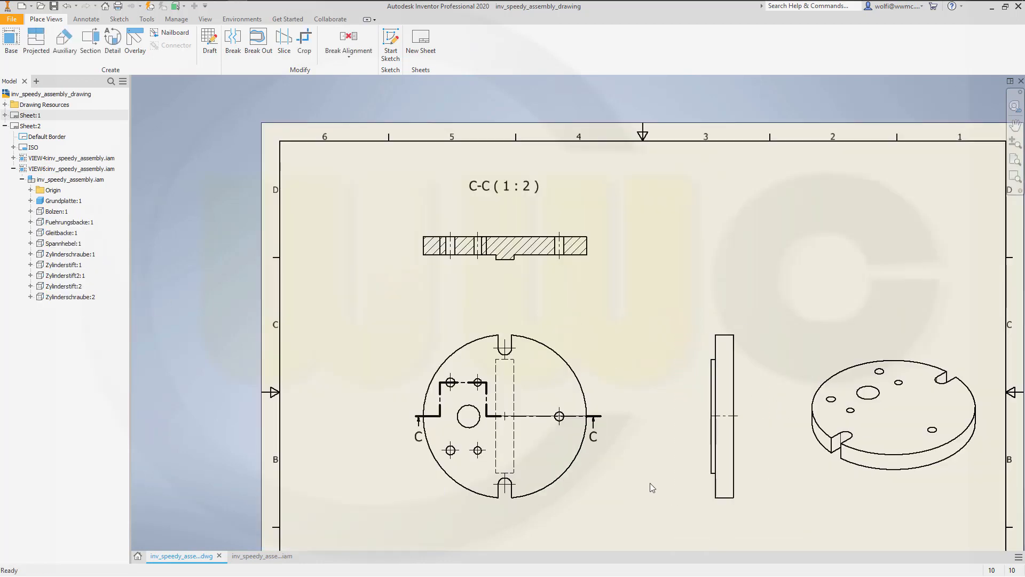
left_click(85, 19)
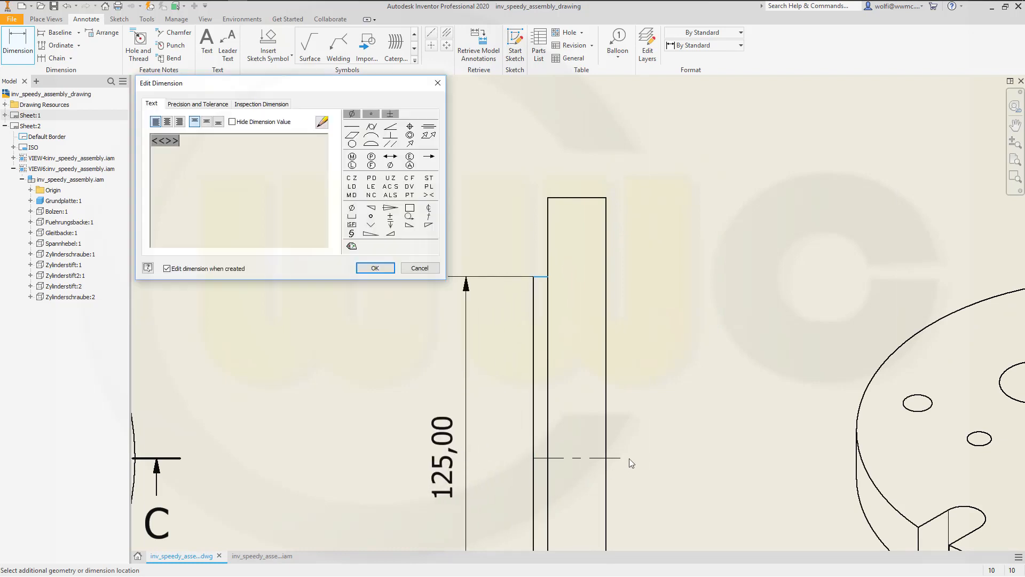
mouse_move(275, 149)
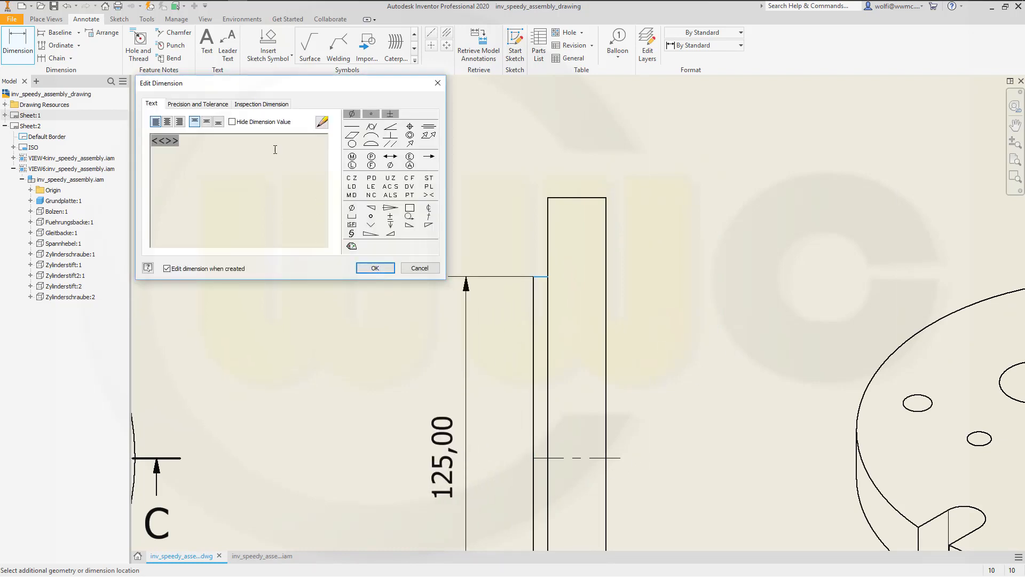
Step: Confirm the 125 side-view dimension and add a 75 dimension to the lower-left hole
left_click(198, 103)
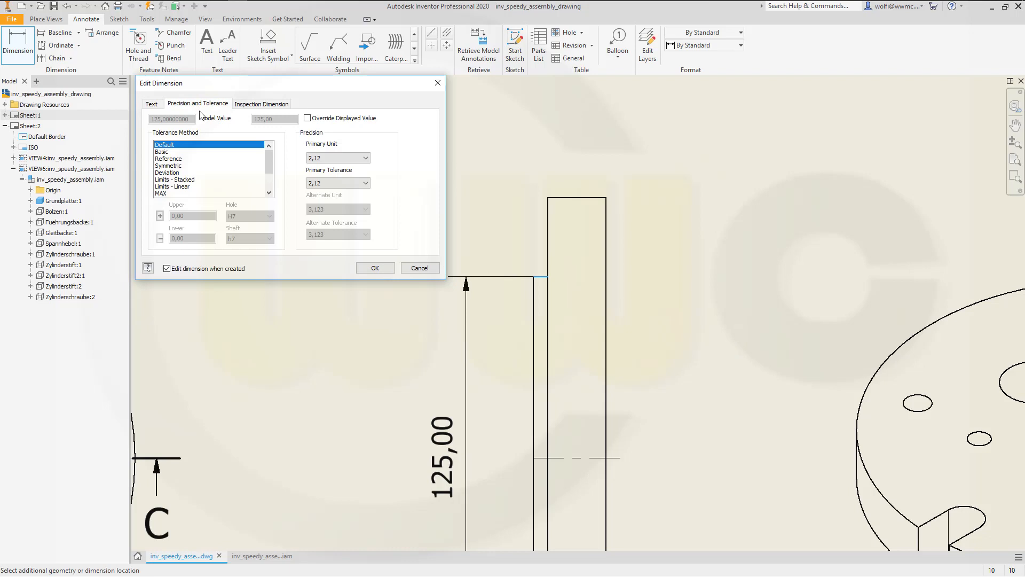
left_click(363, 157)
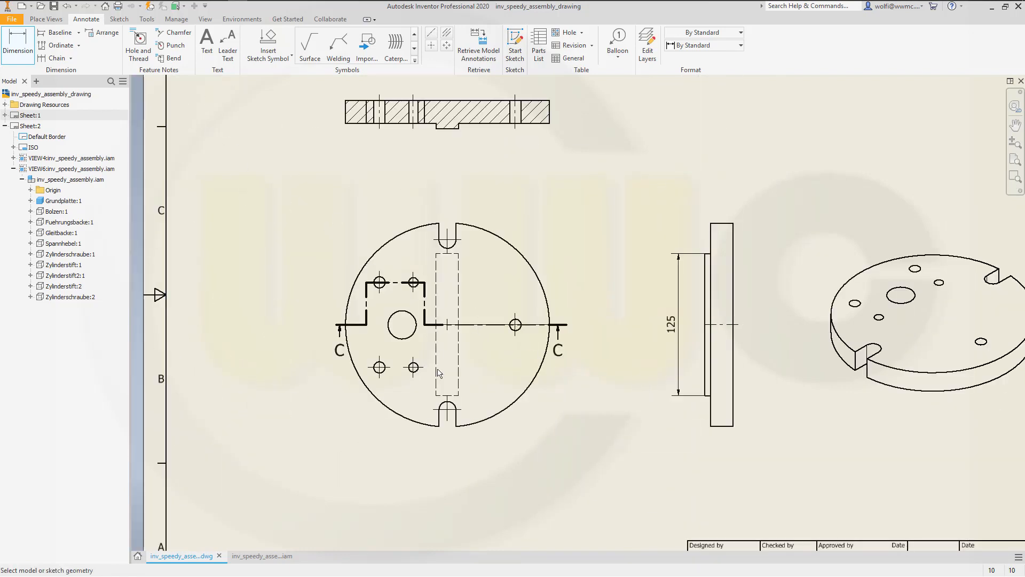
left_click(379, 367)
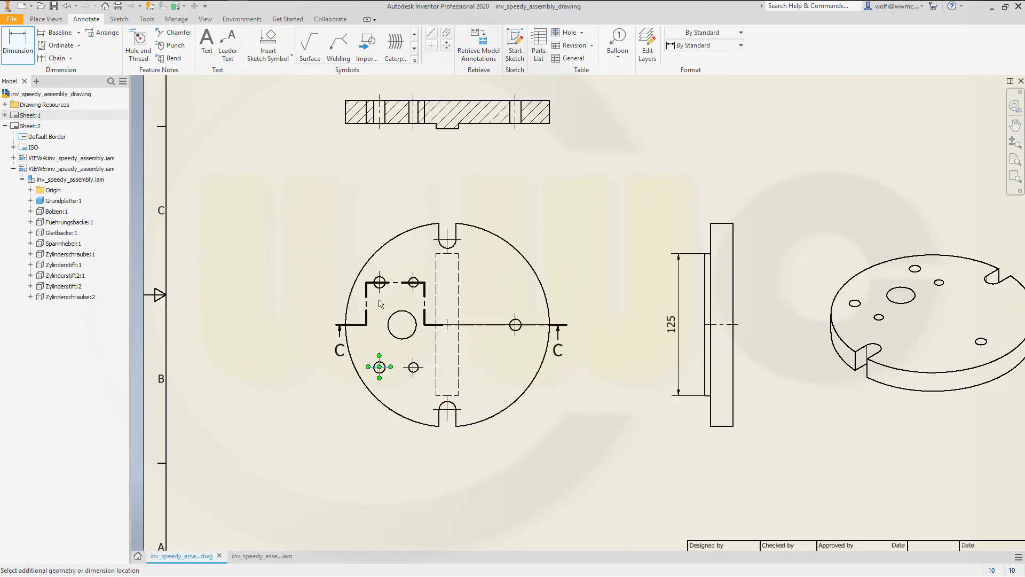
mouse_move(378, 337)
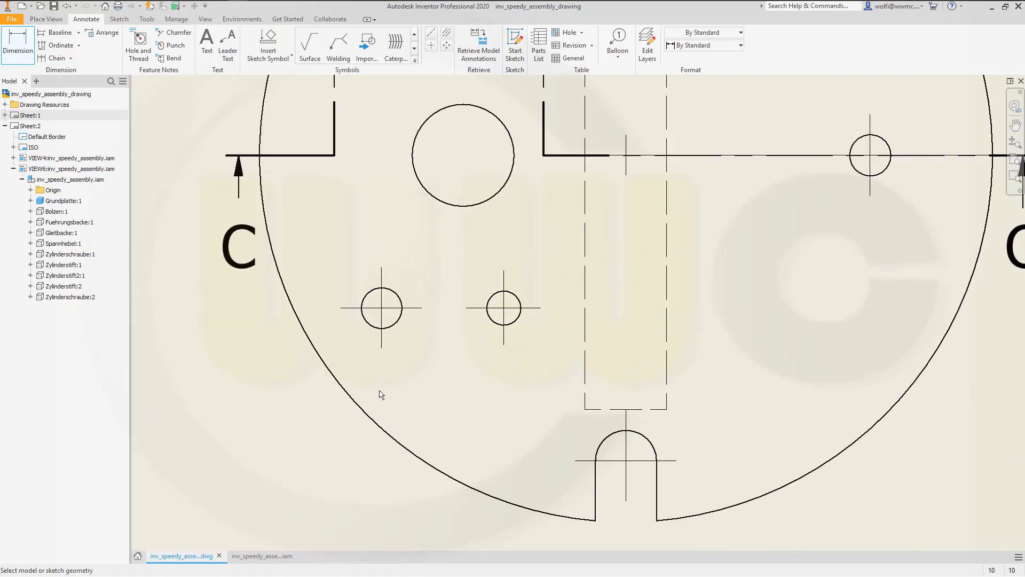
left_click(381, 309)
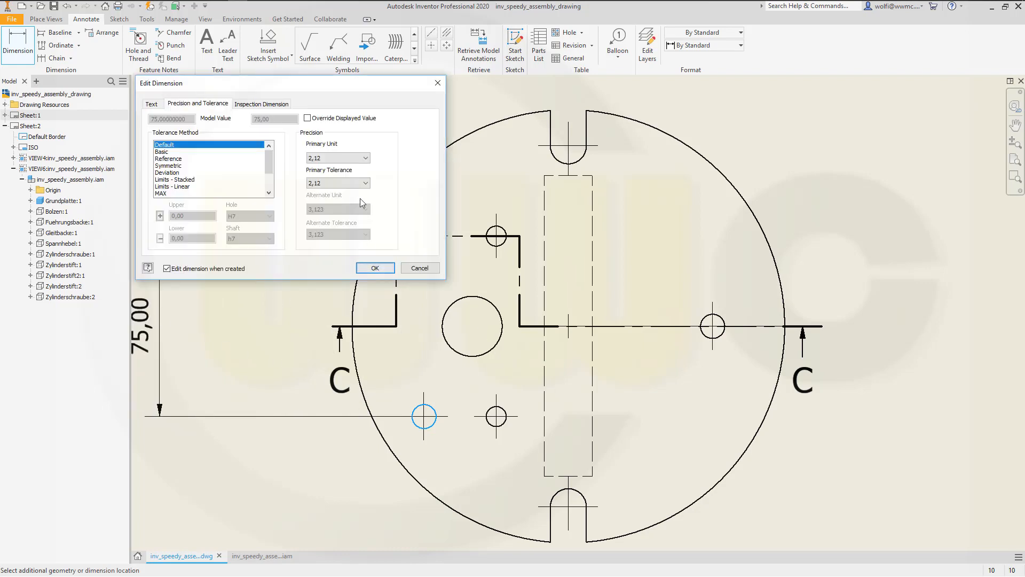
Step: Set the 75, 15 and 150 dimensions to zero-decimal precision
left_click(365, 158)
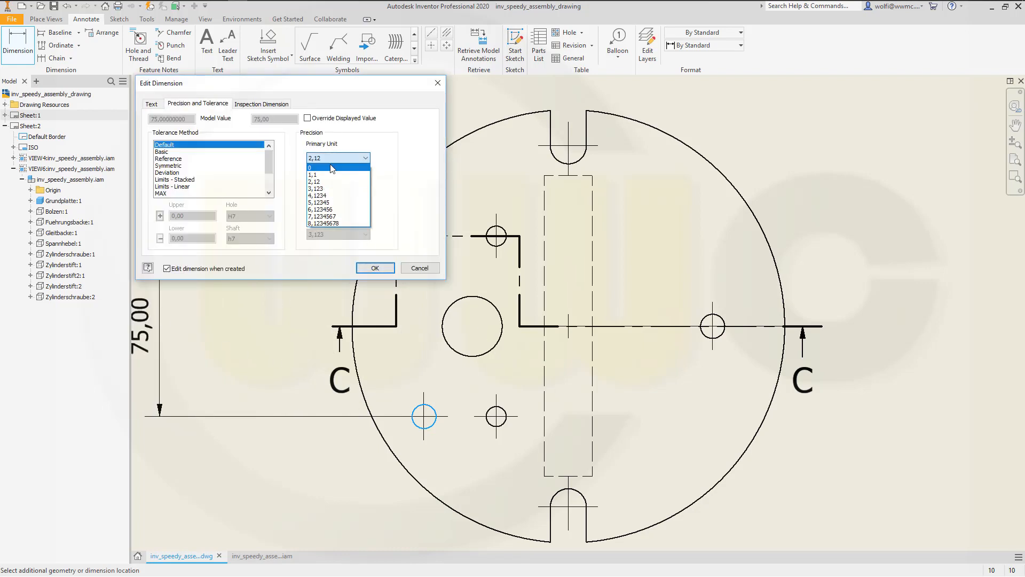
left_click(375, 267)
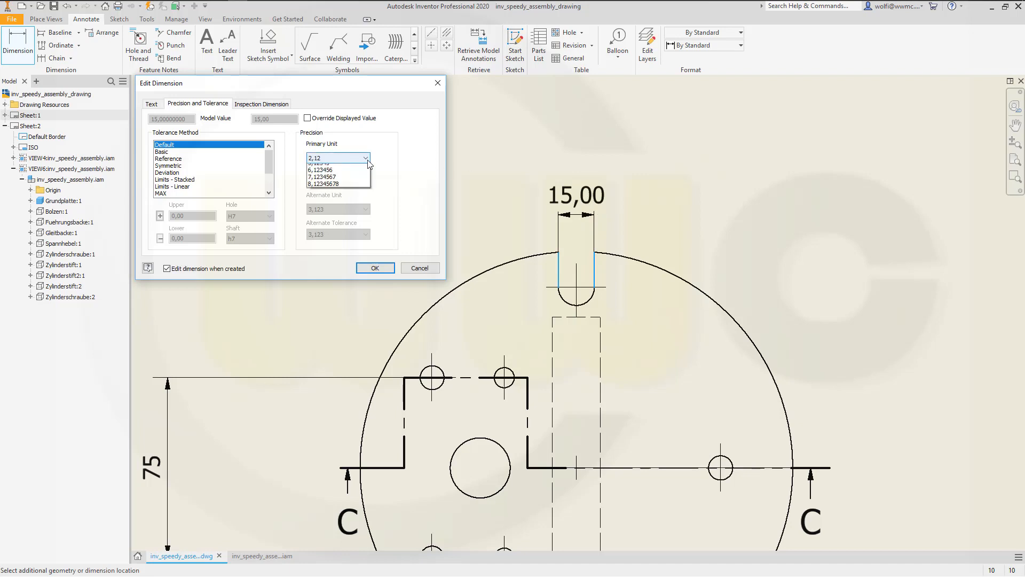
left_click(375, 268)
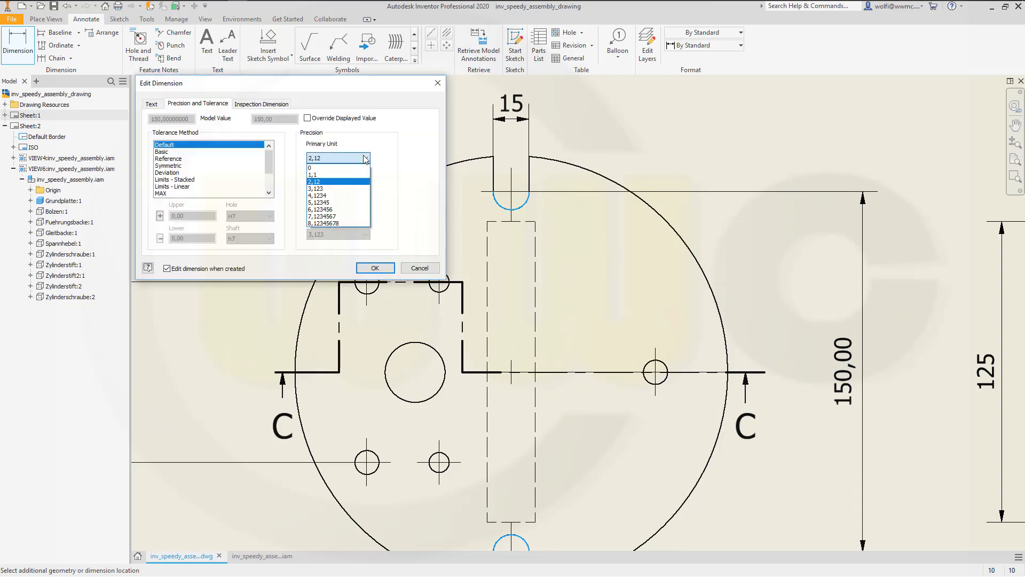
left_click(375, 267)
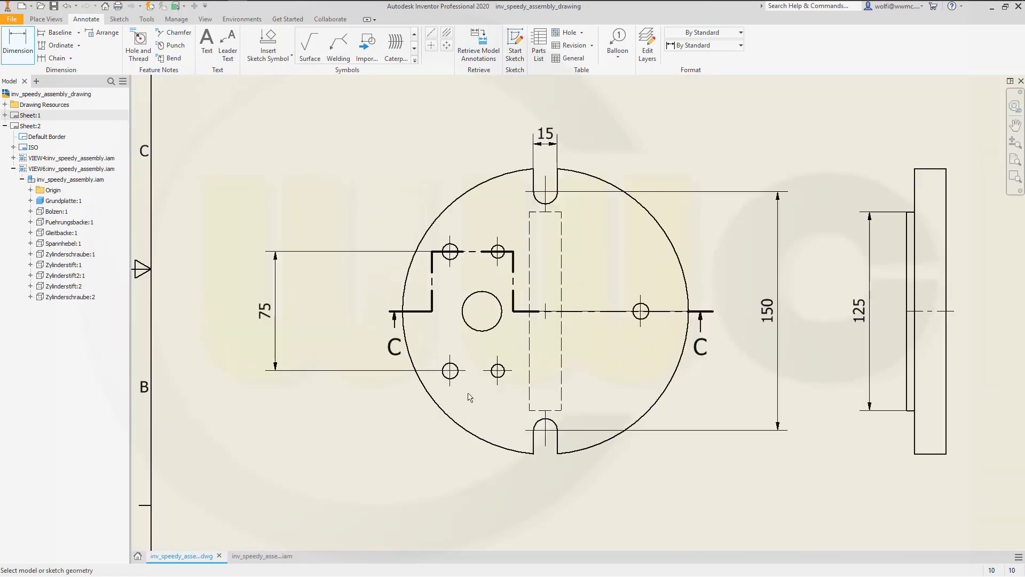
mouse_move(379, 224)
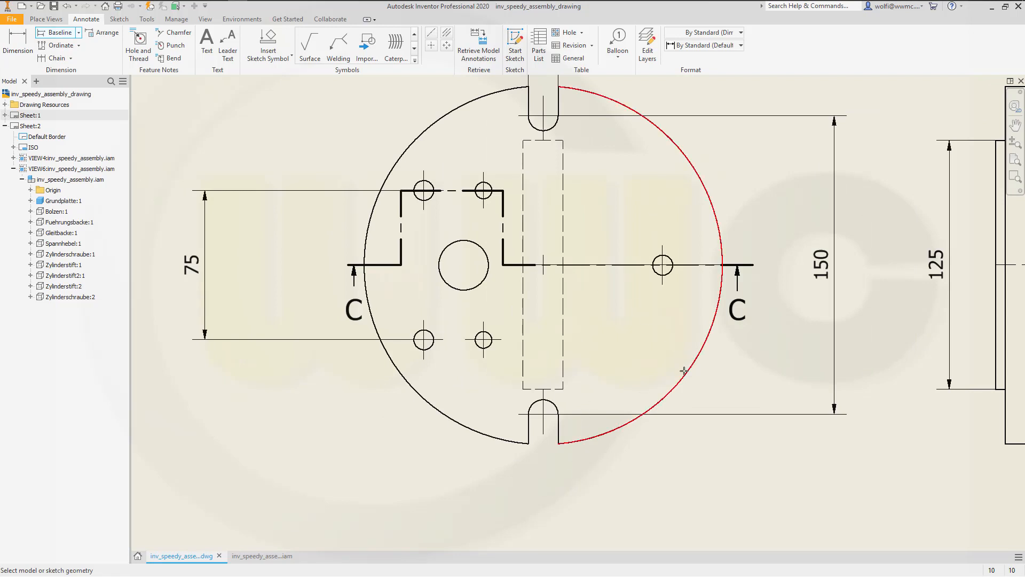
Step: Place baseline dimensions 30, 40 and 60 below the top view, aligning the right 60
left_click(483, 341)
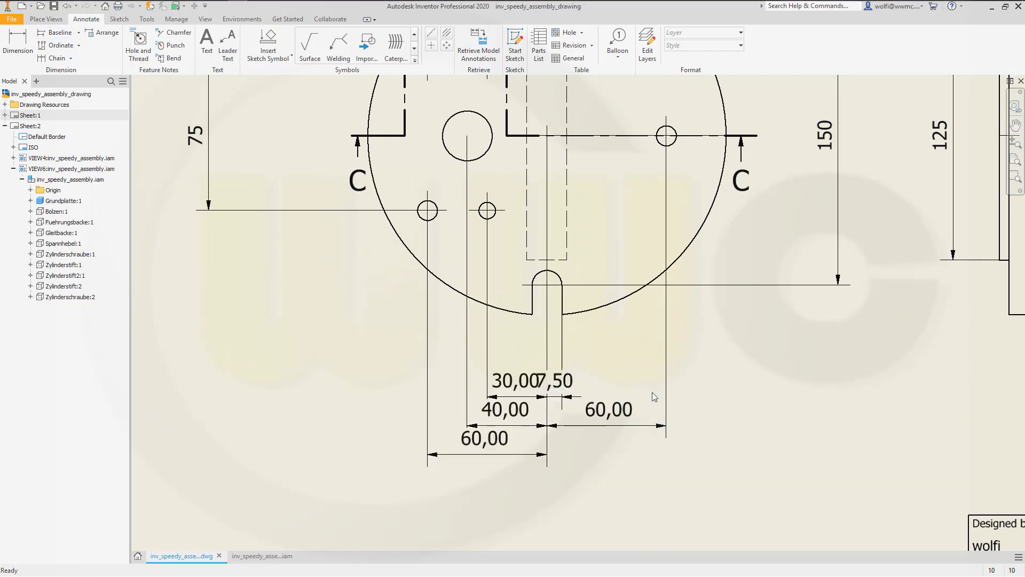
left_click(554, 382)
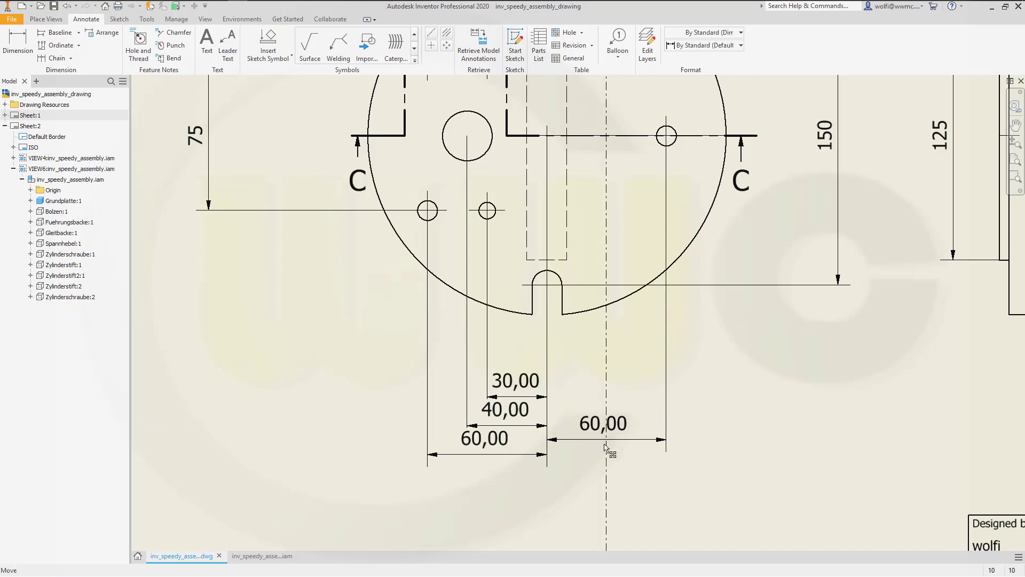
left_click_drag(603, 423, 603, 455)
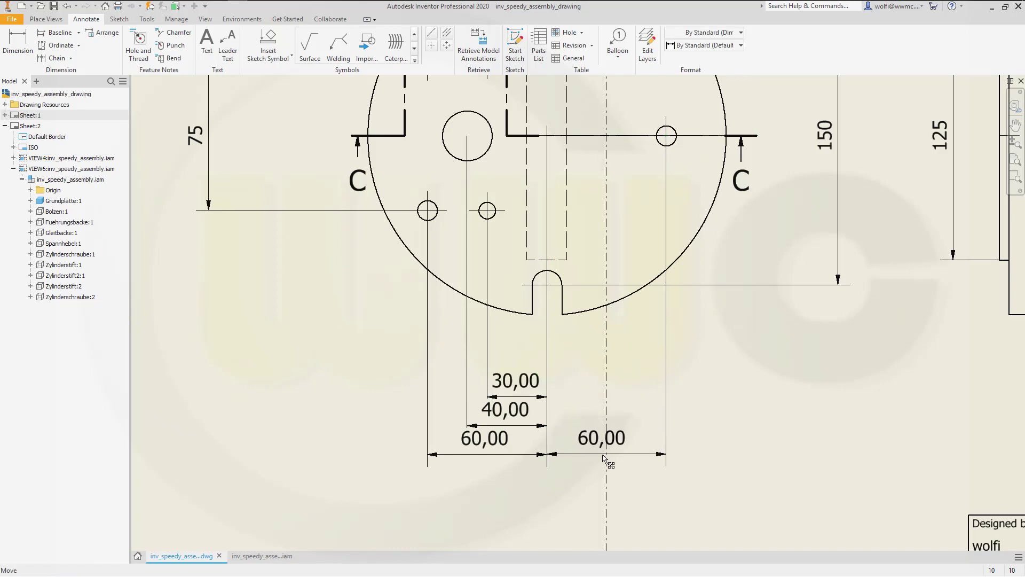
Step: Change the decimal precision of the selected baseline dimensions
left_click_drag(414, 359, 706, 505)
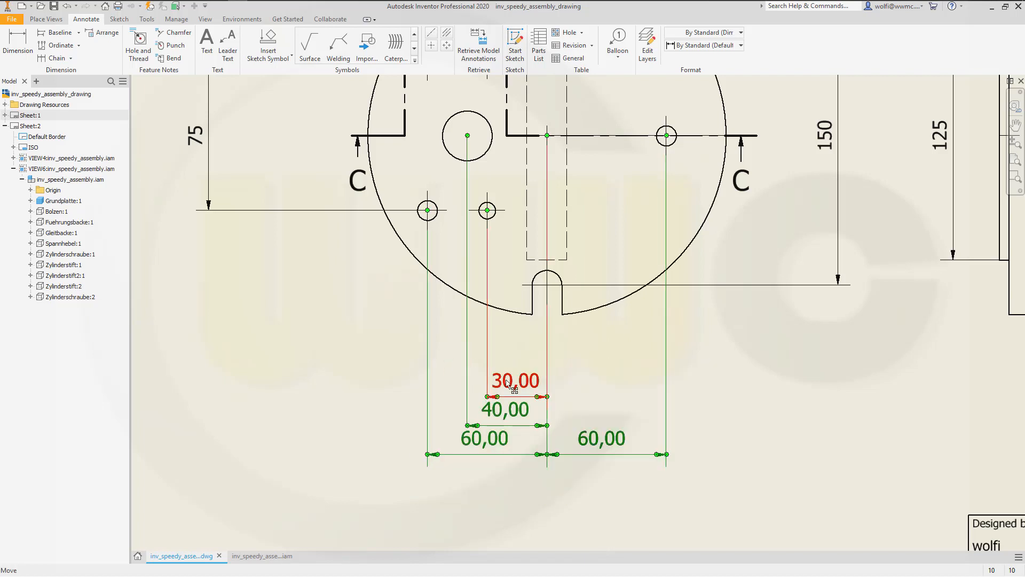
right_click(511, 382)
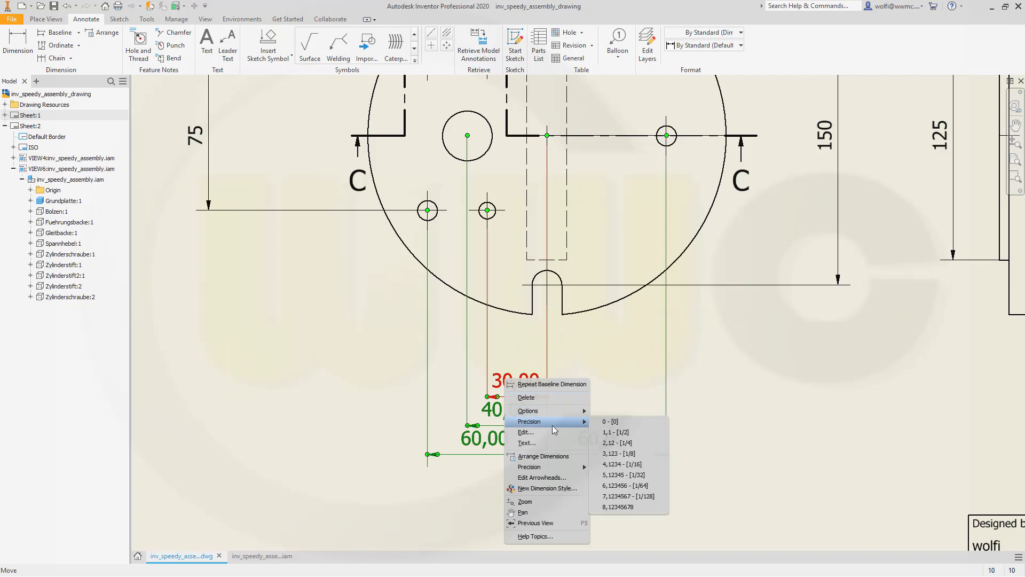
left_click(609, 421)
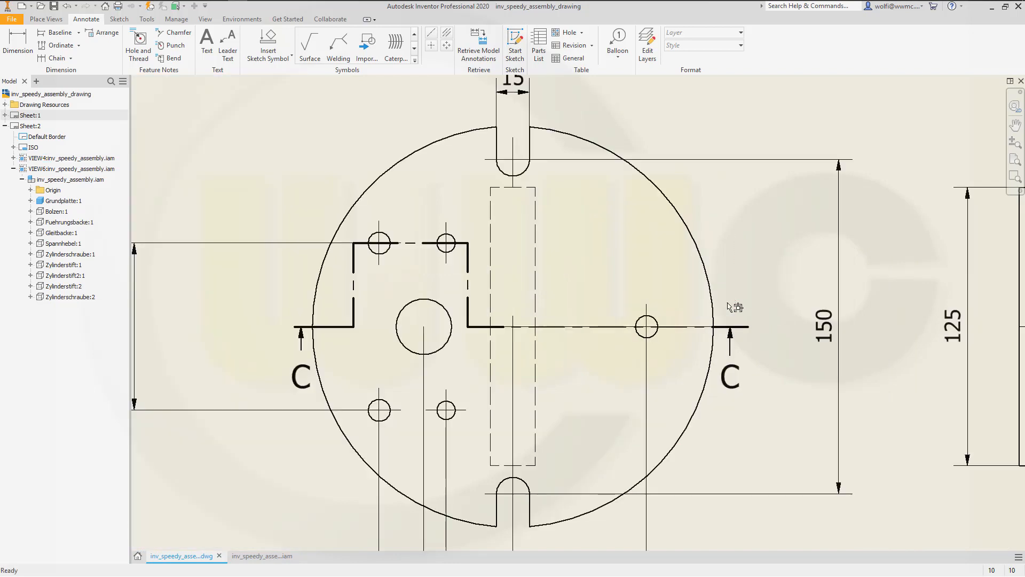
mouse_move(710, 326)
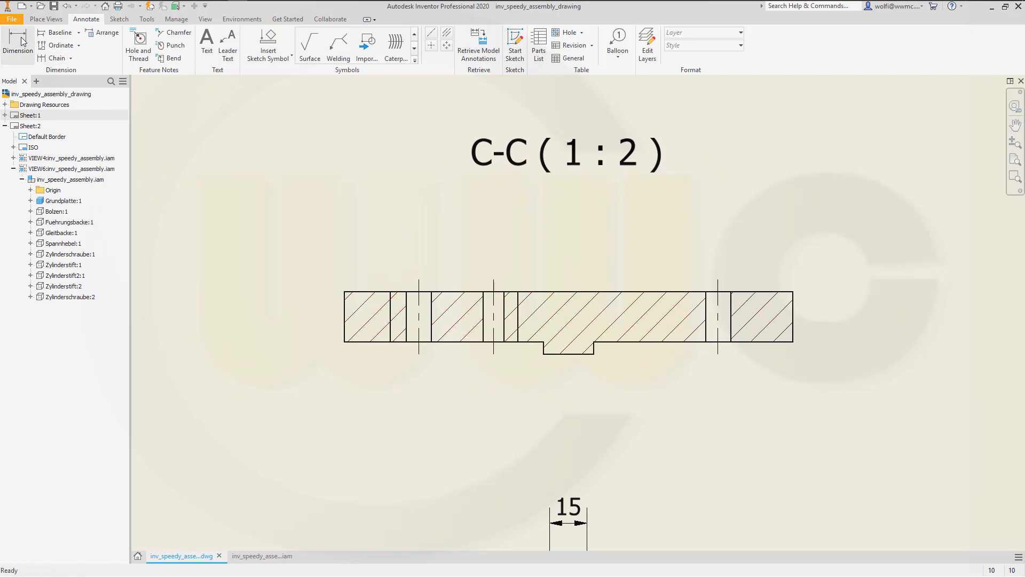
Step: Start the Dimension tool for section C-C's 20 and 25 heights
left_click(18, 43)
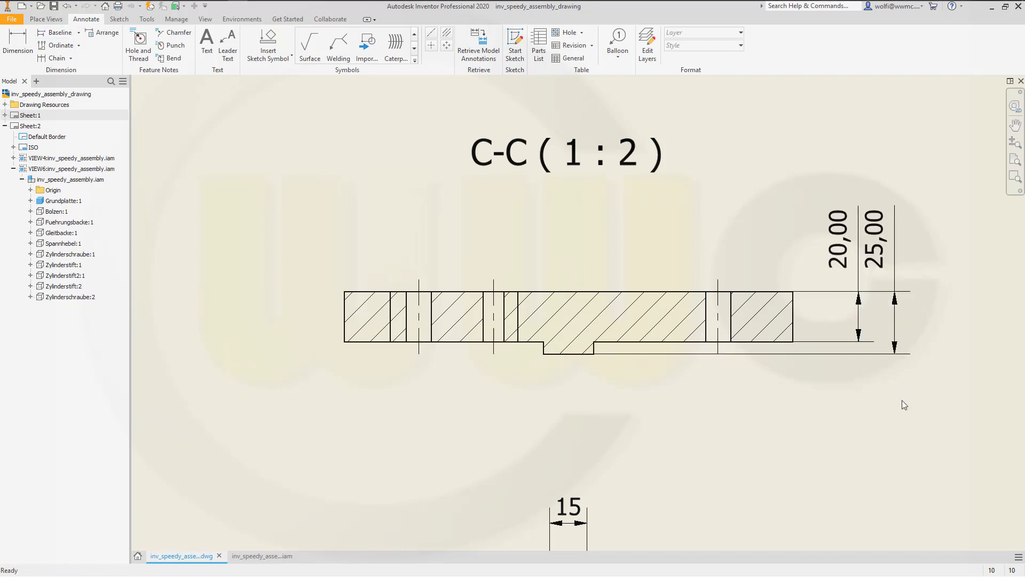
mouse_move(786, 397)
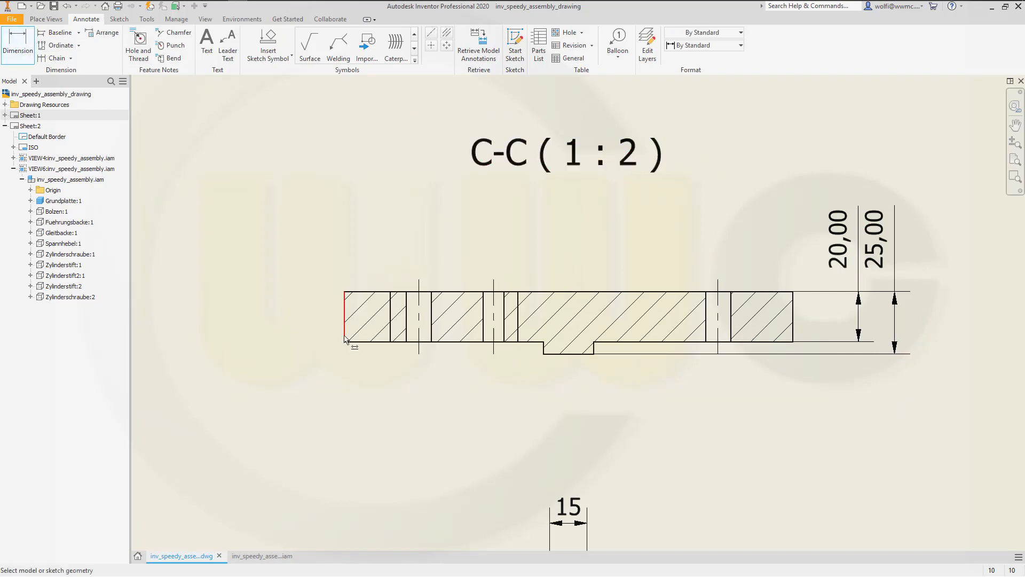
Step: Dimension section C-C's overall 180 width below the section
left_click(792, 322)
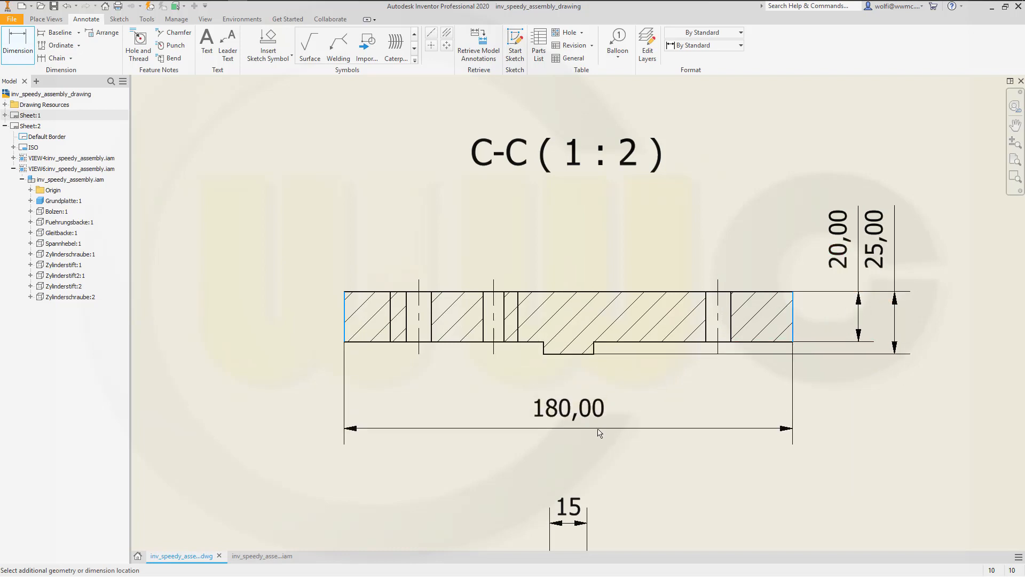
double_click(567, 407)
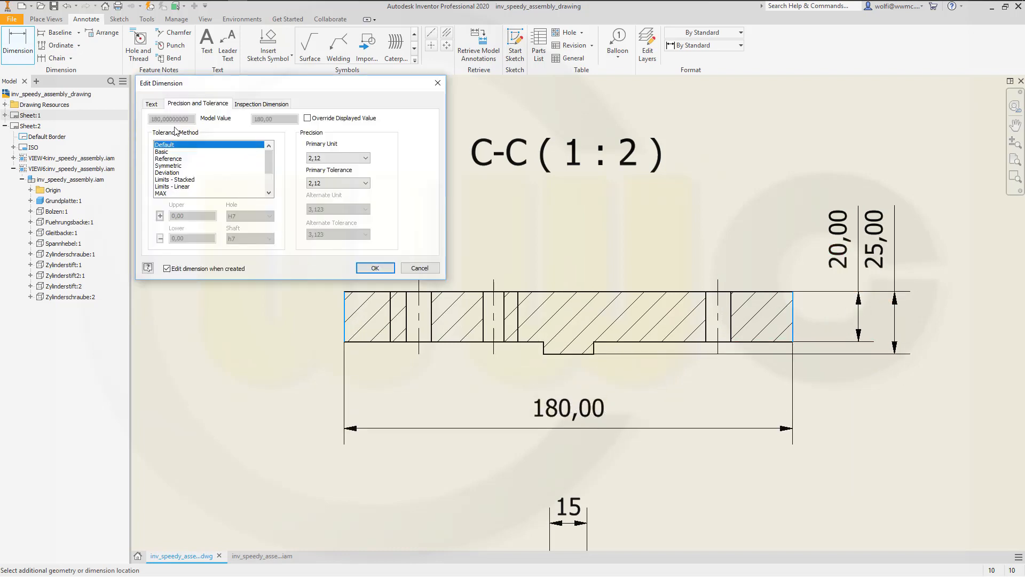
left_click(152, 104)
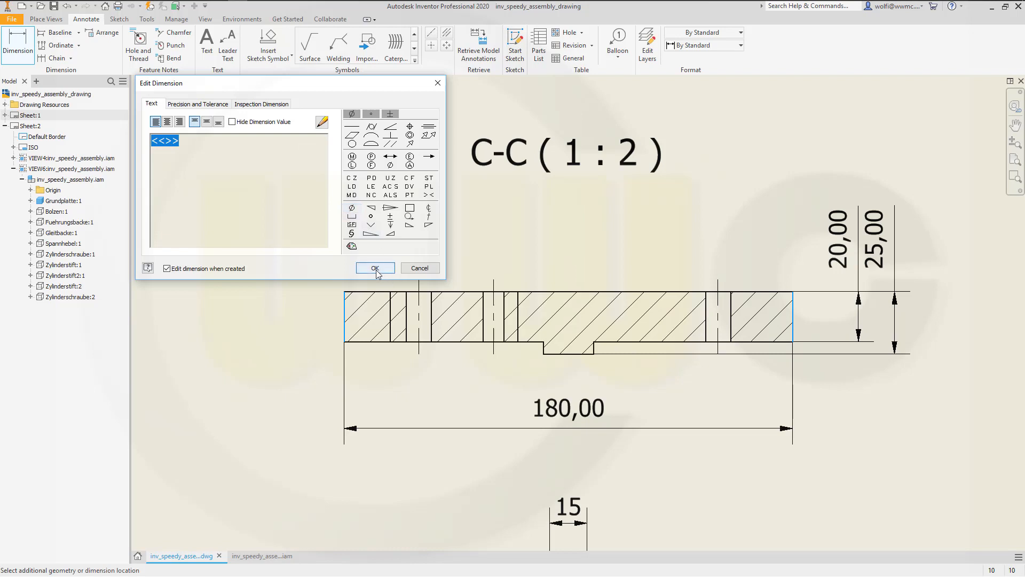
left_click(375, 268)
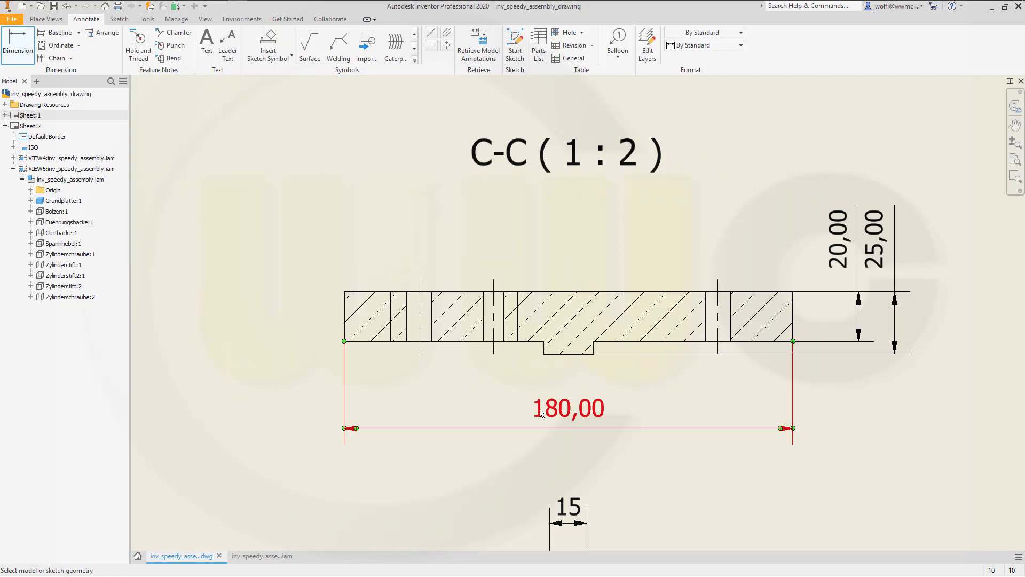
Step: Prefix the 180 dimension with a Ø symbol and set whole-number precision
double_click(568, 409)
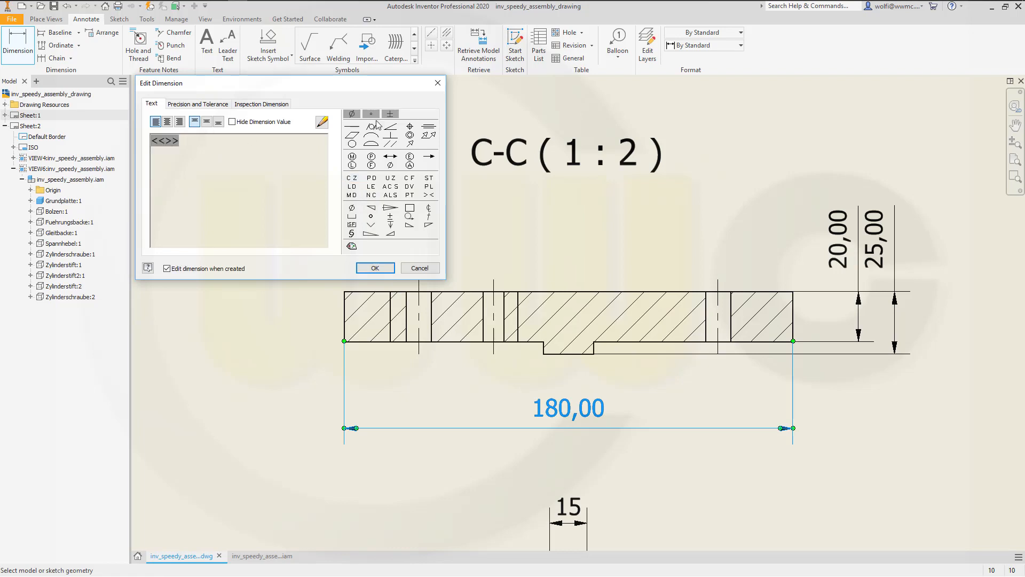
left_click(351, 114)
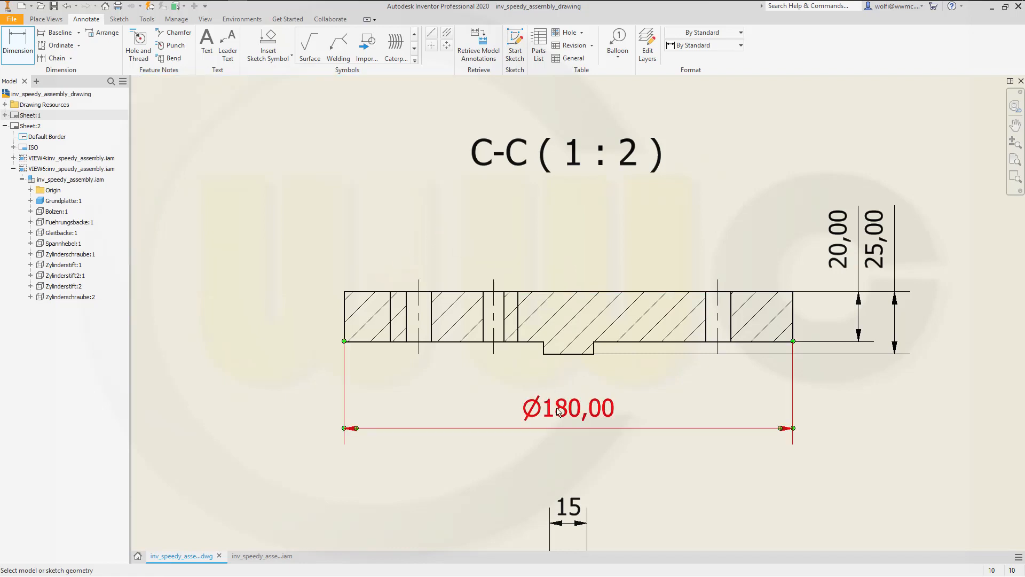
double_click(566, 407)
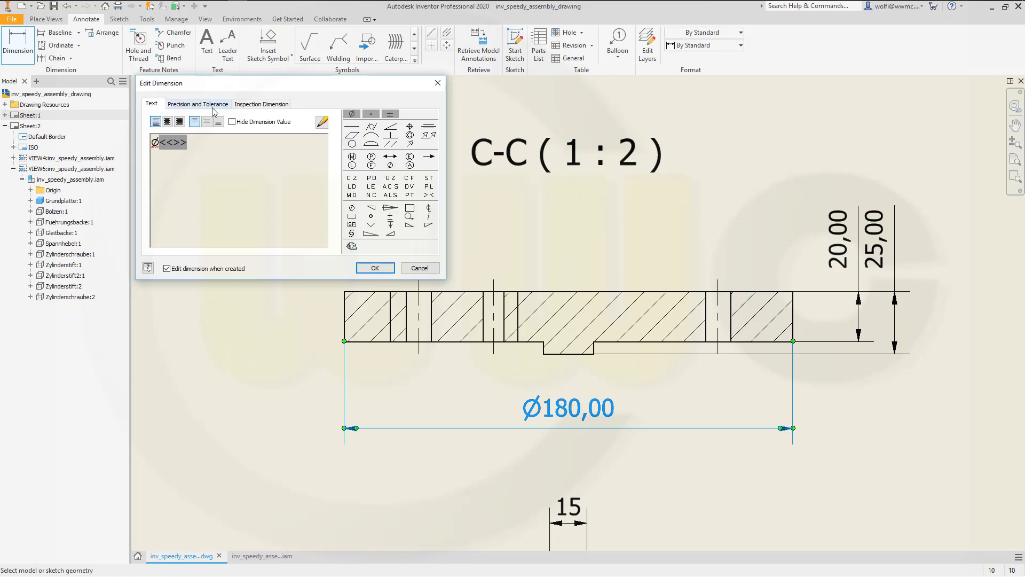
left_click(198, 104)
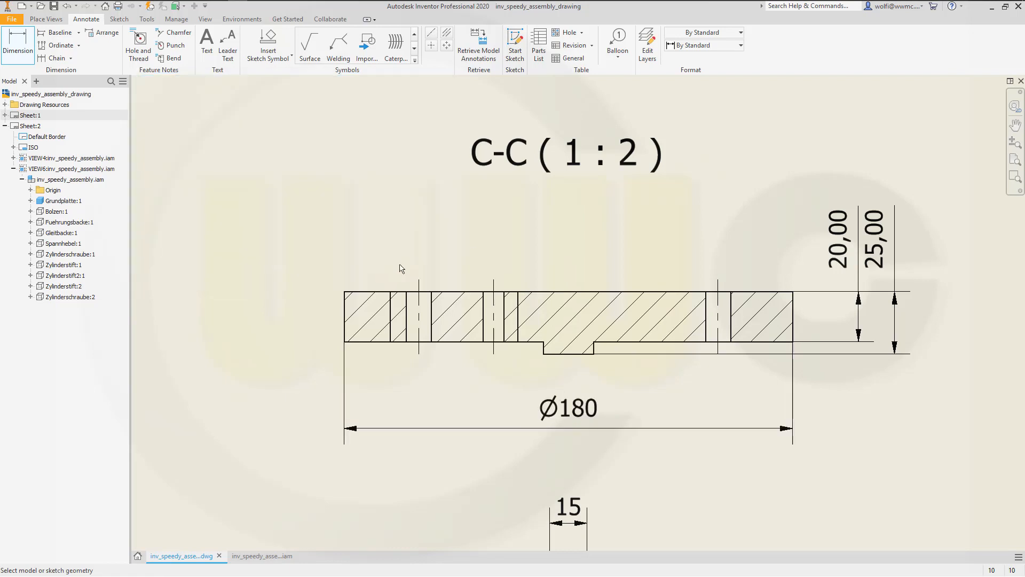
mouse_move(297, 185)
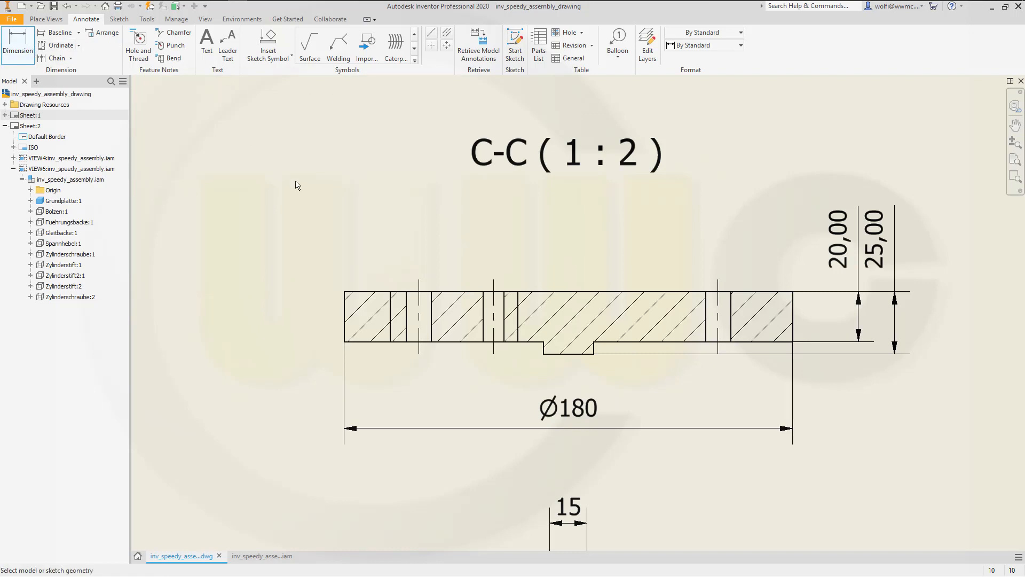
Step: Dimension the left bore as Ø10 without decimals above the section
left_click(405, 325)
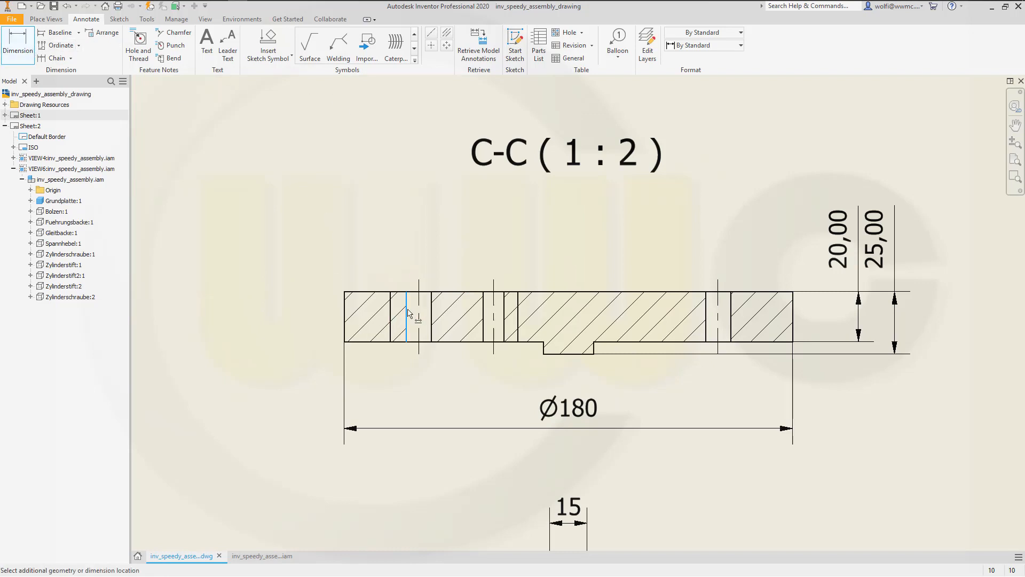
left_click(428, 323)
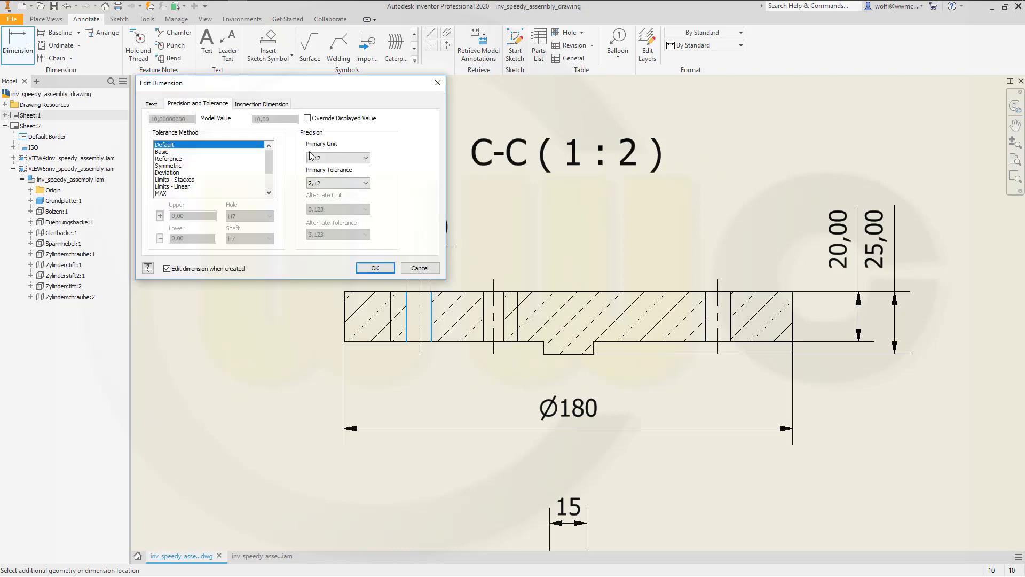
left_click(363, 157)
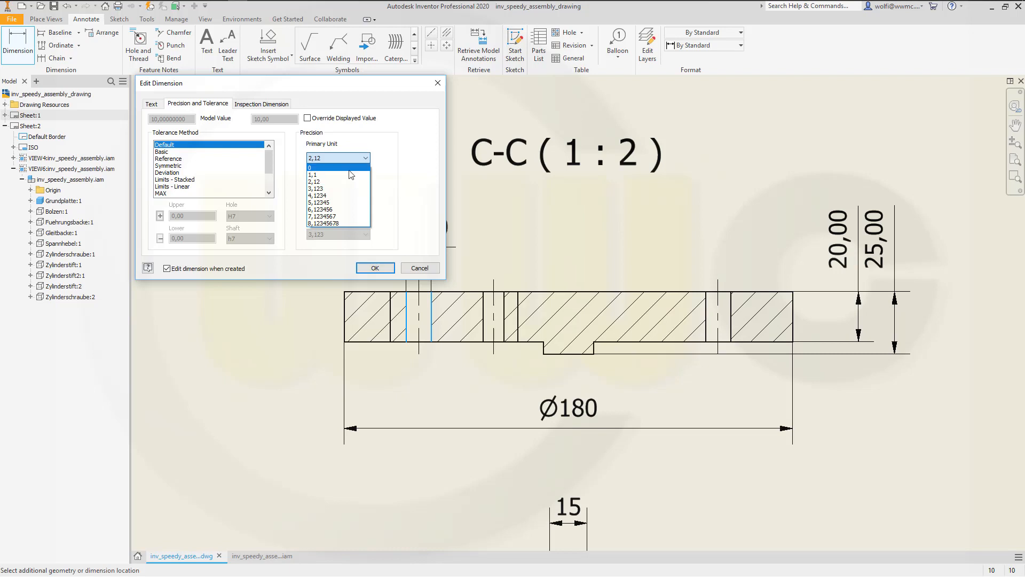
left_click(152, 104)
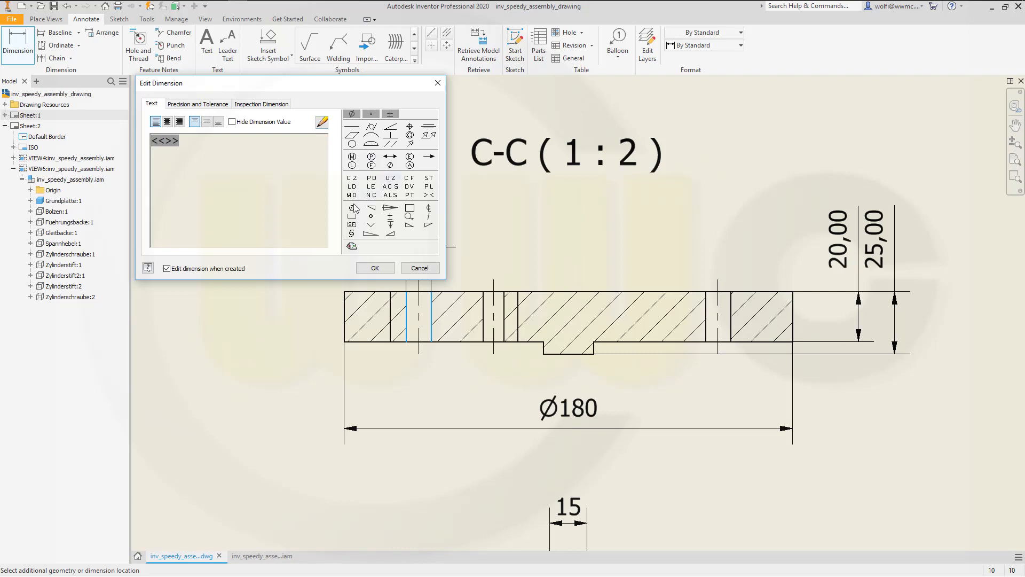
left_click(375, 267)
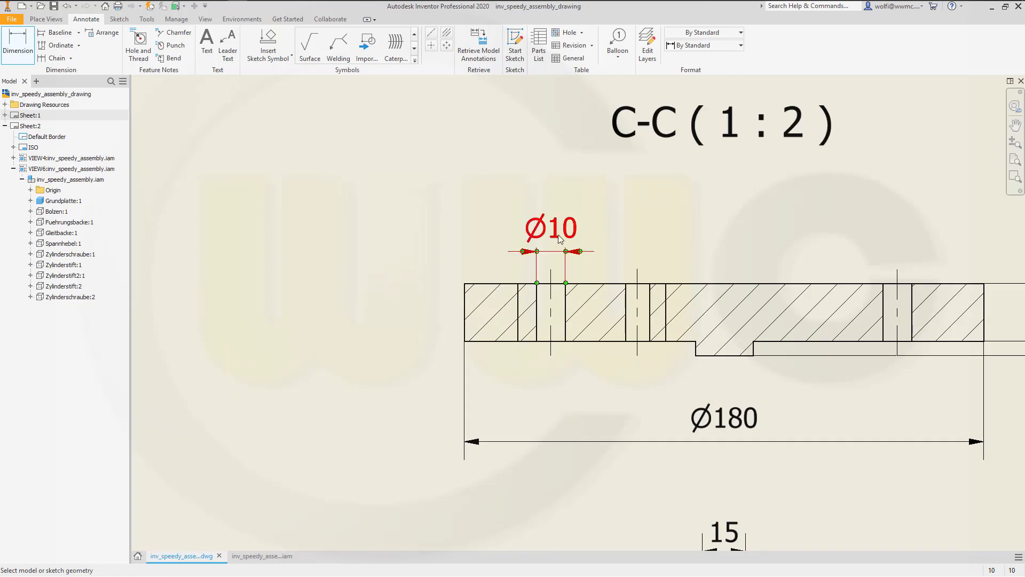
Step: Apply a Limits/Fits tolerance of hole H7 with shaft N/A to Ø10
double_click(552, 228)
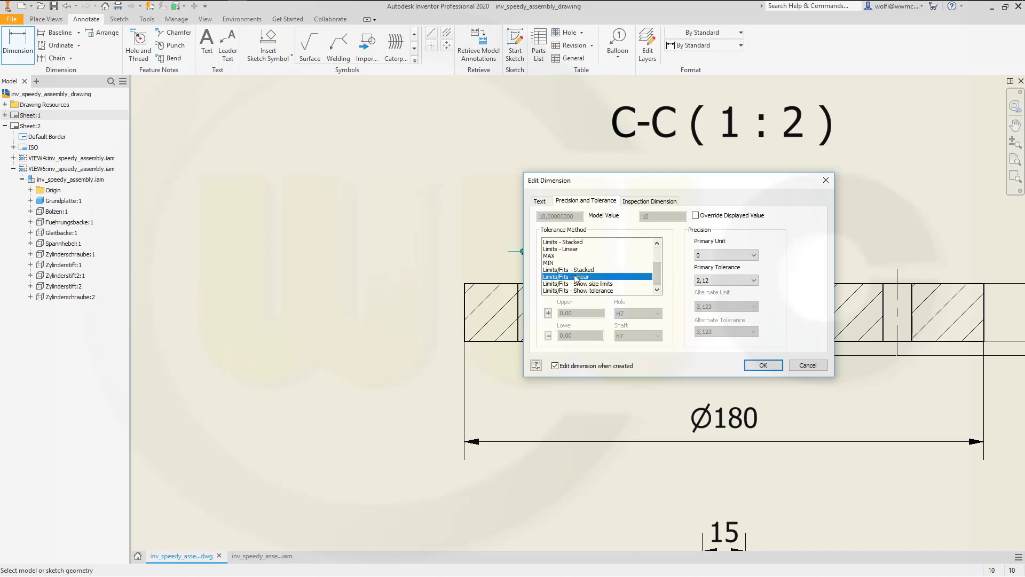
left_click(580, 276)
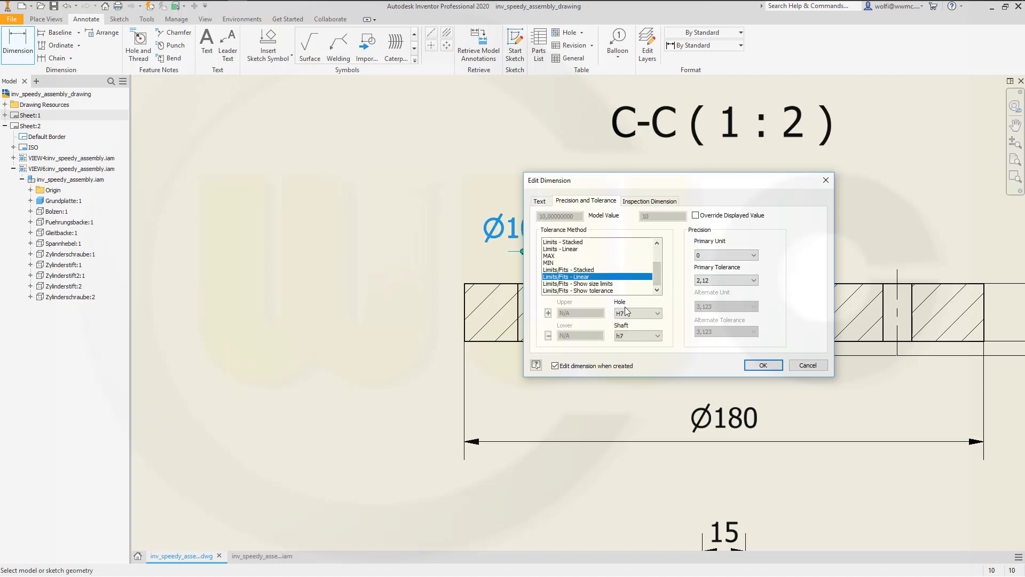
left_click(657, 336)
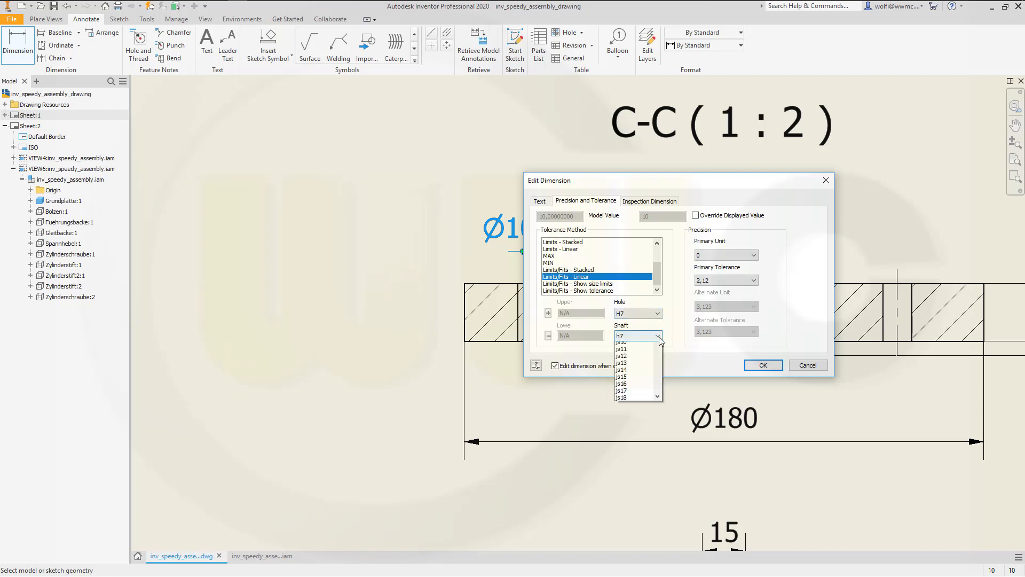
scroll("down", 3)
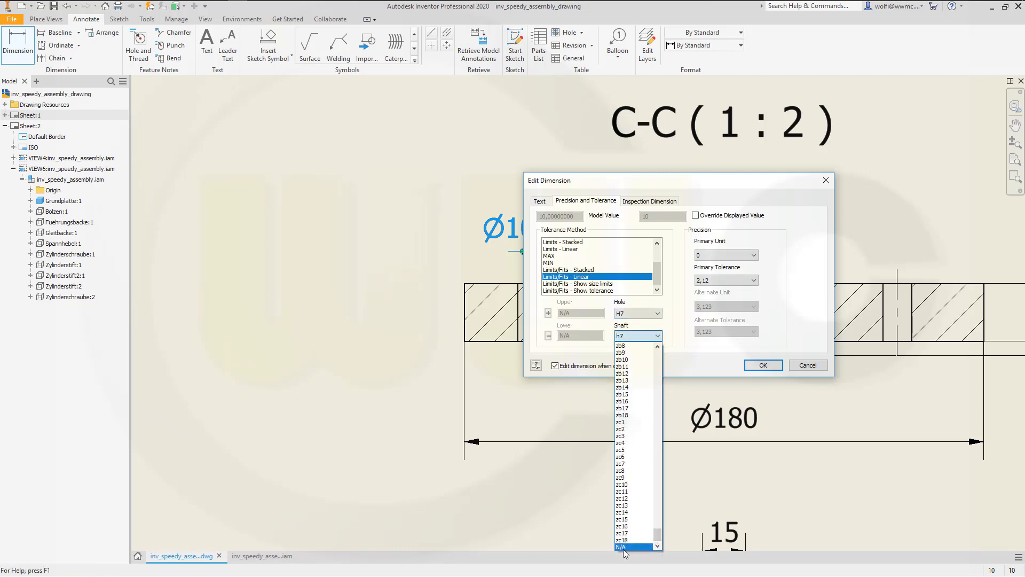
left_click(764, 365)
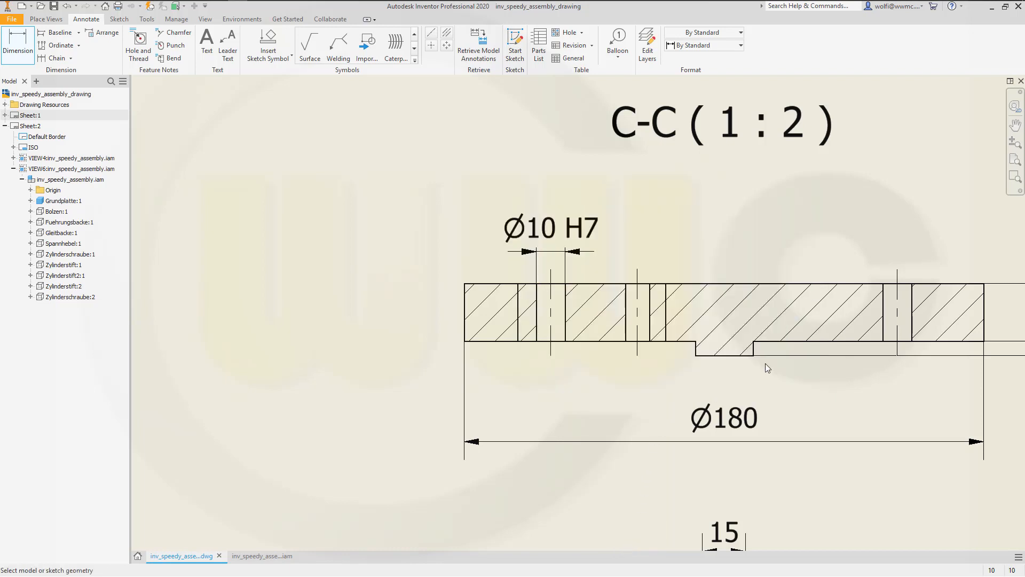
Step: Dimension the middle threaded hole with its value hidden, showing the M10 callout
left_click_drag(768, 367, 722, 375)
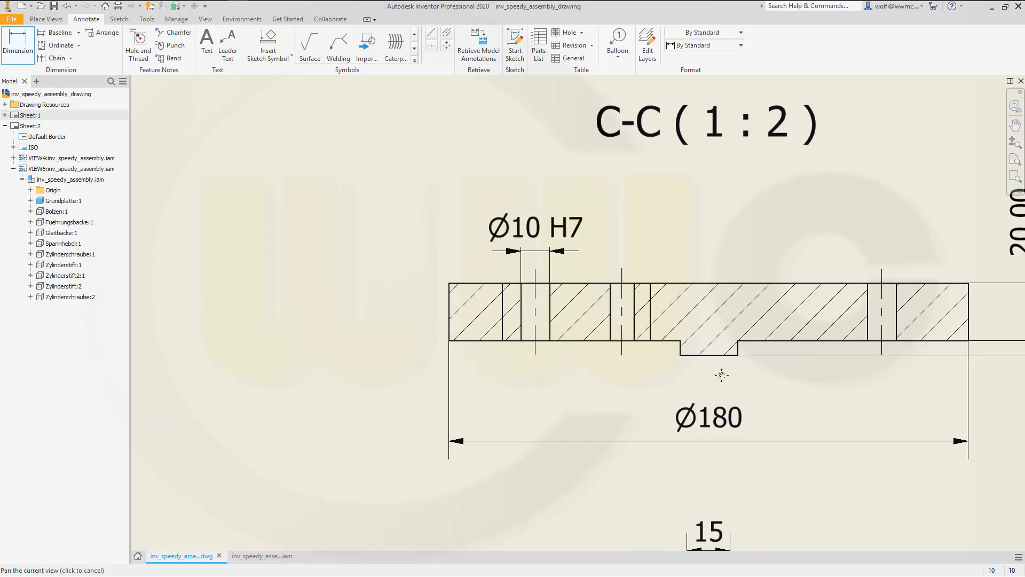
left_click_drag(720, 376, 653, 297)
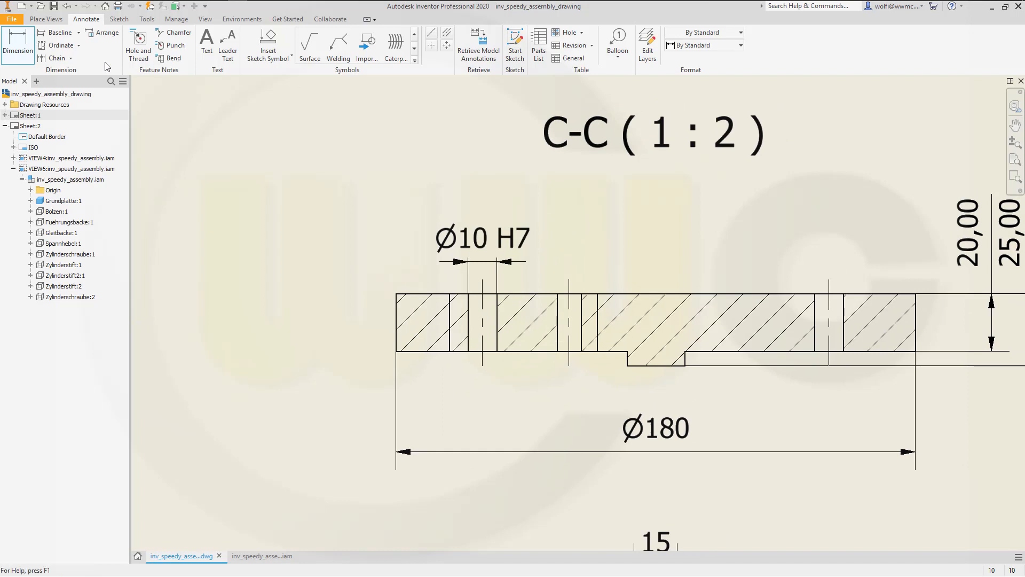
left_click(591, 328)
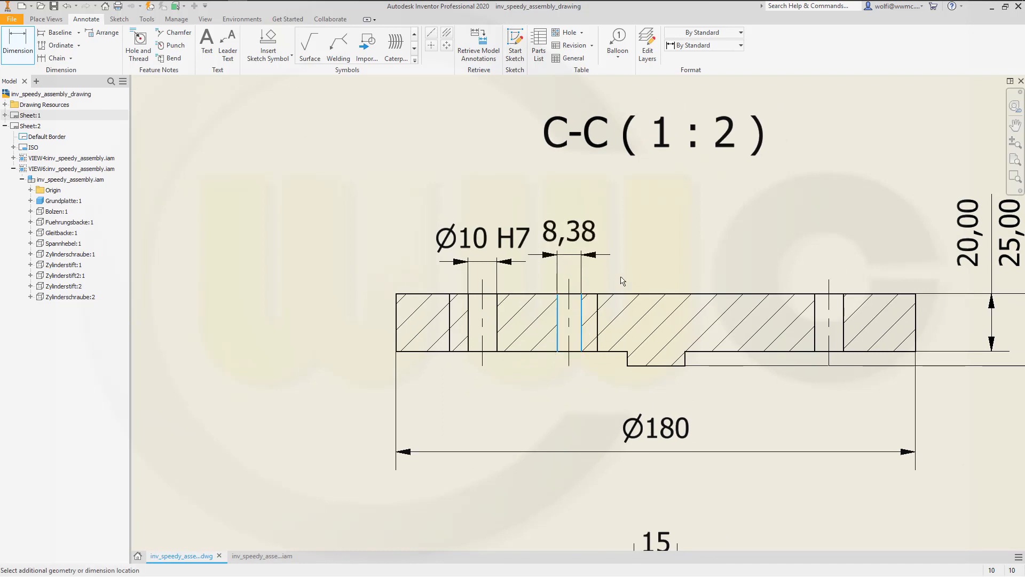
double_click(568, 233)
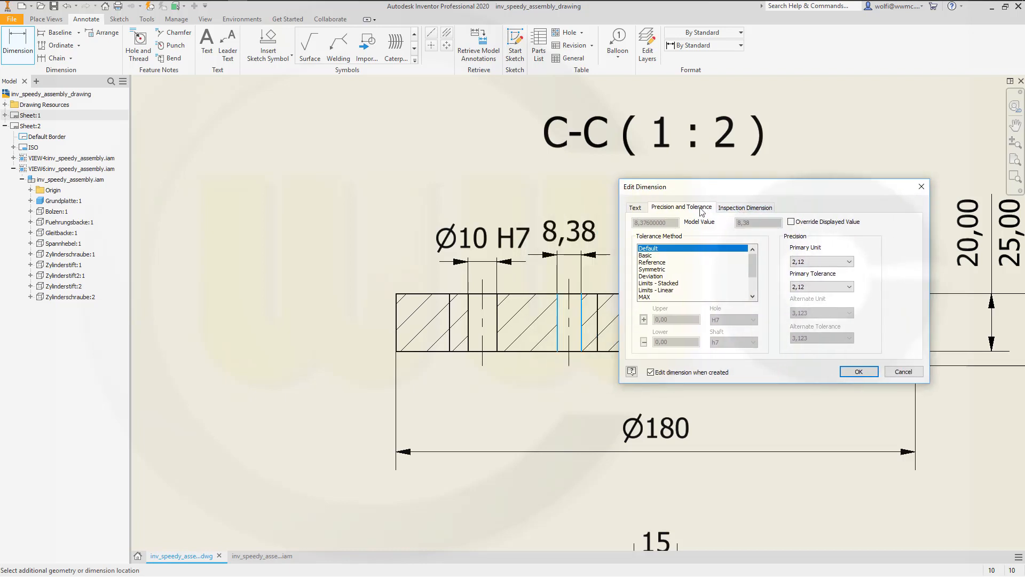
left_click(635, 207)
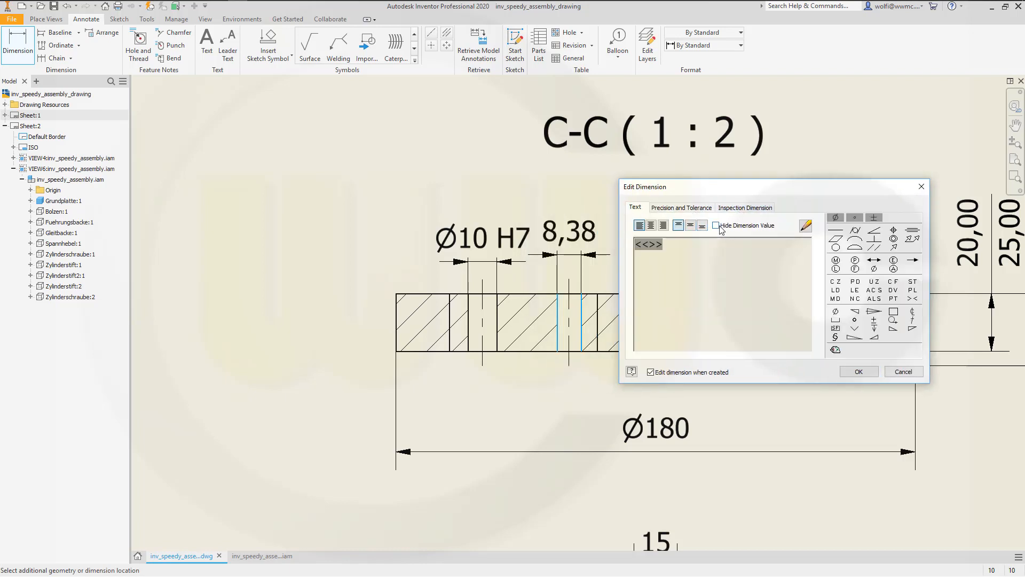
left_click(716, 225)
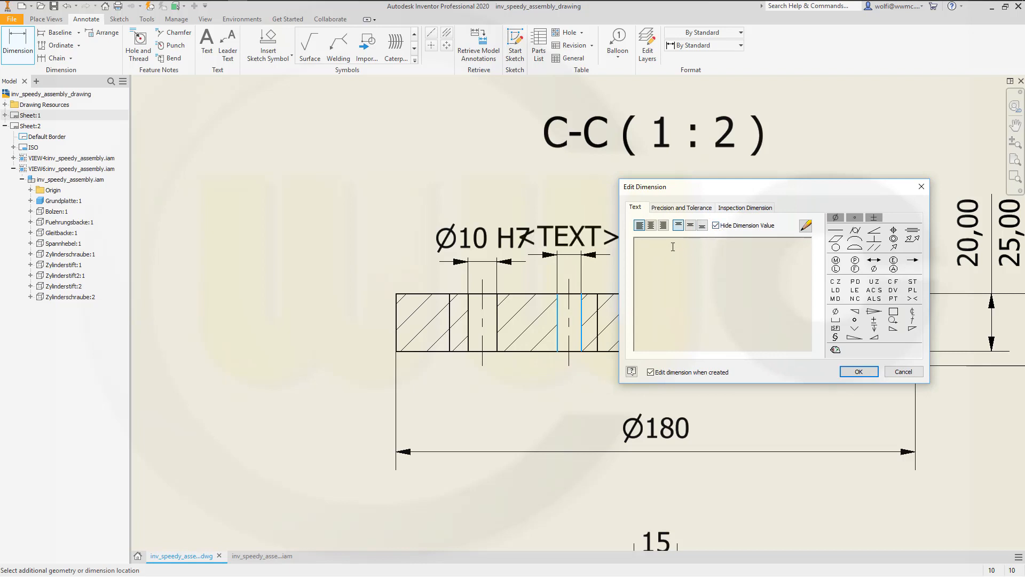
type("M10")
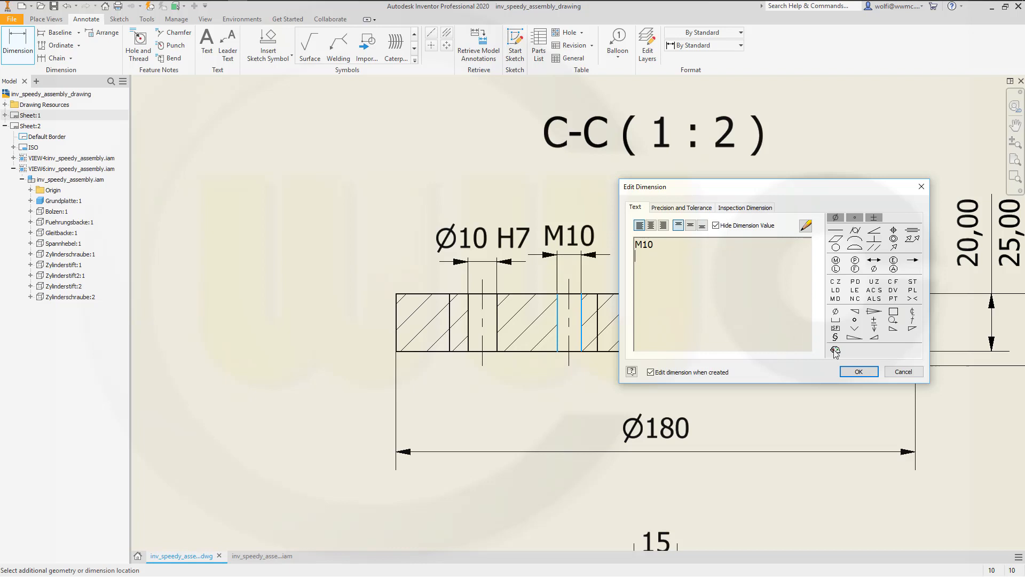
left_click(859, 372)
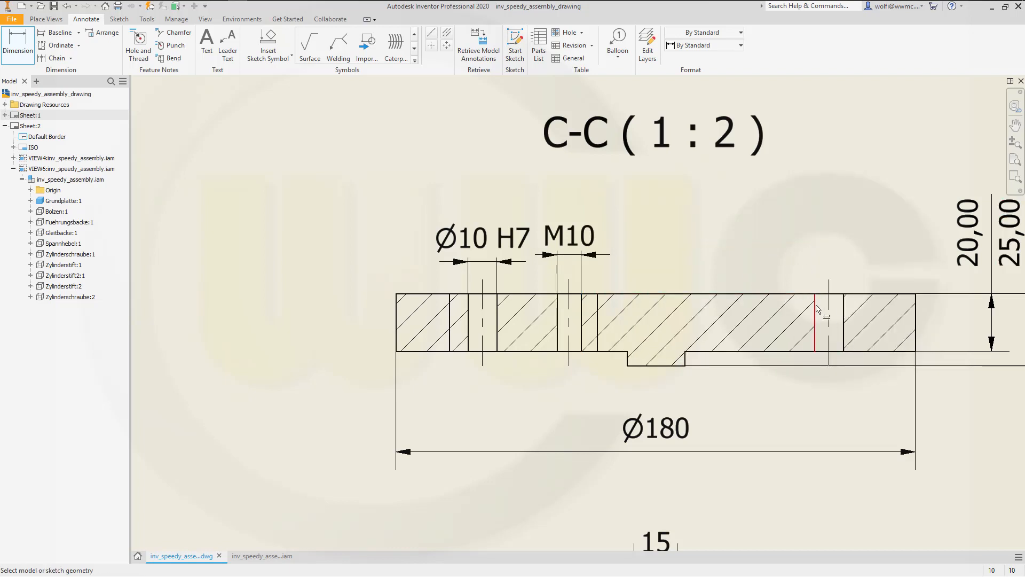
Step: Dimension the right threaded hole with its value hidden, showing the M12 callout
left_click(838, 330)
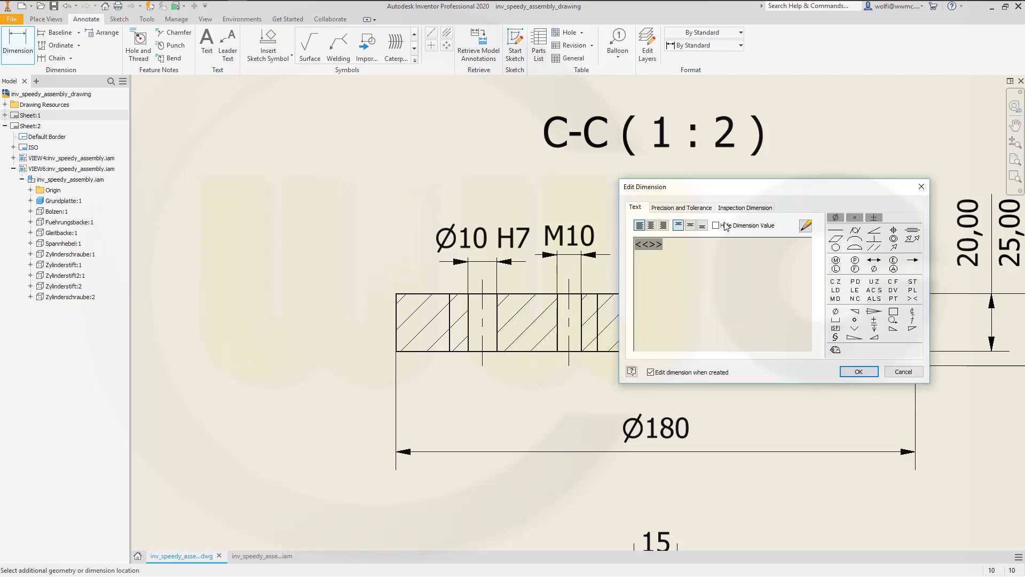
left_click(716, 225)
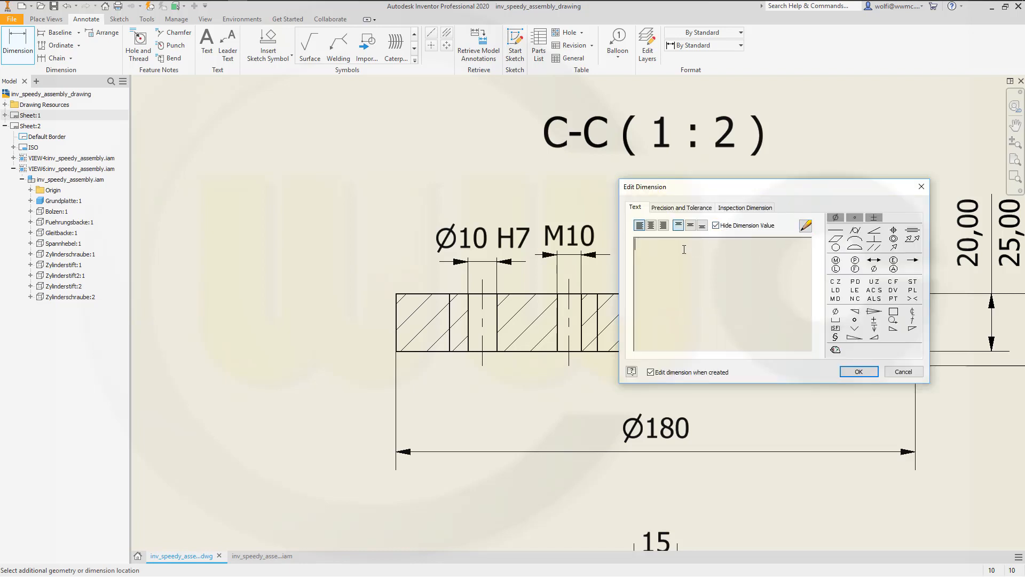
type("M12")
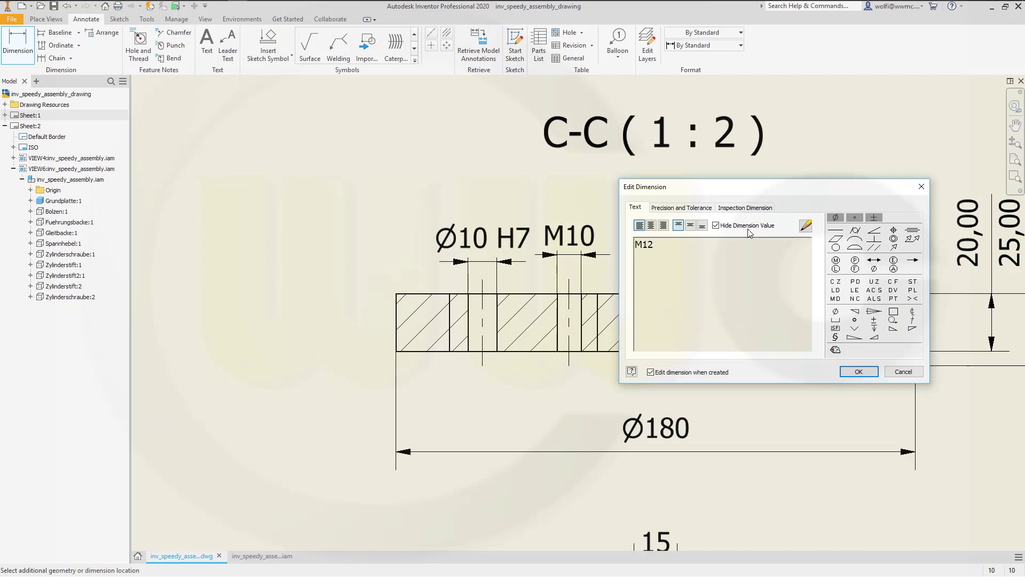
left_click(859, 372)
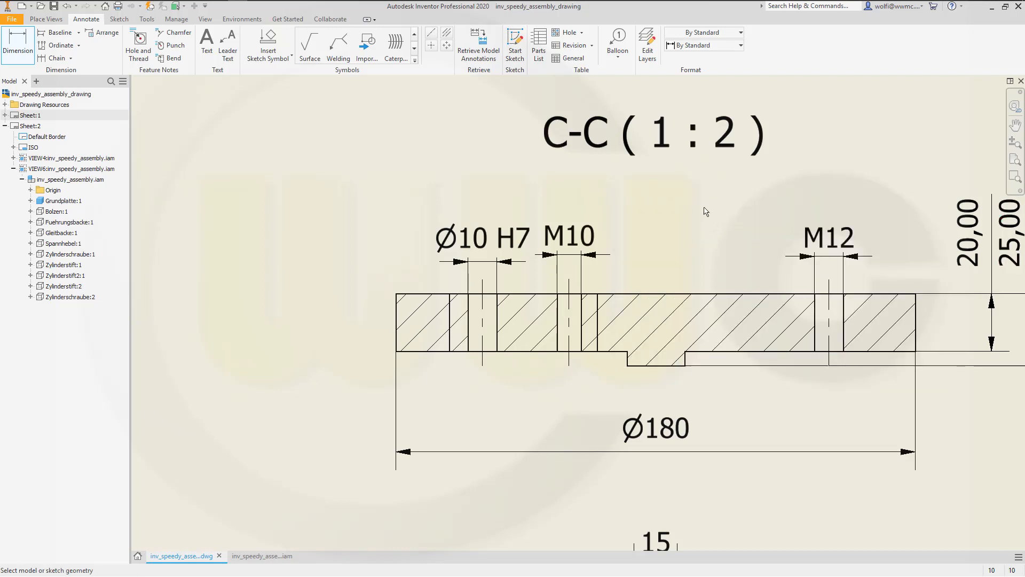
mouse_move(720, 314)
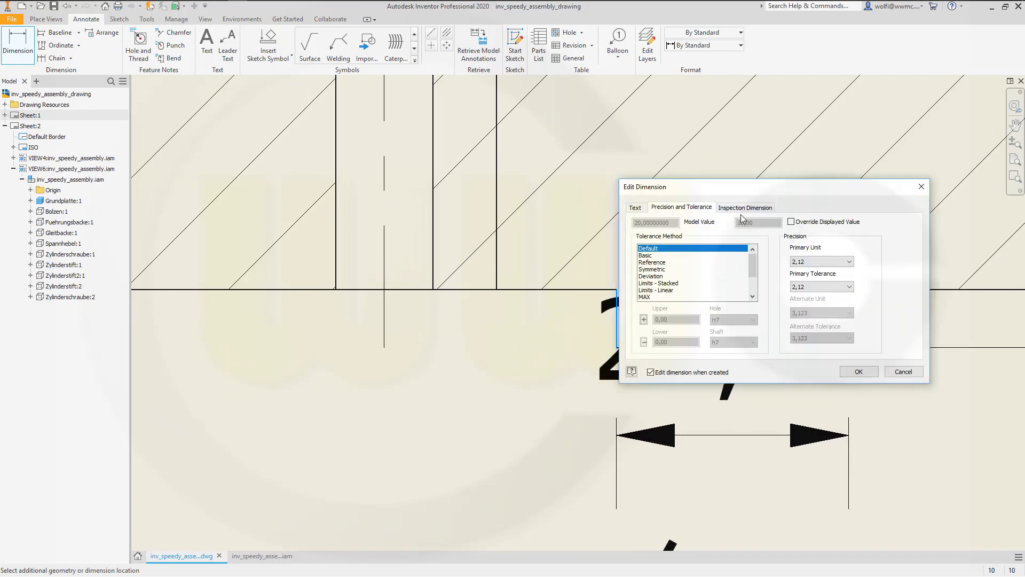
Step: Give the 20 recess dimension 0 decimals and a linear fit: hole N/A, shaft h11
left_click(848, 261)
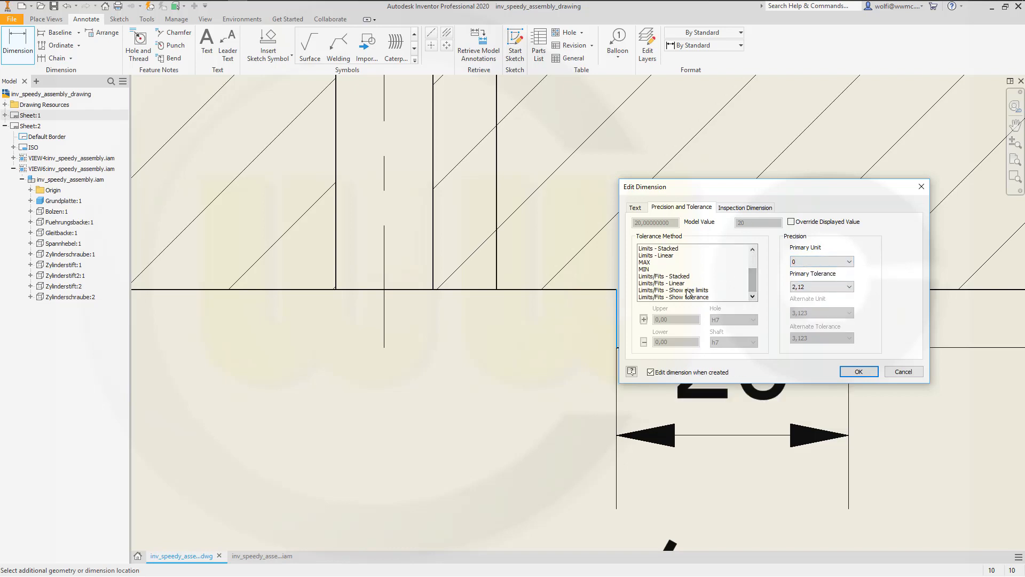
left_click(661, 283)
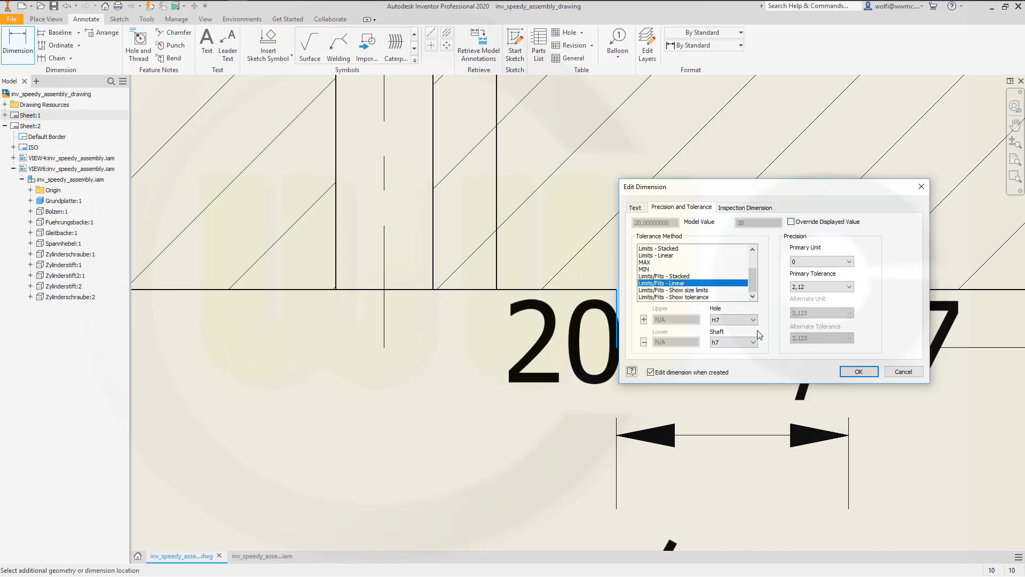
left_click(753, 319)
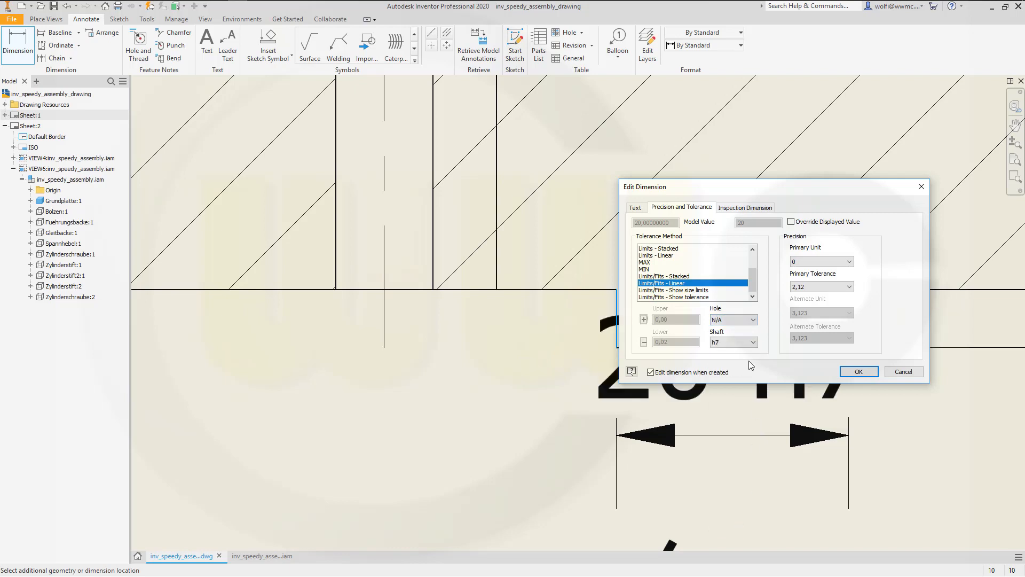
left_click(752, 342)
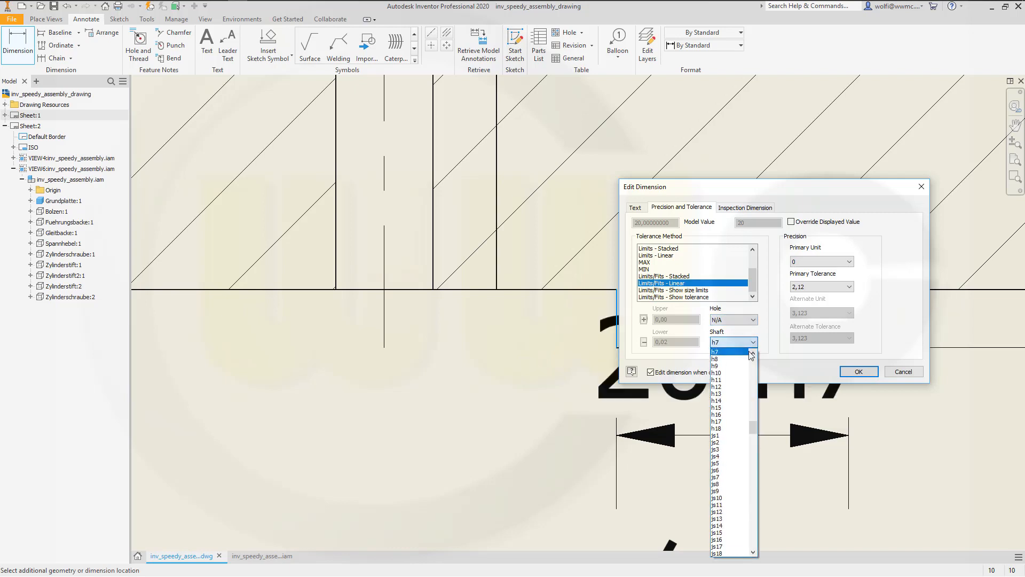
left_click(717, 380)
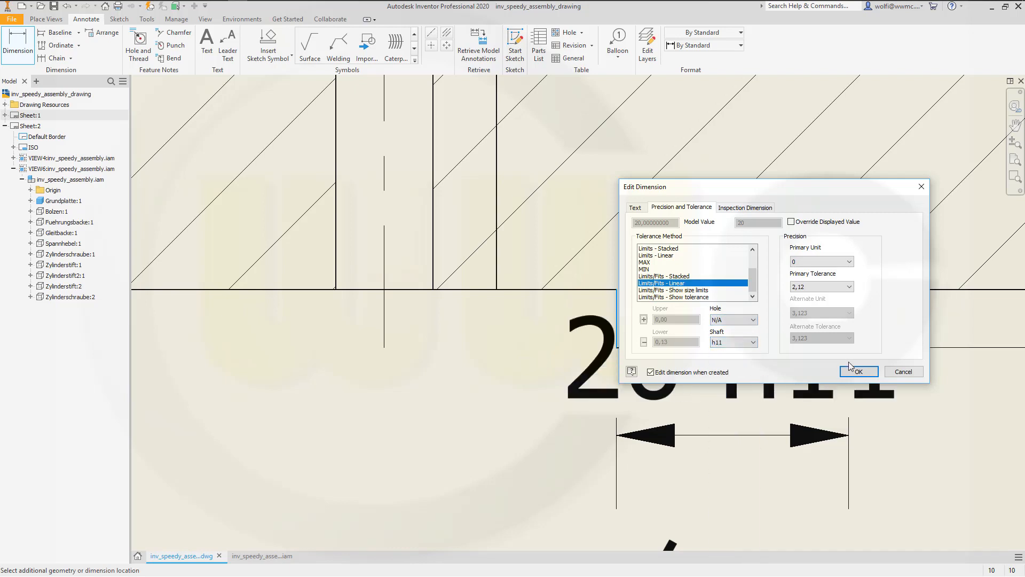
left_click(859, 372)
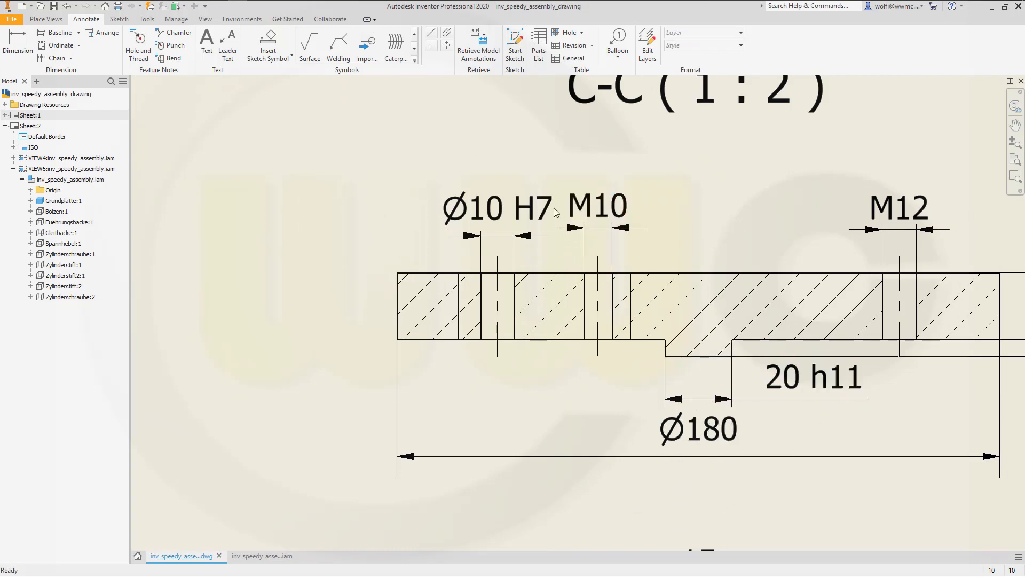
scroll("down", 3)
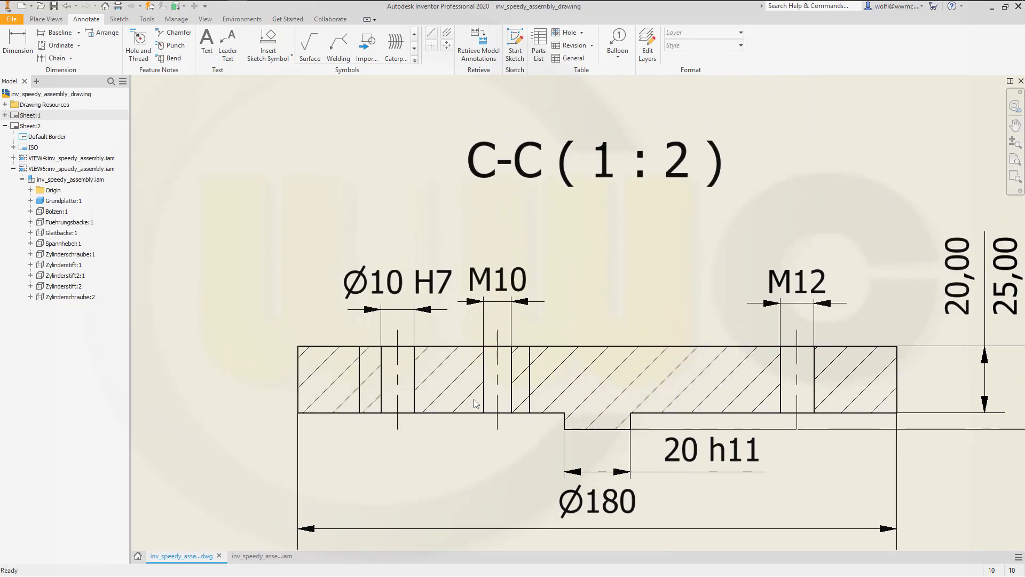
Step: Place a 1,6 surface texture symbol above the Ø10 H7 bore and position it
left_click(309, 40)
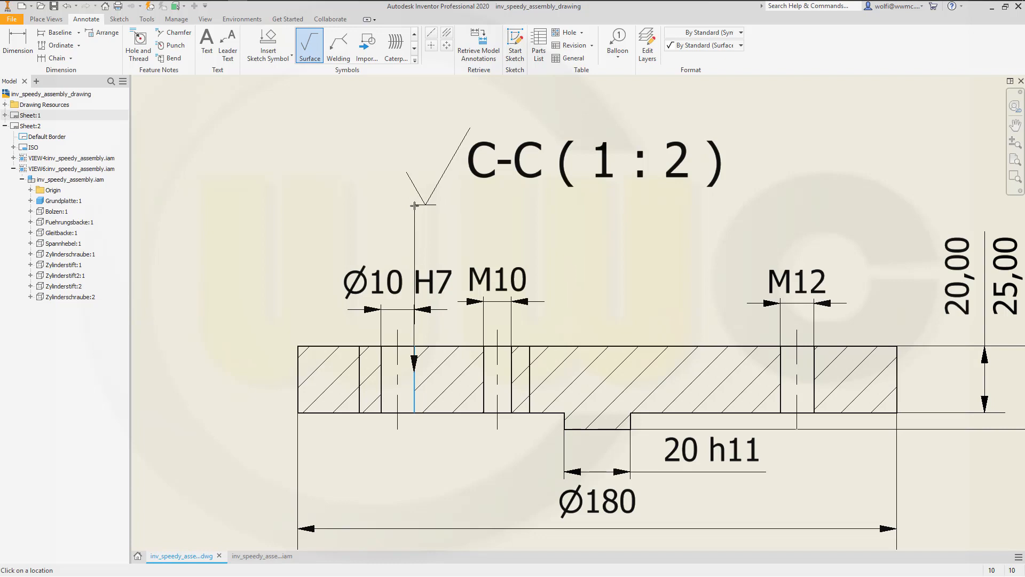
right_click(414, 205)
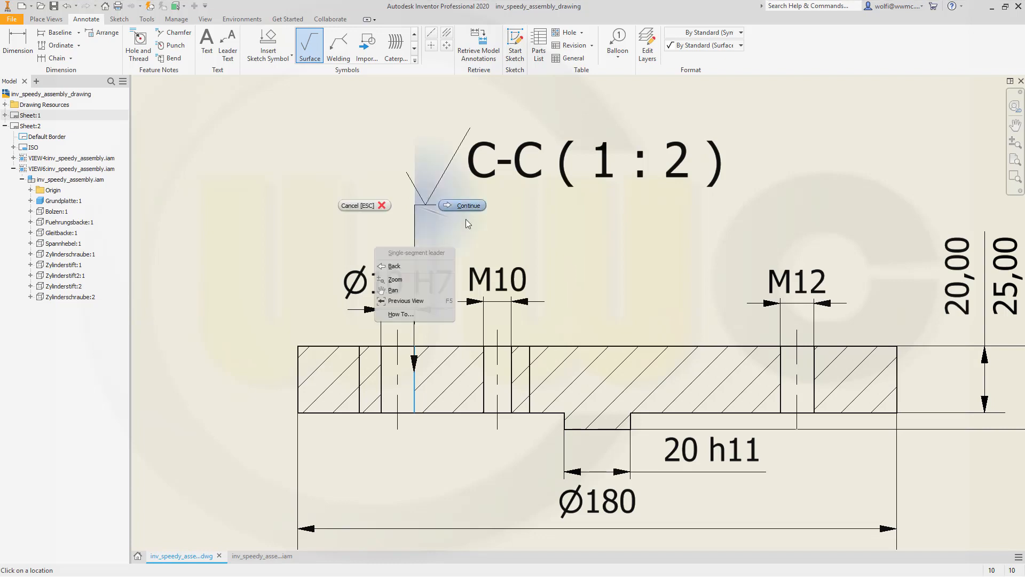
left_click(463, 205)
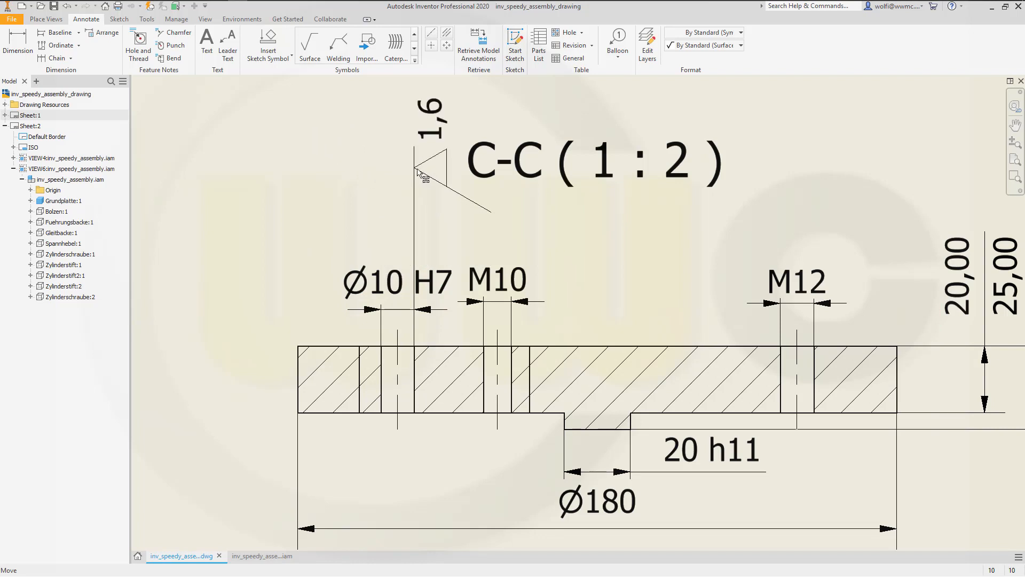
left_click_drag(425, 170, 415, 169)
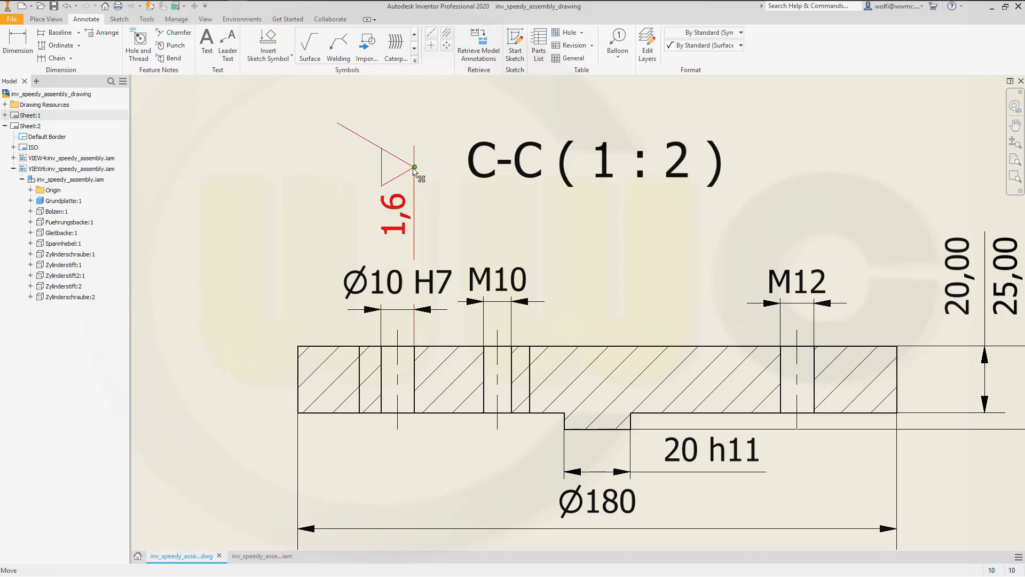
left_click(537, 431)
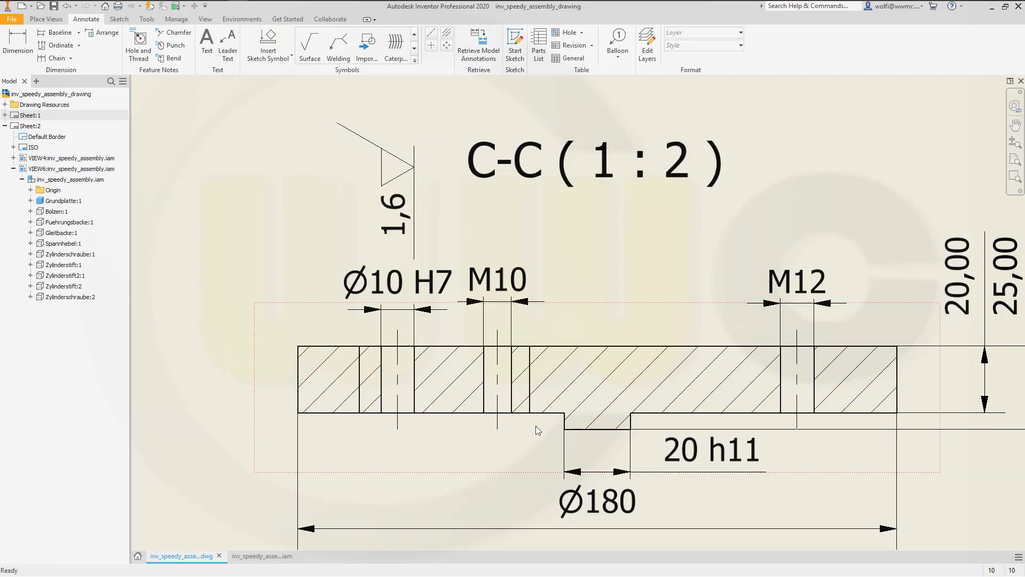
scroll("down", 3)
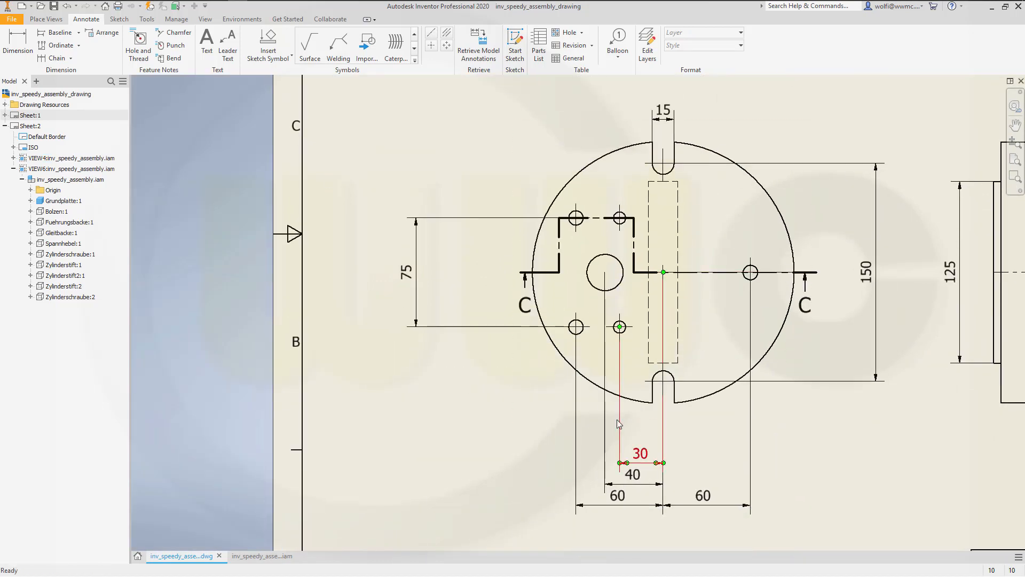
Step: Place standalone machined-surface finish symbols 3,2 and 1,6 side by side at lower left
scroll("down", 3)
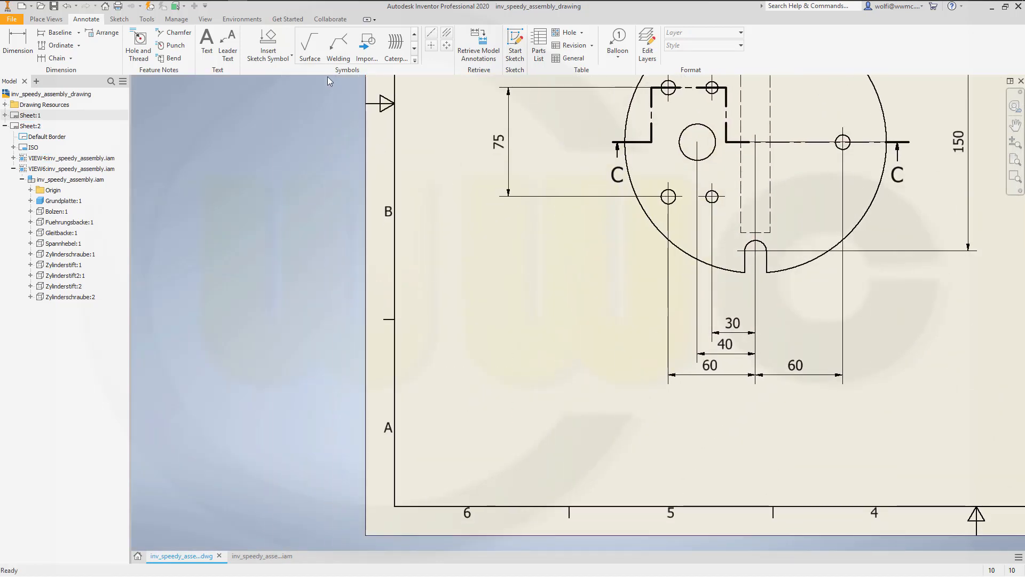
left_click(310, 42)
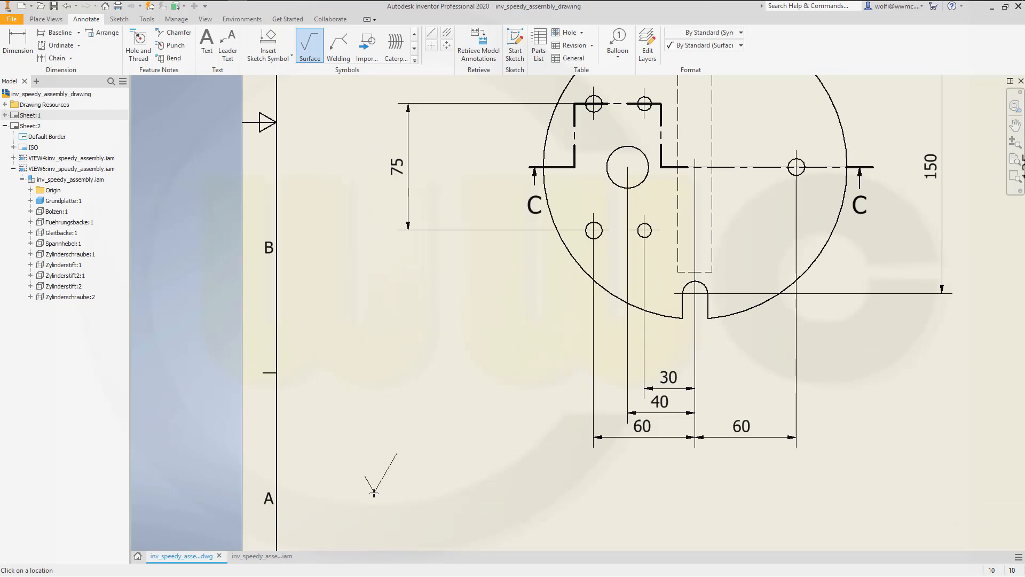
right_click(374, 493)
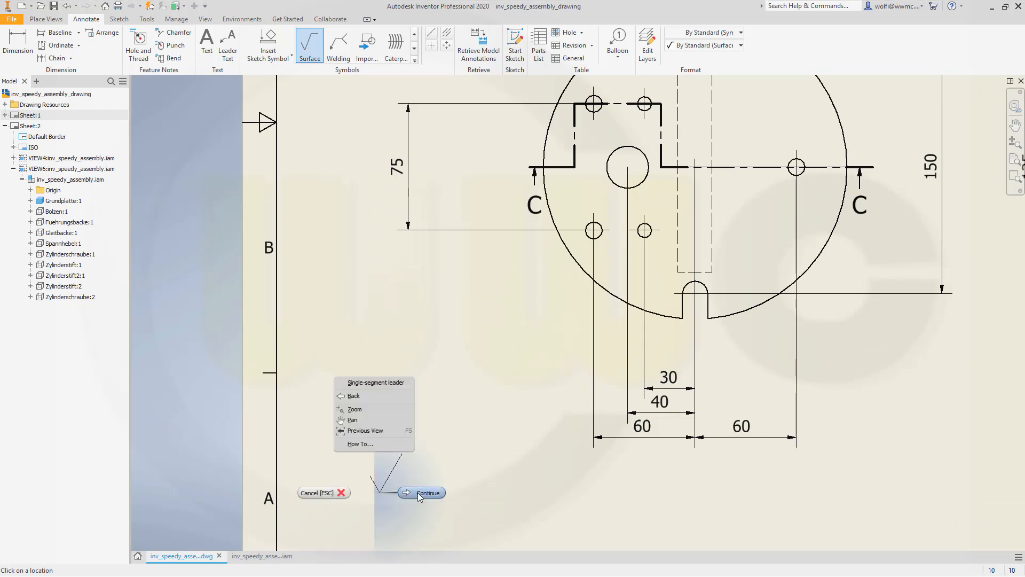
left_click(428, 492)
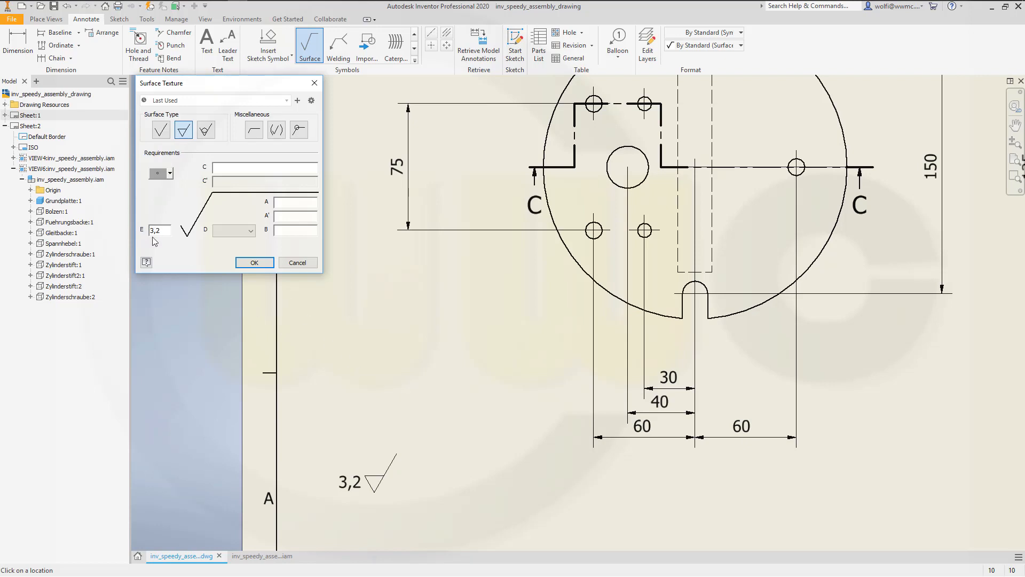
left_click(206, 129)
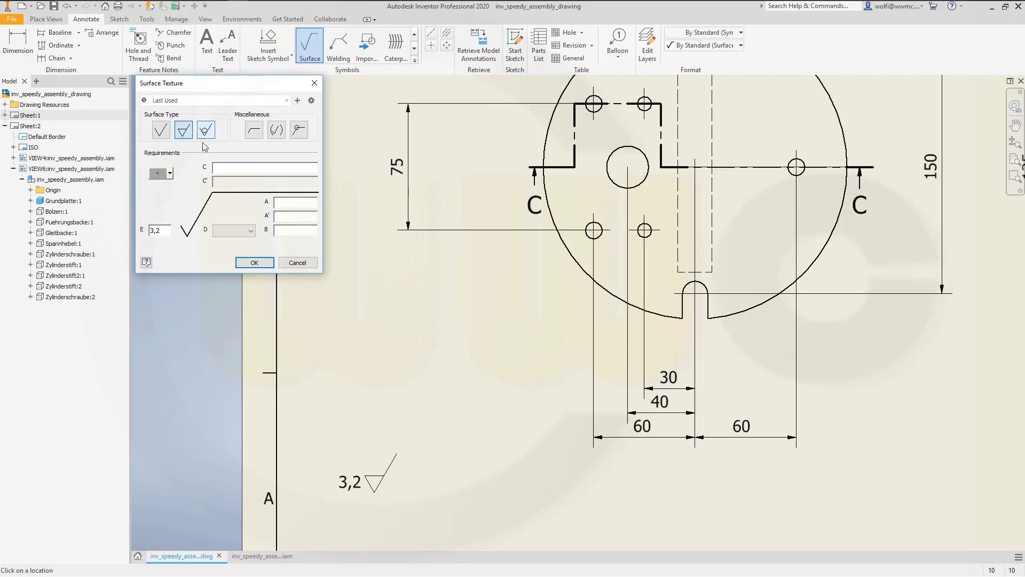
left_click(255, 262)
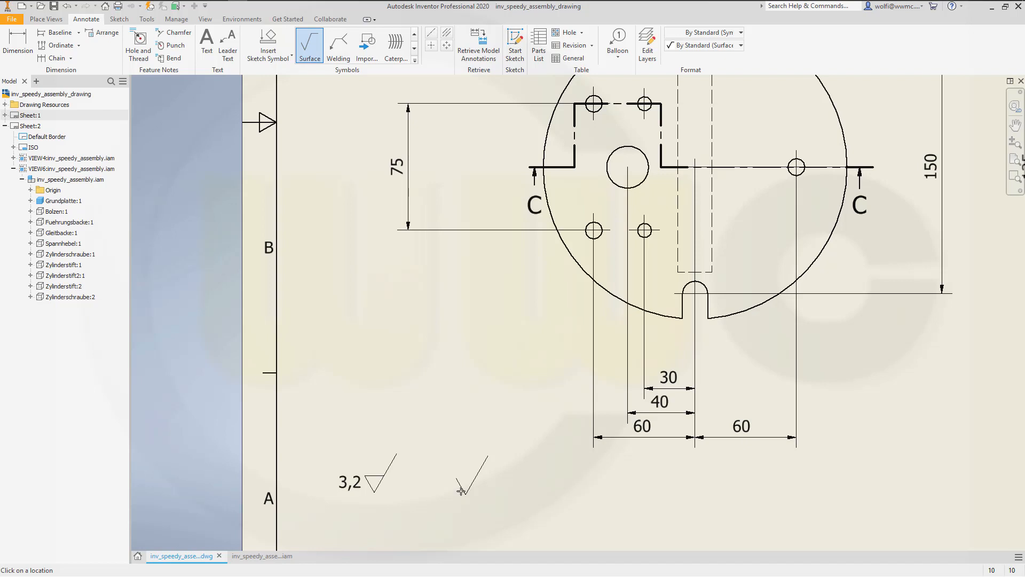
left_click(462, 491)
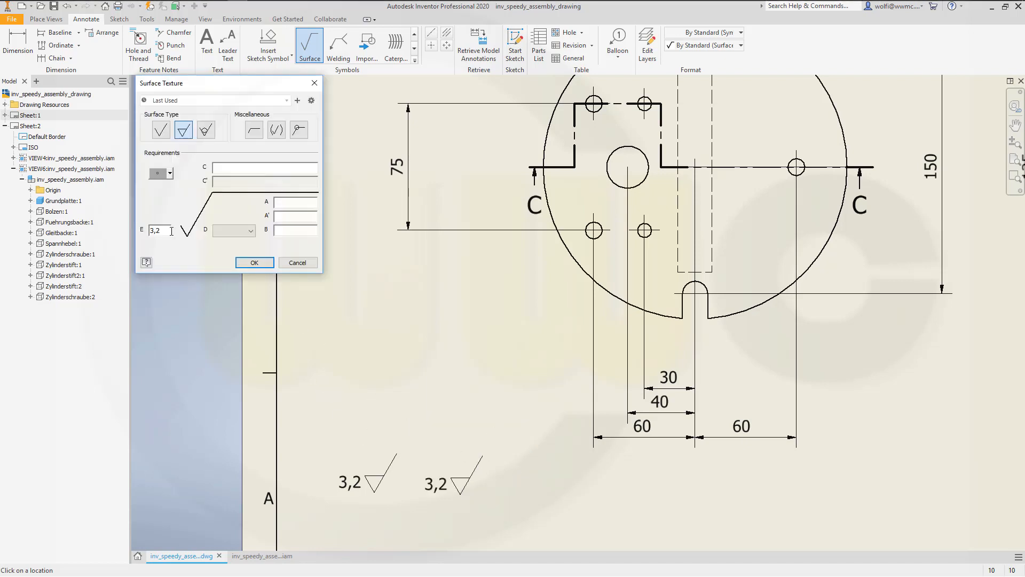
type("1,6")
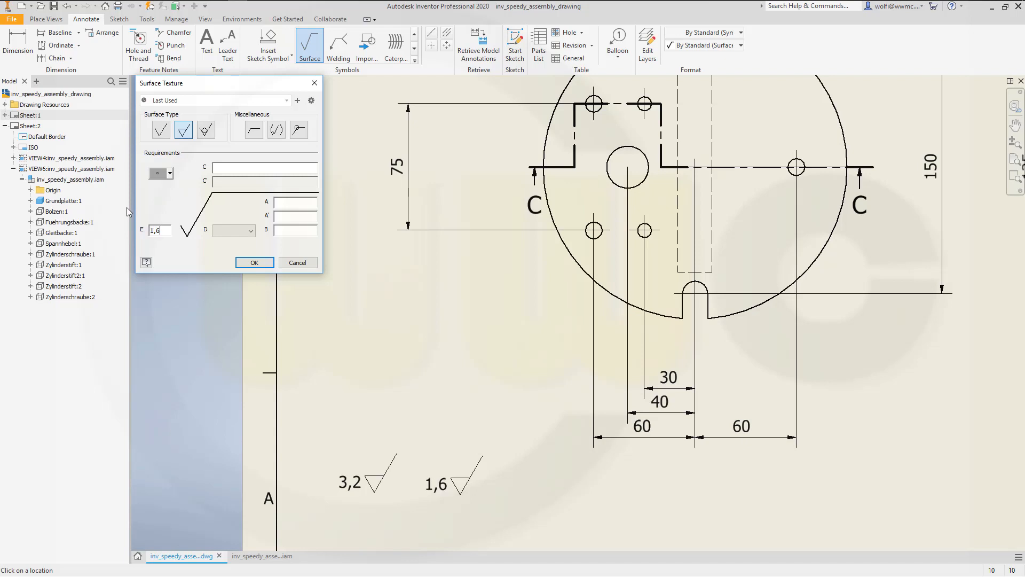
left_click(254, 262)
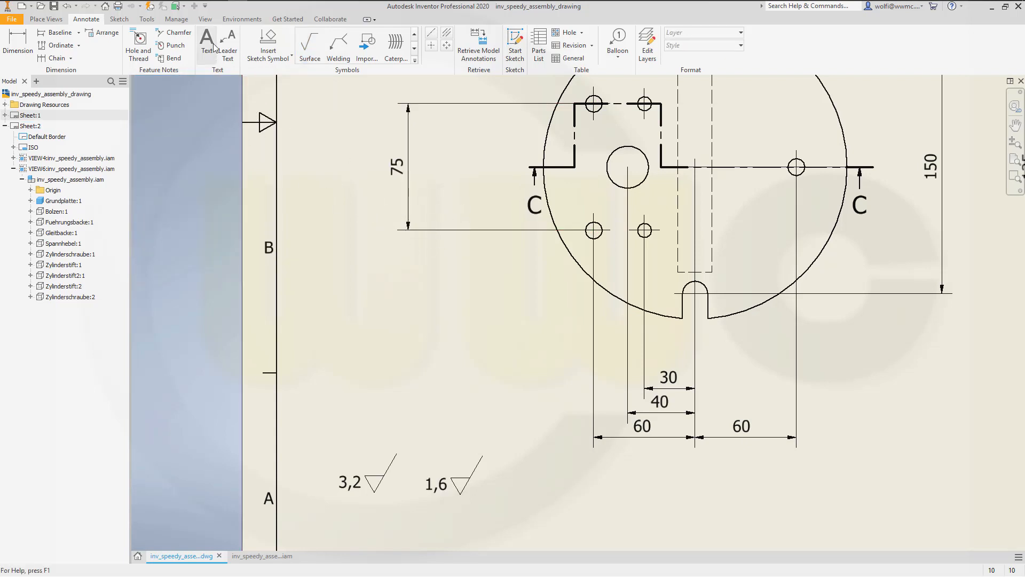
Step: Create a text note with 10 mm height for the large brackets around the 1,6 symbol
left_click(206, 42)
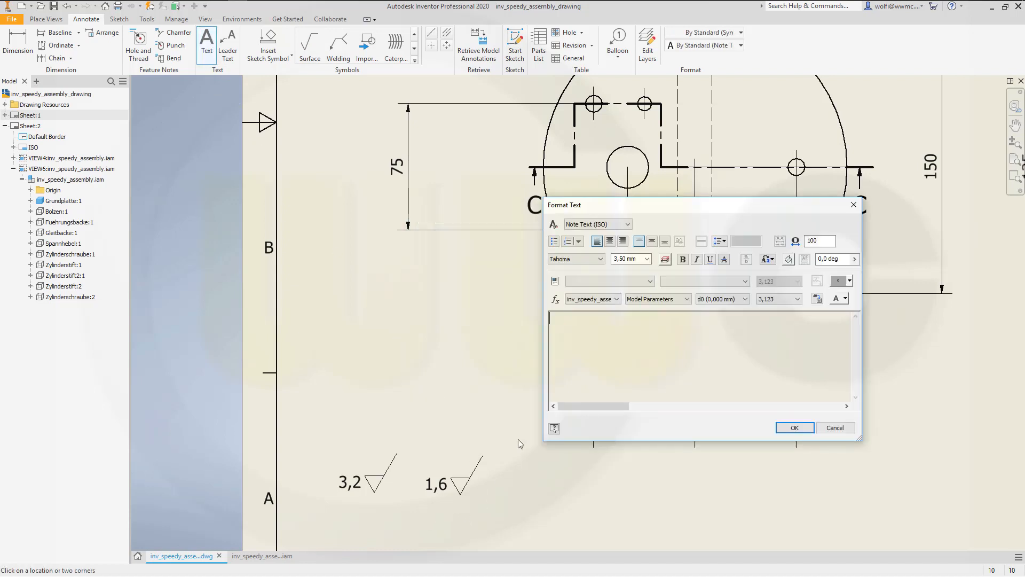
left_click(646, 258)
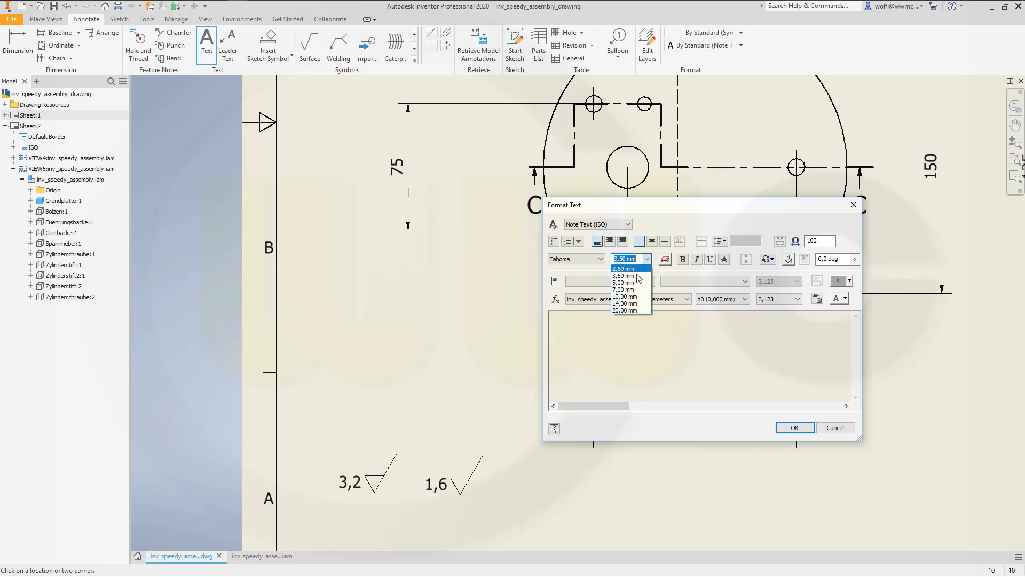
left_click(623, 296)
type("(")
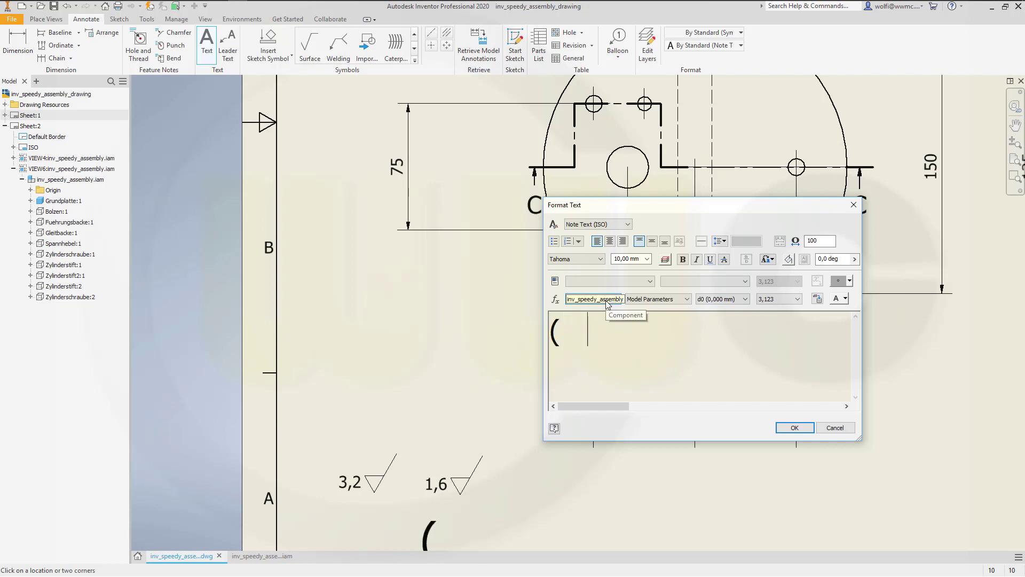
mouse_move(607, 303)
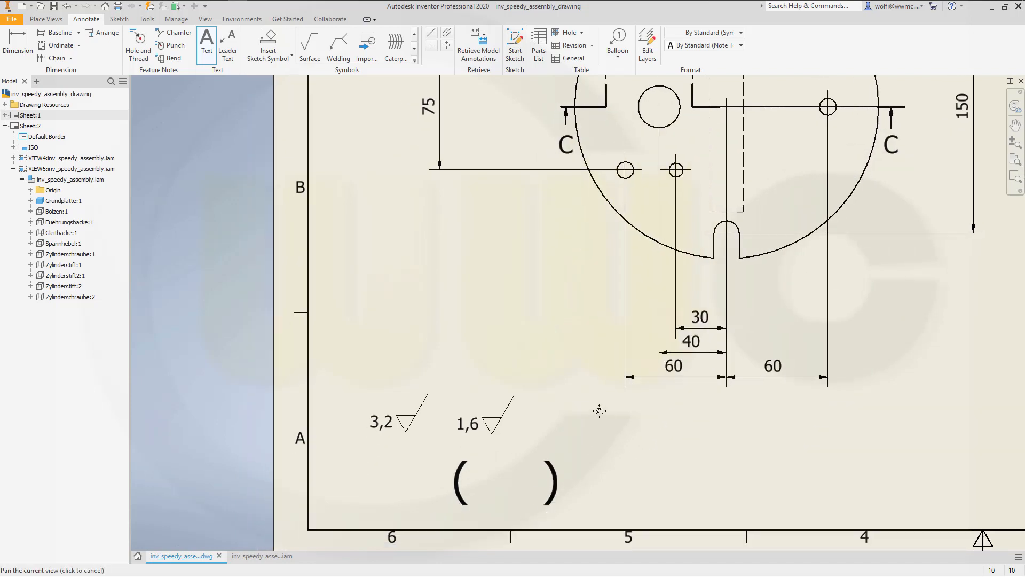
left_click(597, 412)
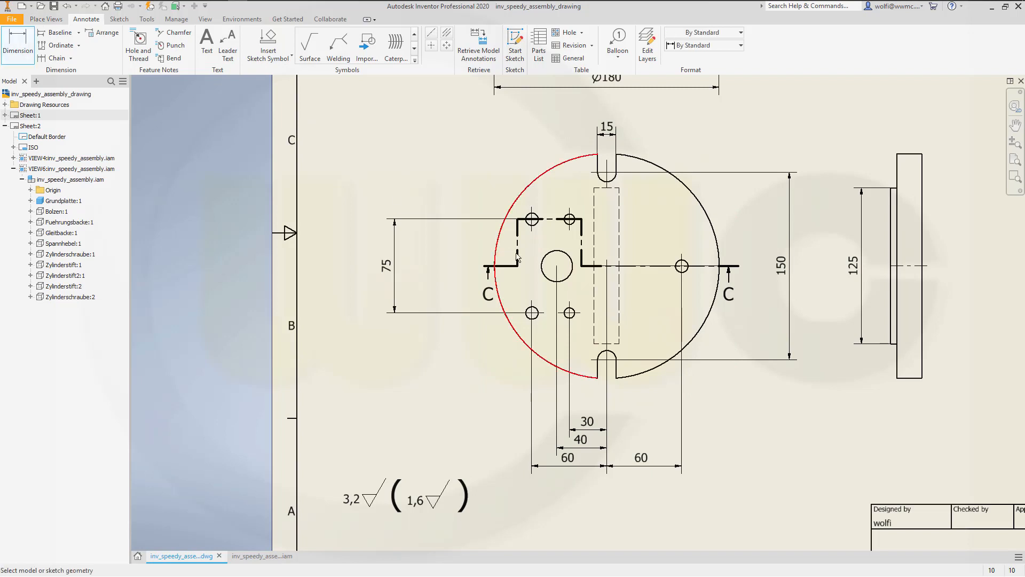
Step: Dimension the central bore and set primary unit precision to 0, showing Ø25
left_click(554, 266)
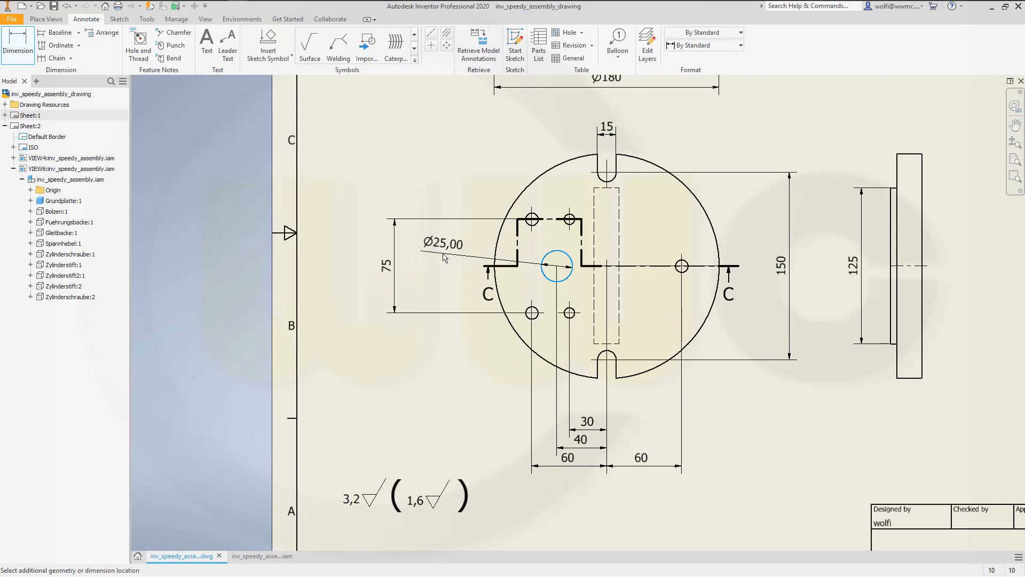
double_click(443, 244)
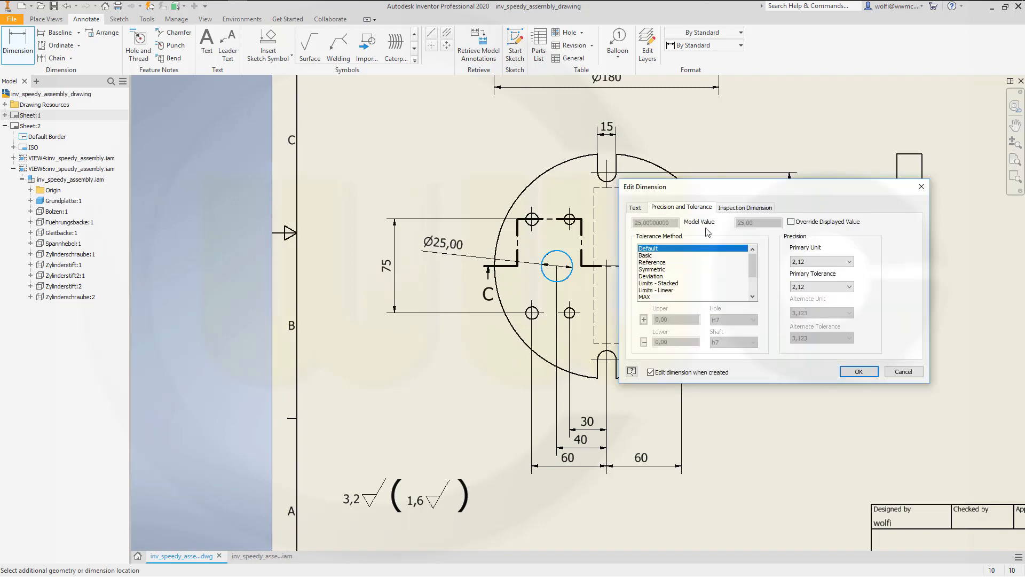
left_click(849, 261)
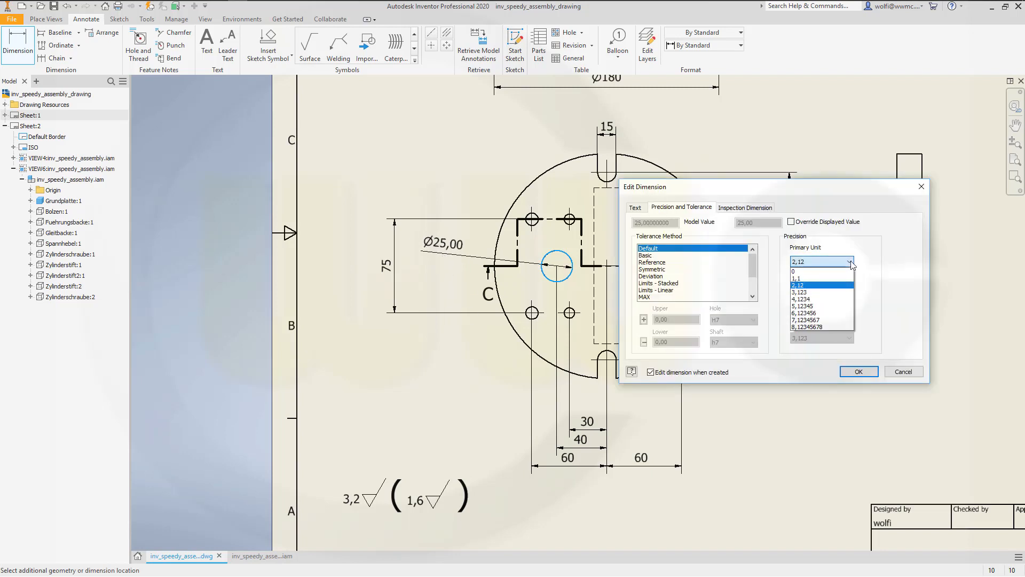
left_click(859, 371)
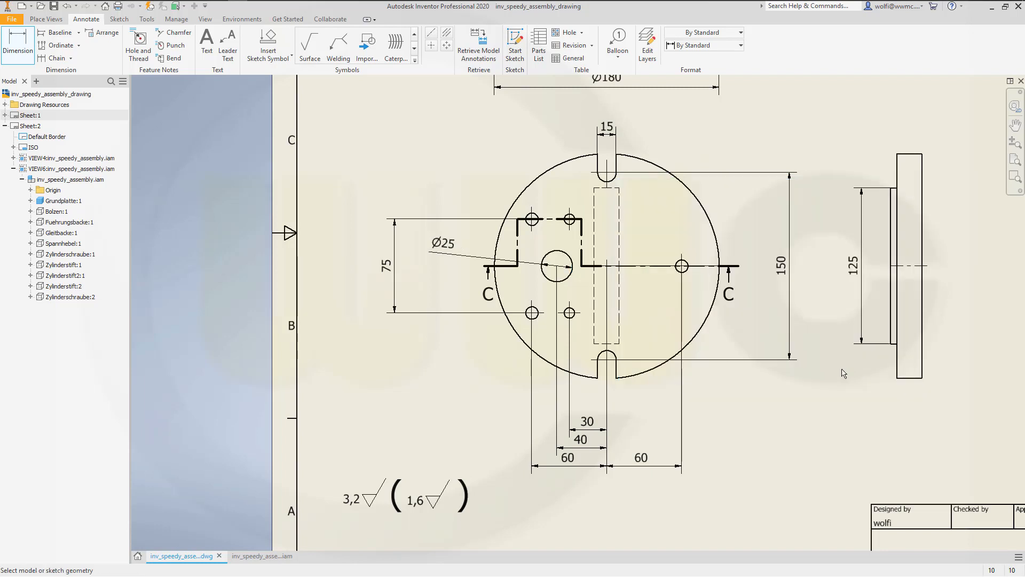
mouse_move(728, 336)
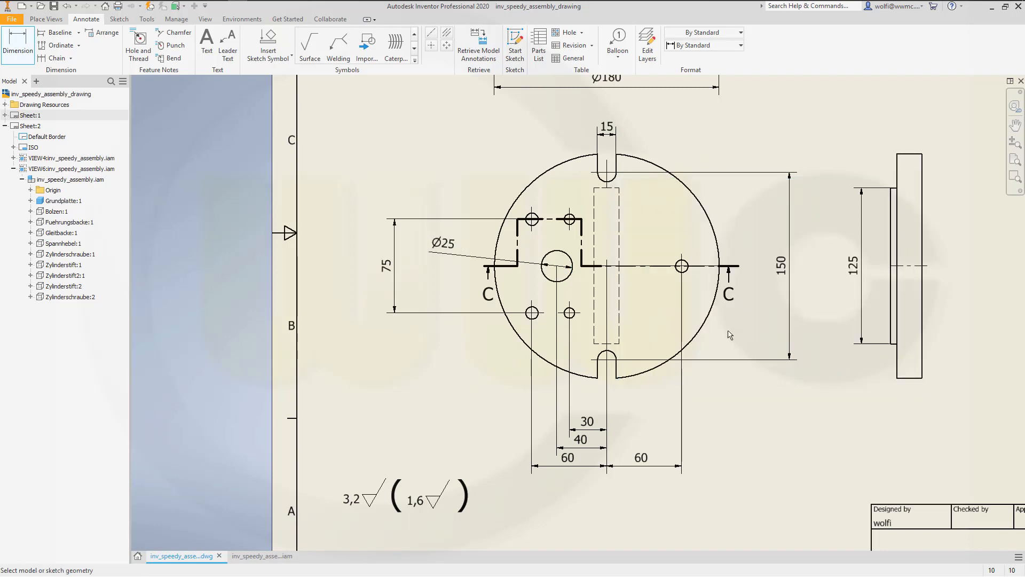
mouse_move(695, 316)
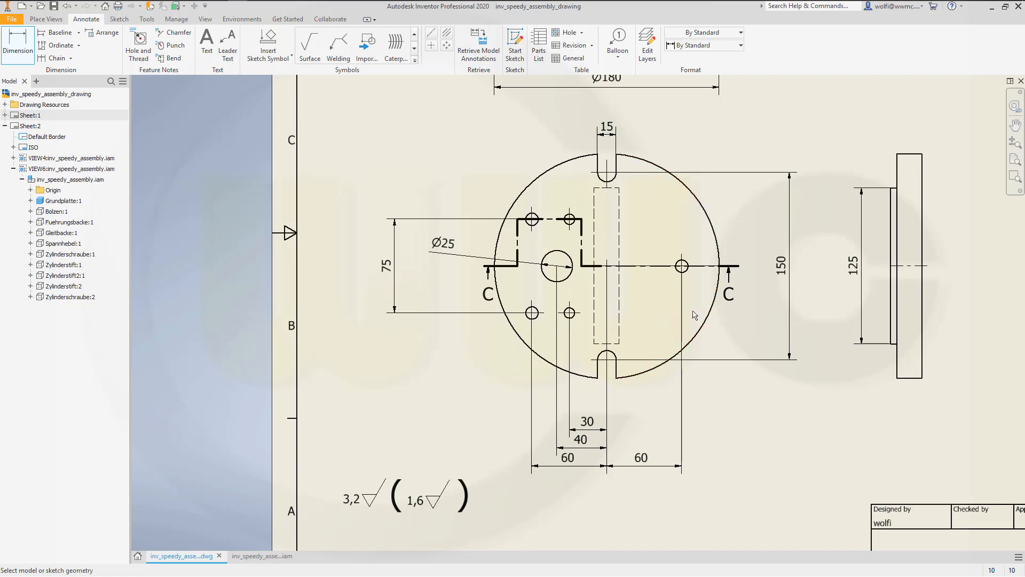
mouse_move(668, 307)
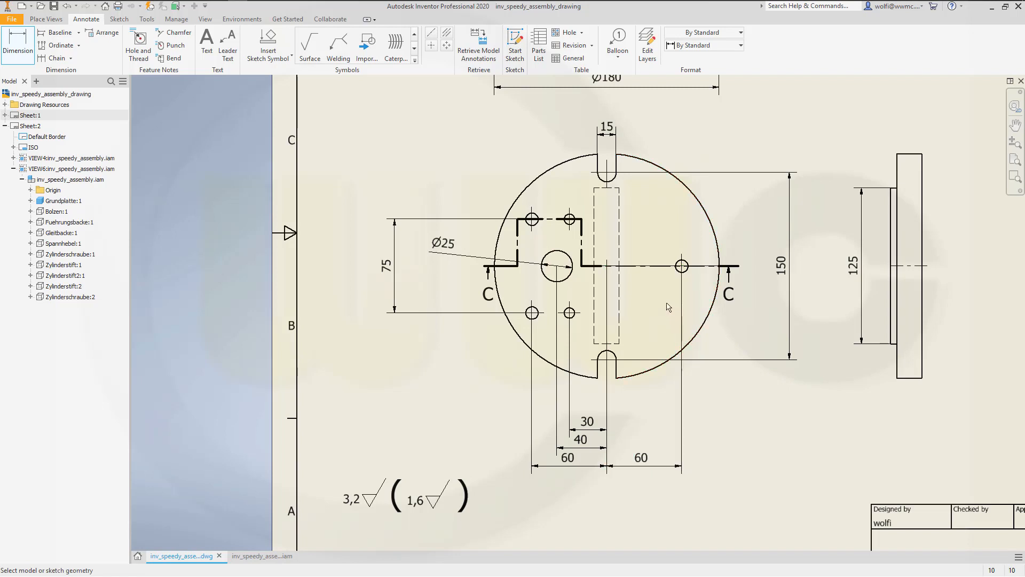
mouse_move(643, 288)
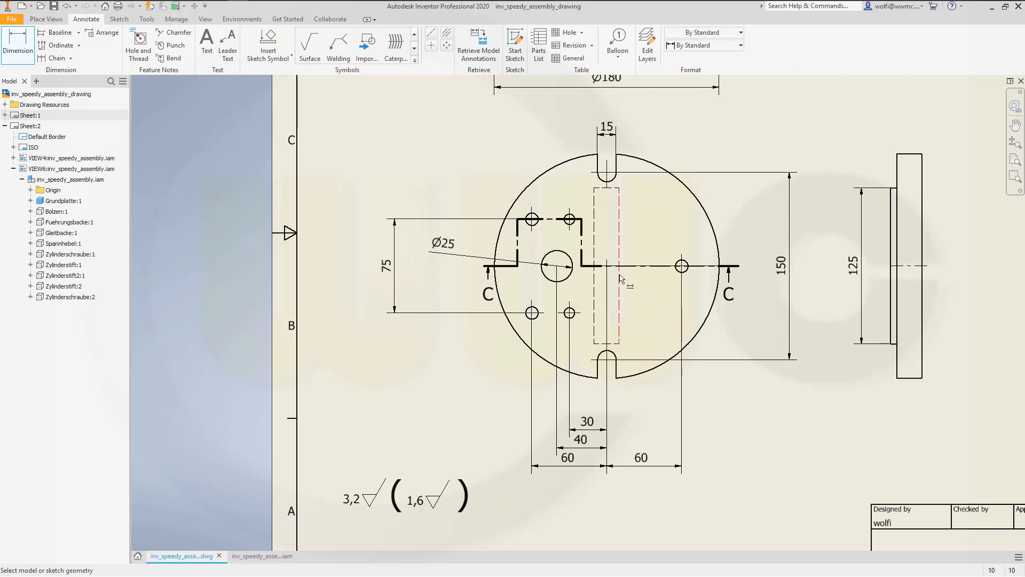
mouse_move(597, 268)
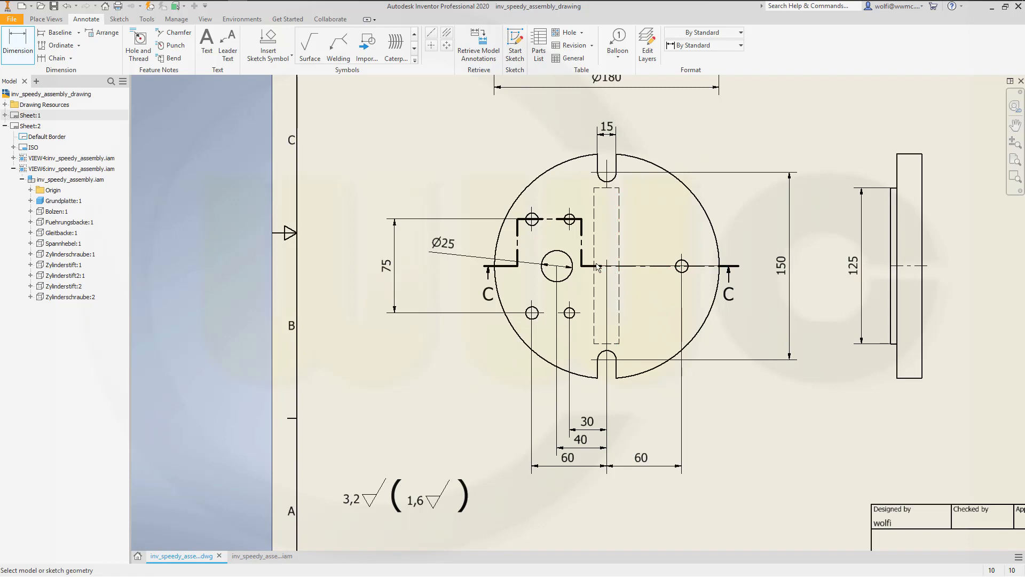
mouse_move(593, 268)
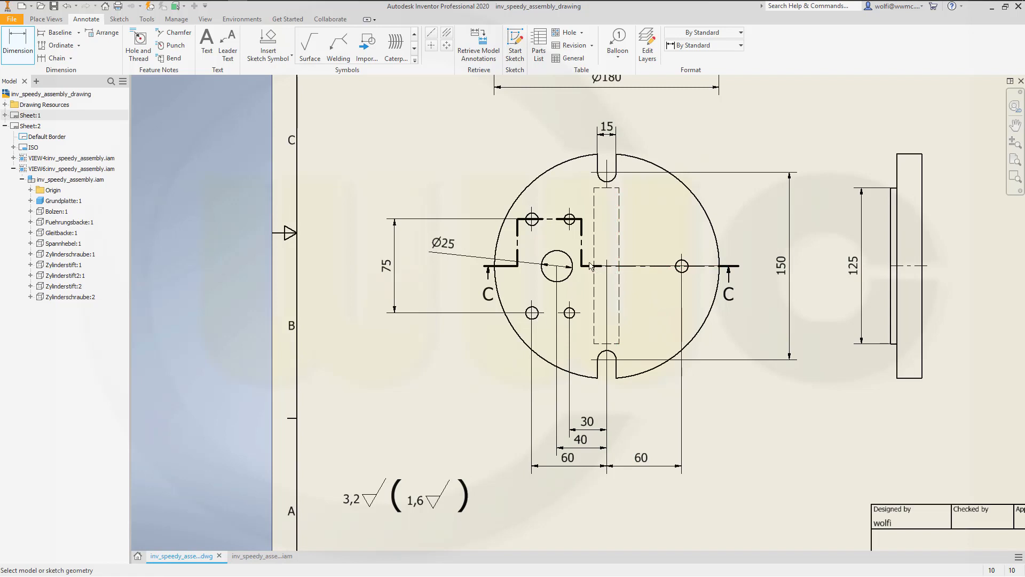